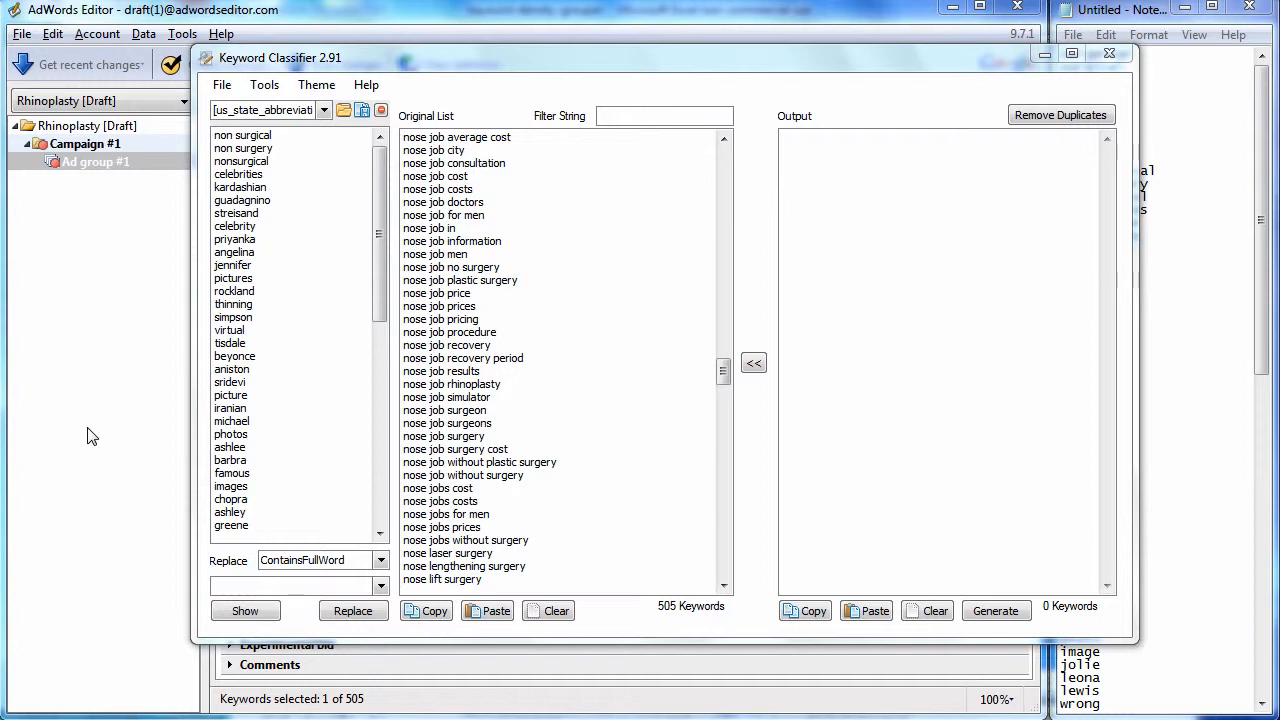
mouse_move(170, 310)
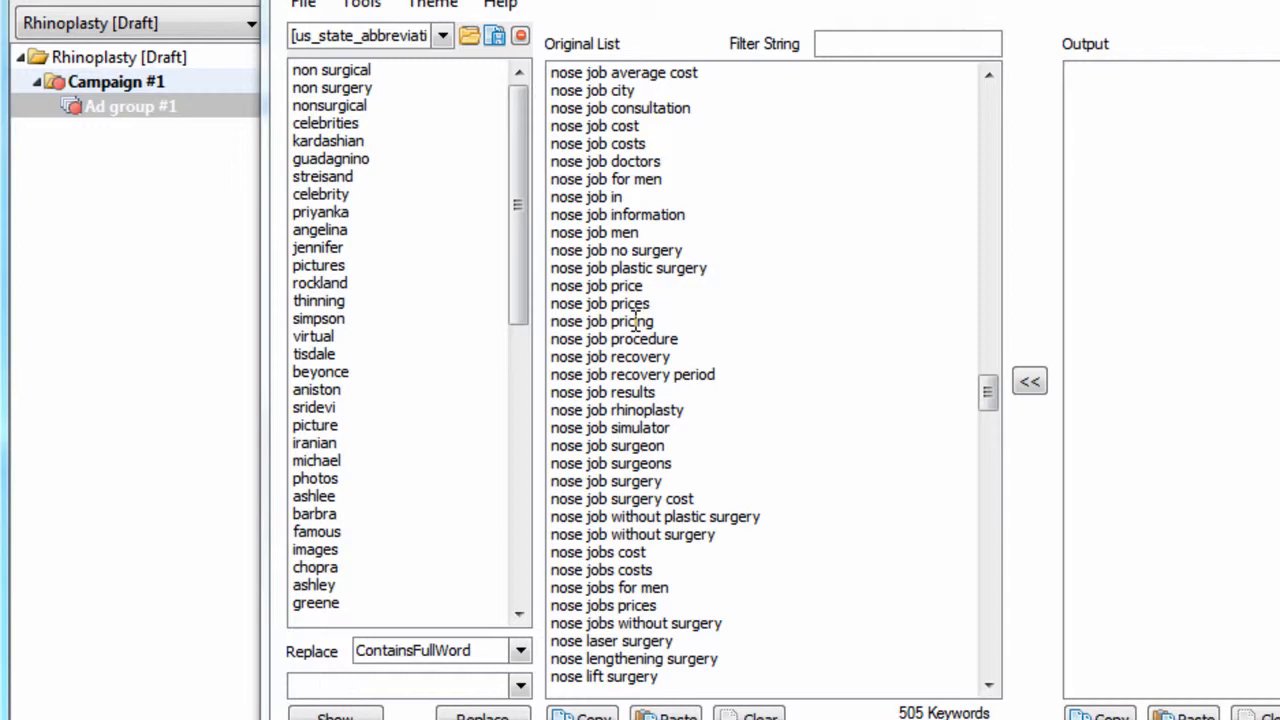
- Review exclusion-list words such as angelina and jennifer in Keyword Classifier
left_click(130, 104)
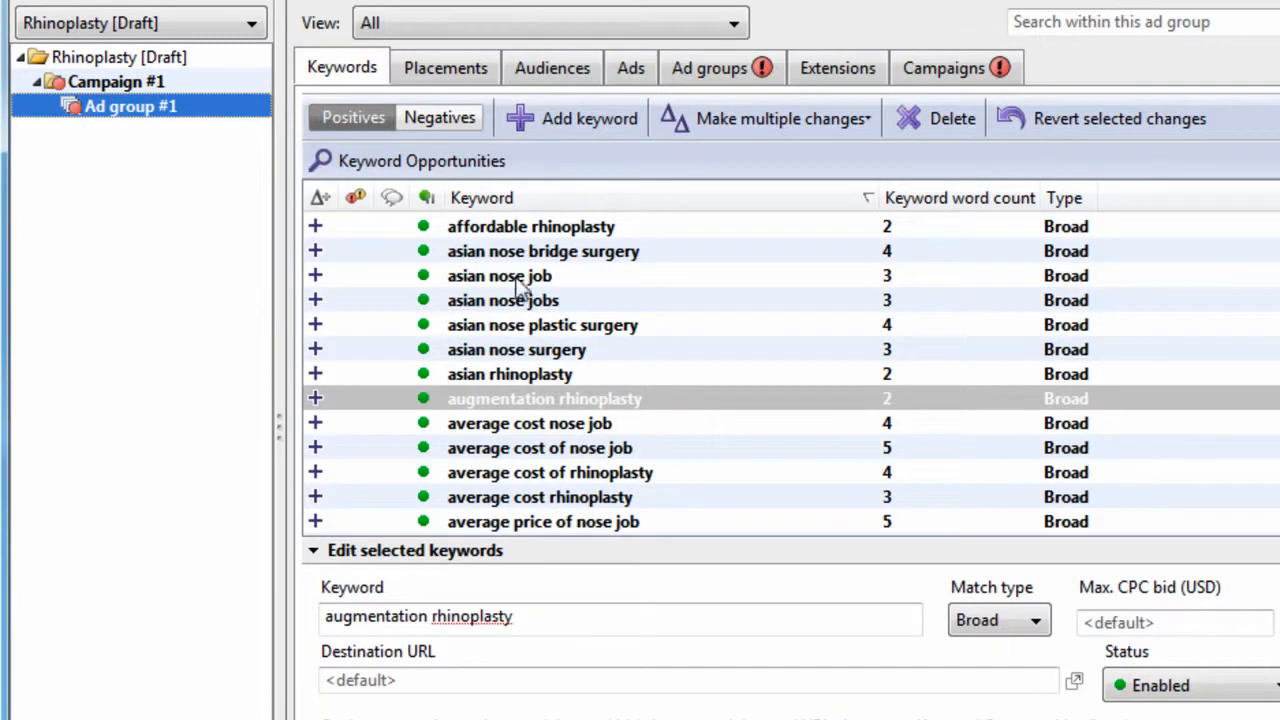
mouse_move(300, 364)
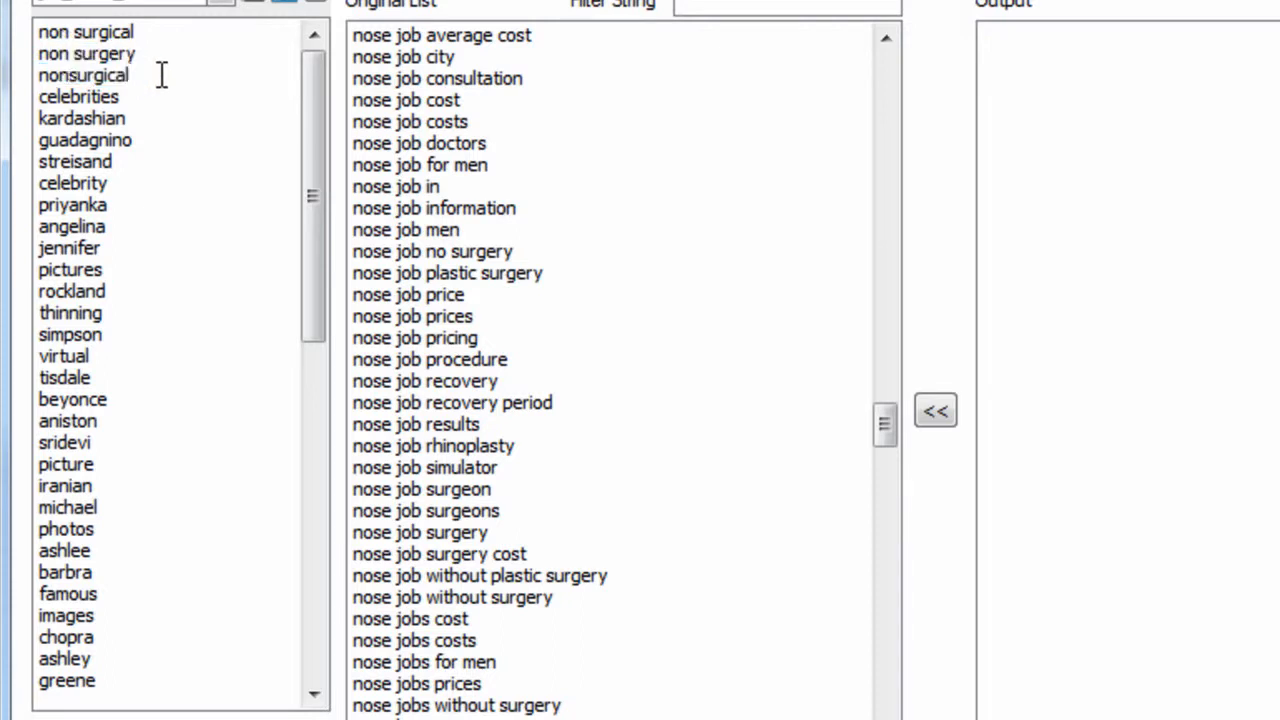
mouse_move(90, 76)
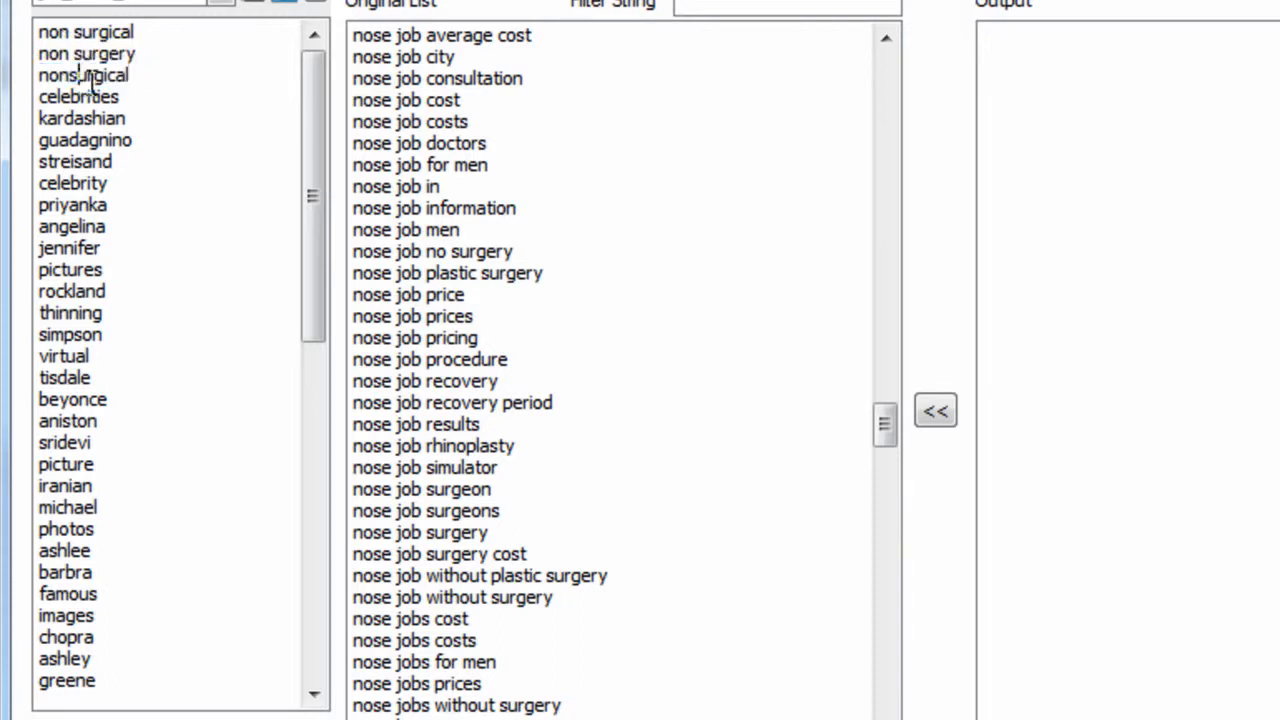
mouse_move(604, 334)
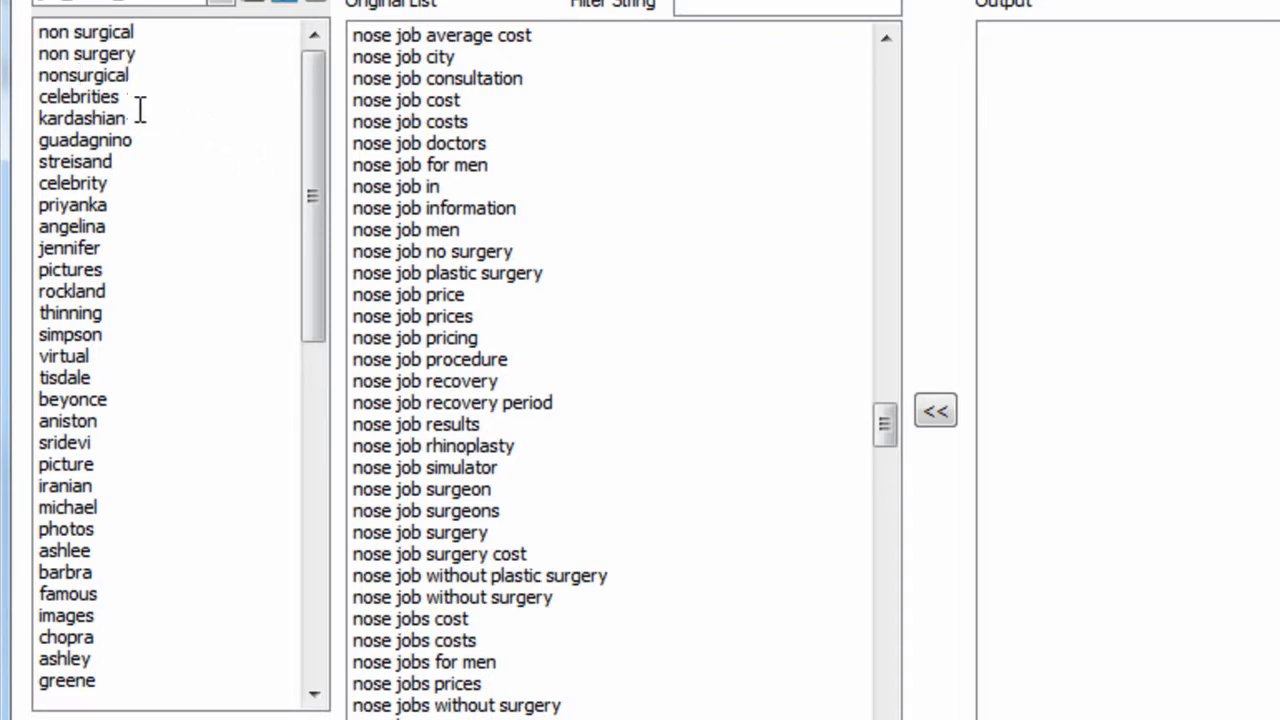
mouse_move(156, 260)
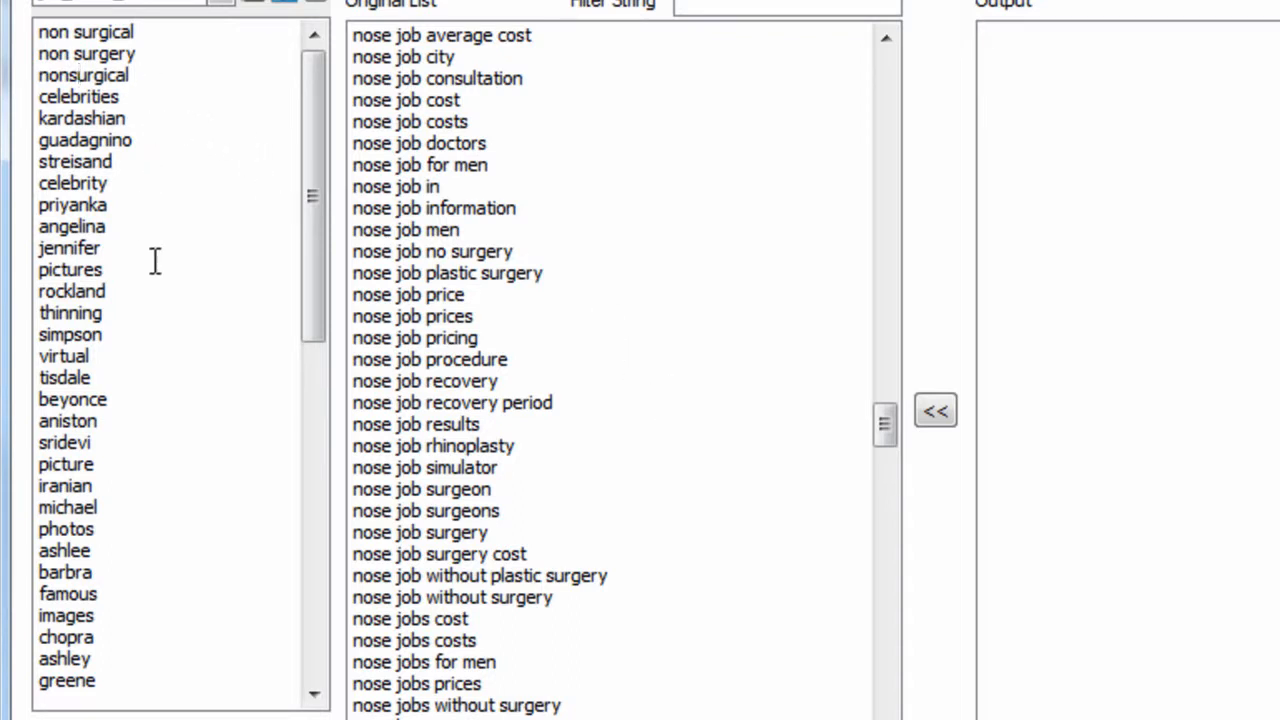
left_click(68, 248)
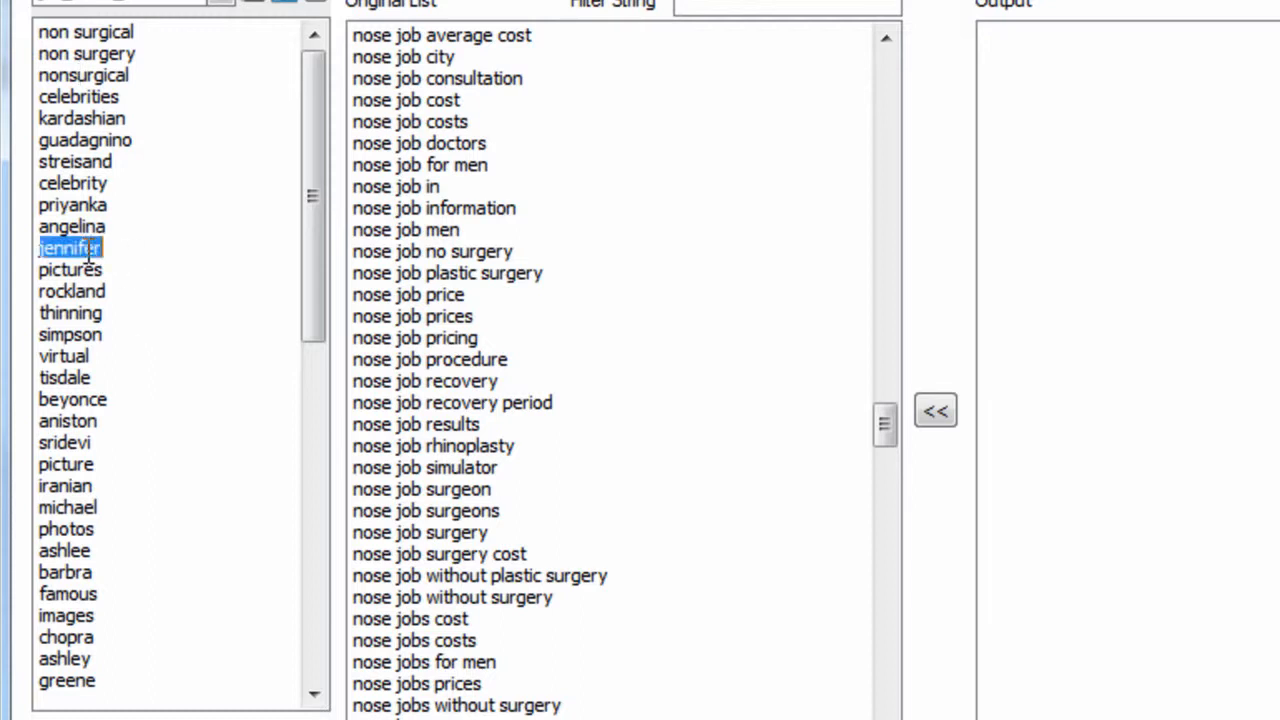
left_click(72, 226)
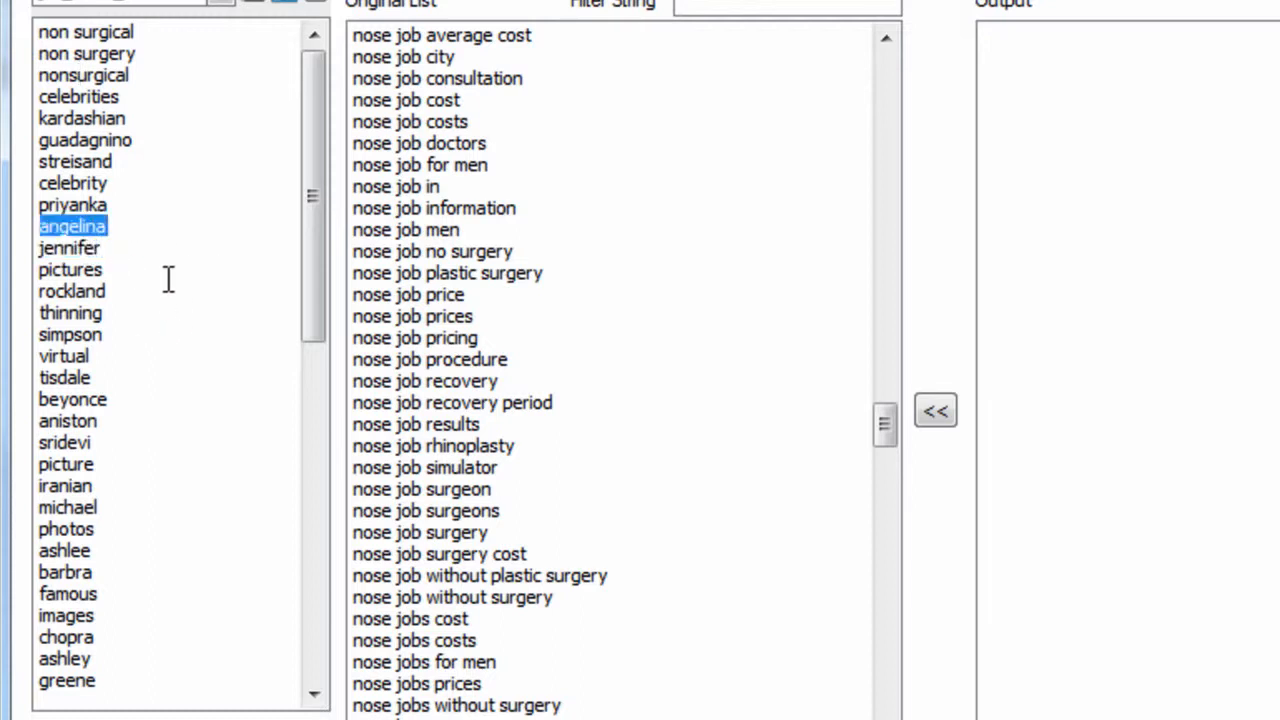
left_click(68, 248)
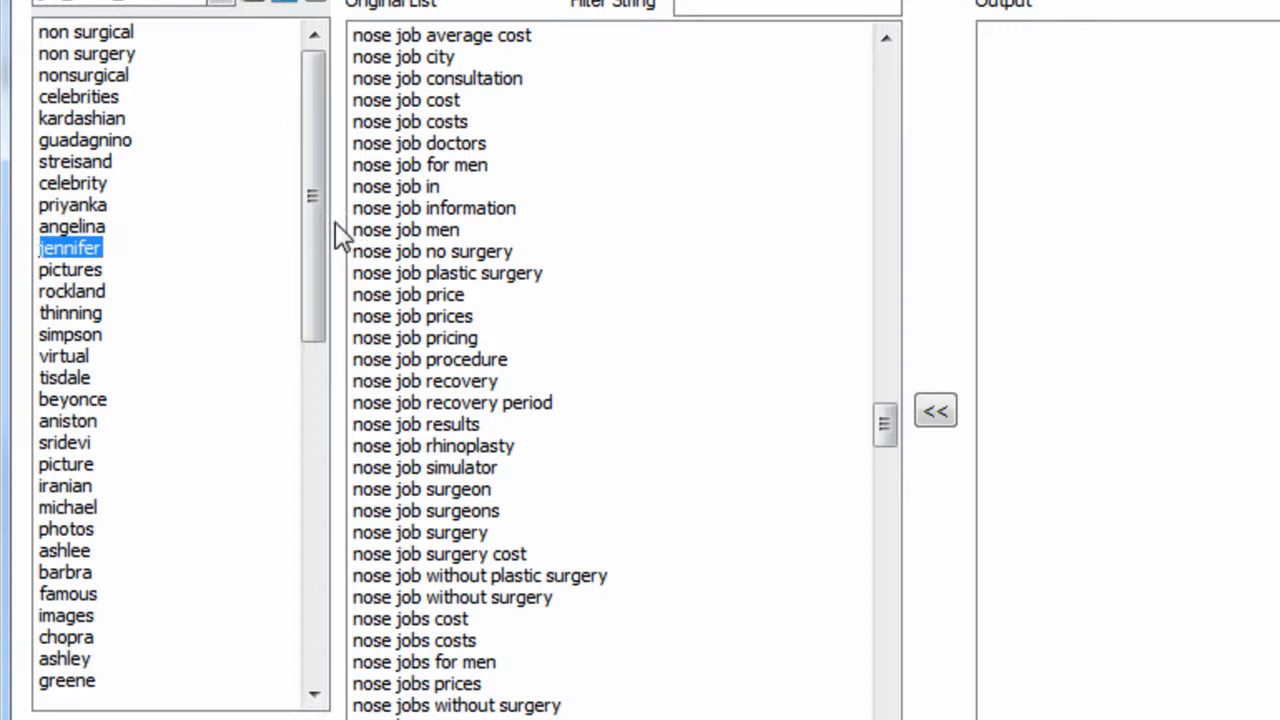
- Browse down both lists and copy the whole exclusion word list for AdWords Editor
scroll("down", 3)
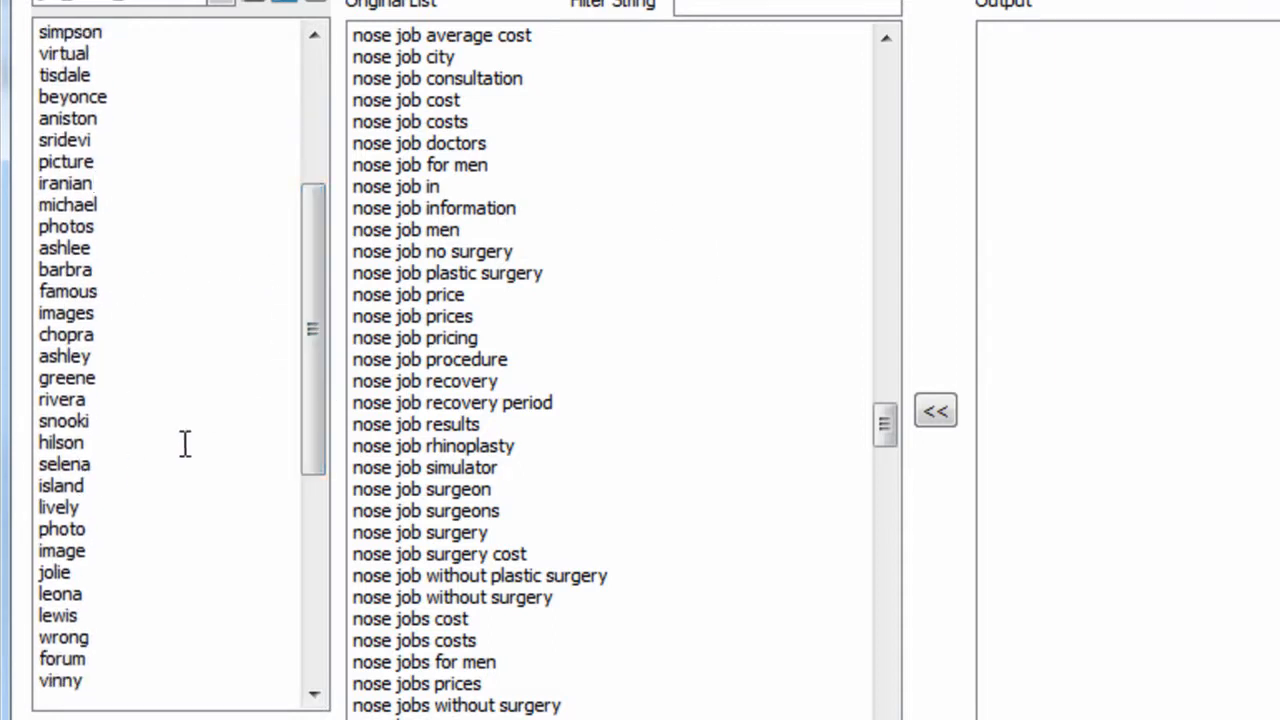
scroll("down", 3)
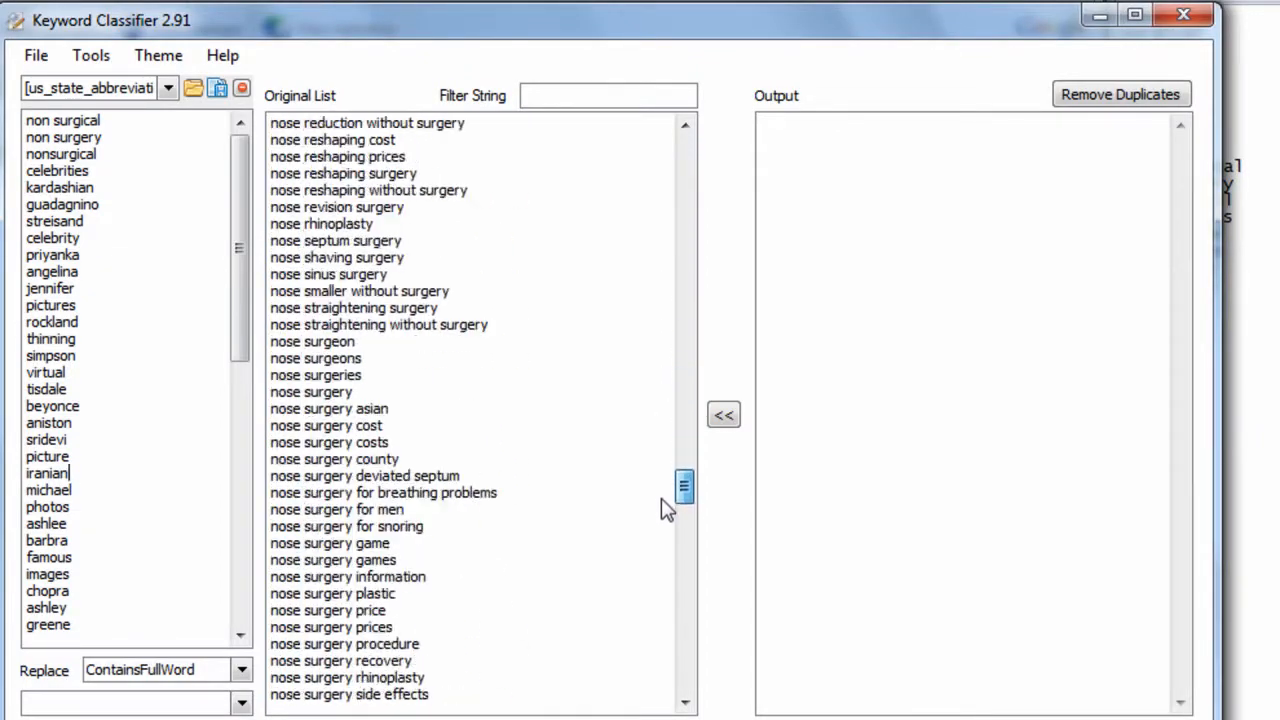
scroll("down", 3)
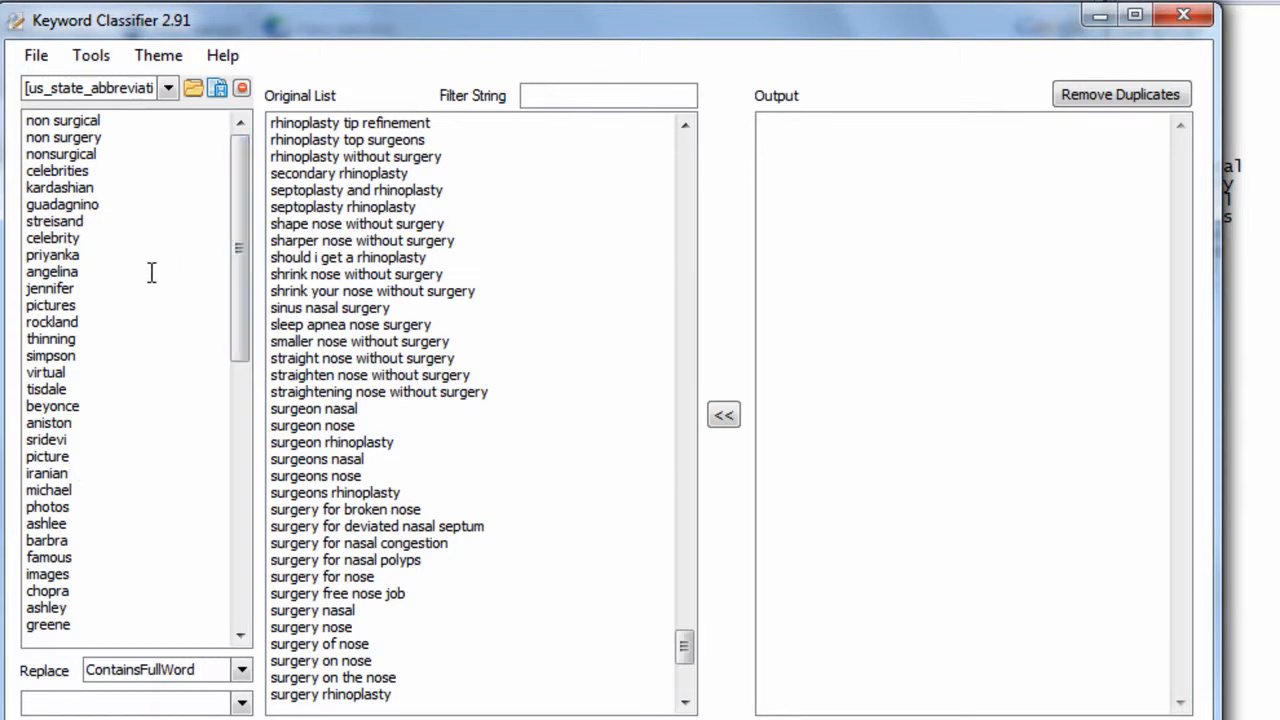
mouse_move(176, 298)
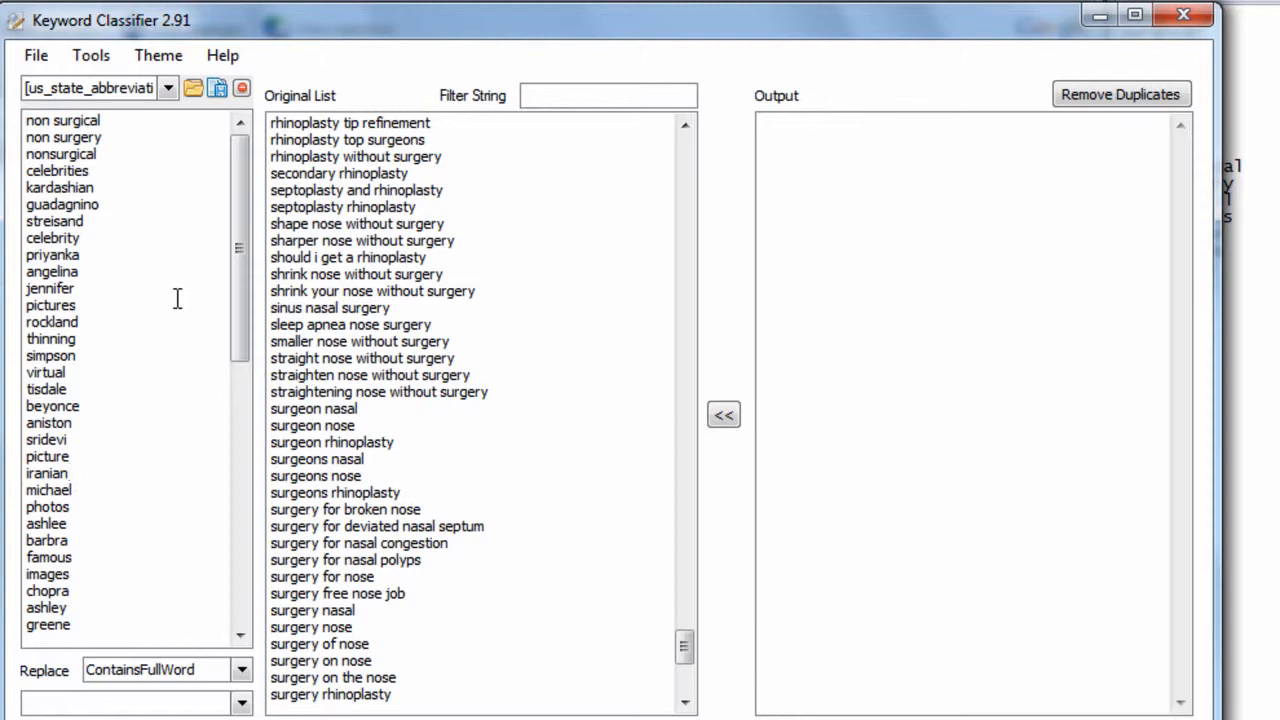
left_click(48, 472)
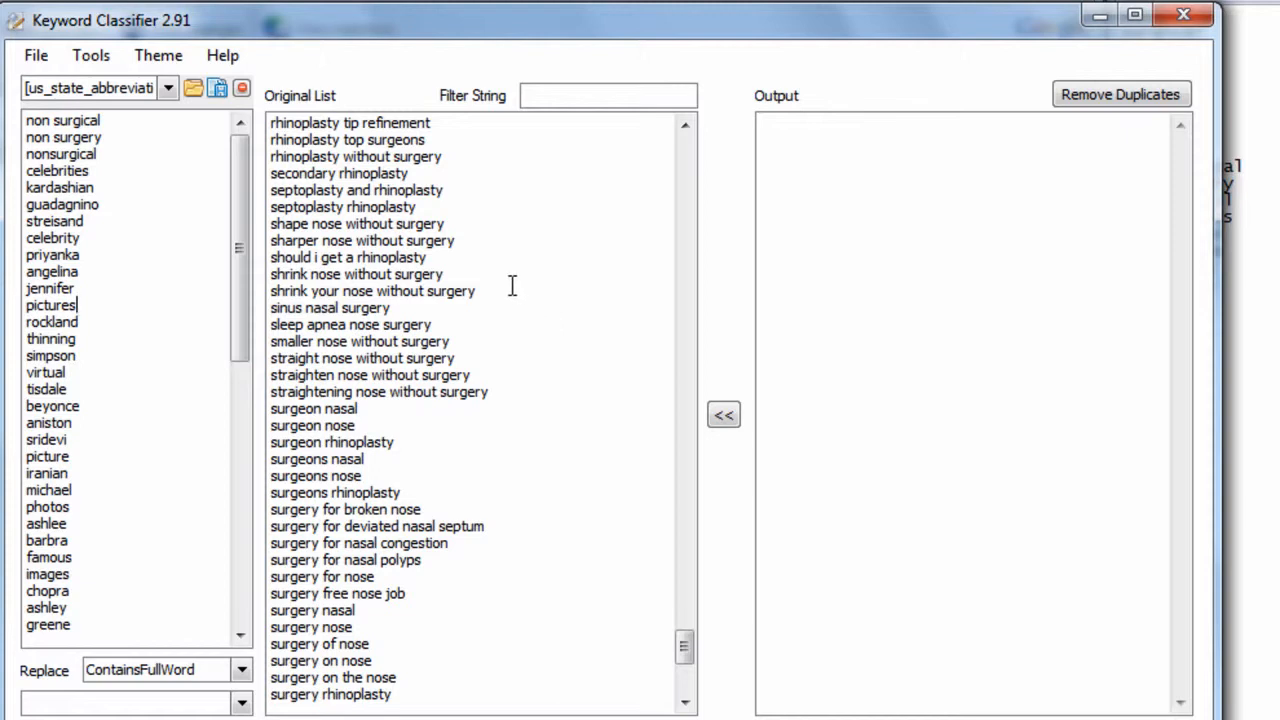
mouse_move(522, 288)
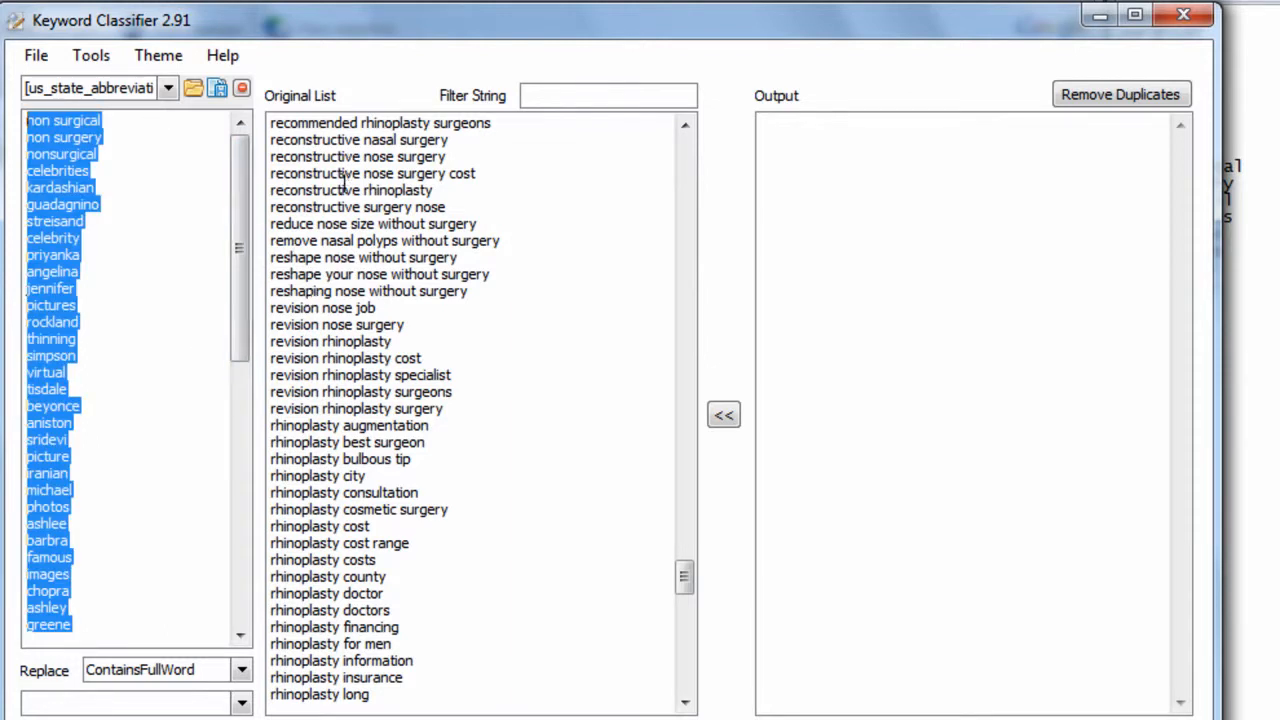
mouse_move(176, 292)
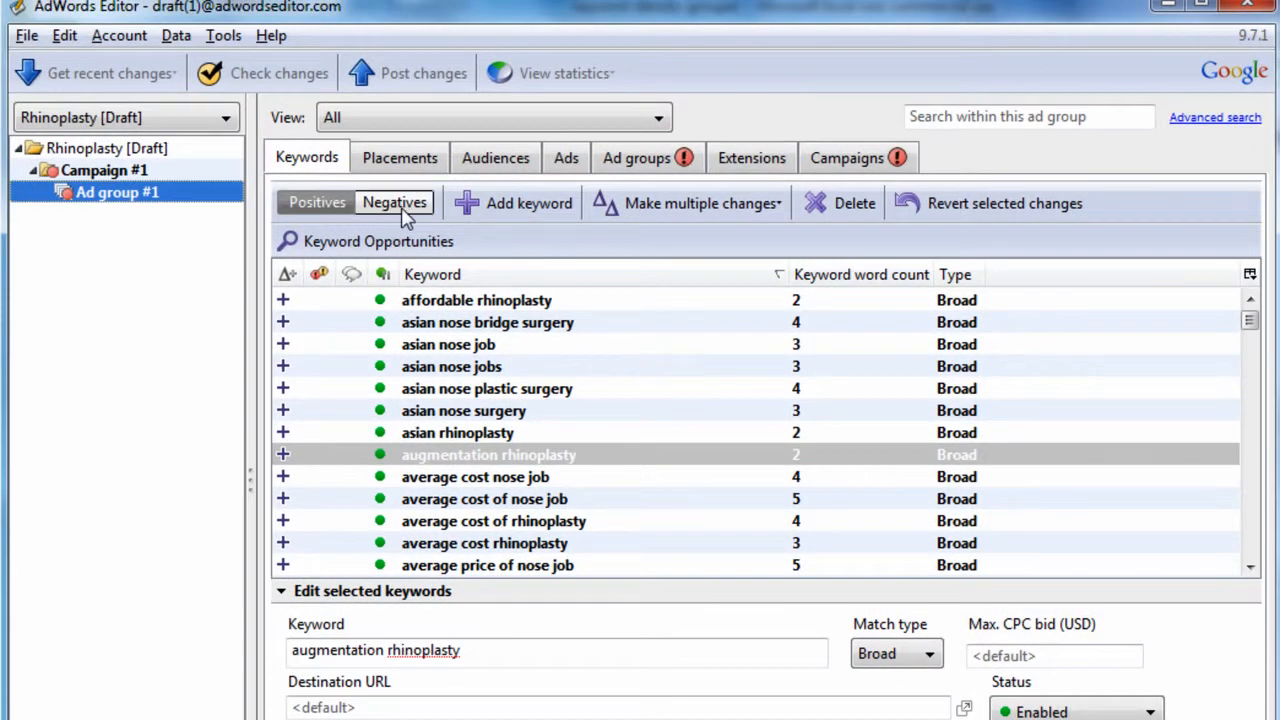
- Paste the copied words as 64 campaign-level broad negative keywords for Campaign #1
left_click(396, 202)
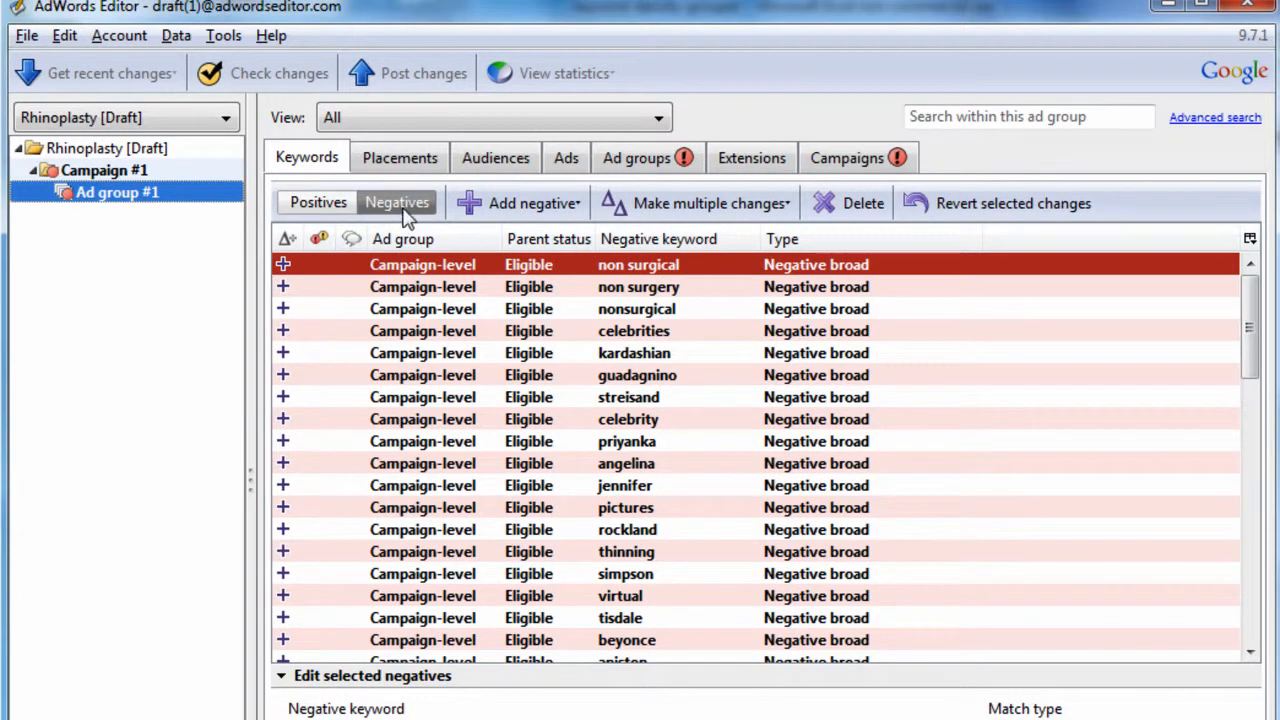
mouse_move(604, 344)
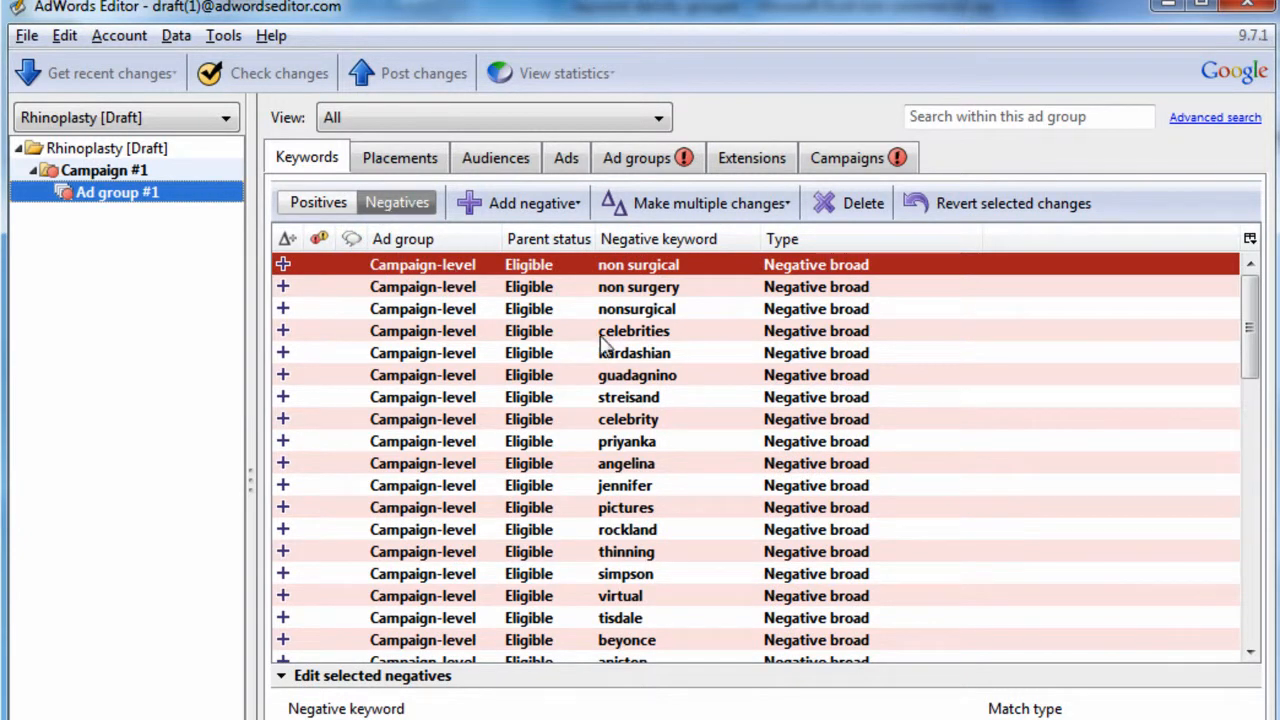
left_click(634, 330)
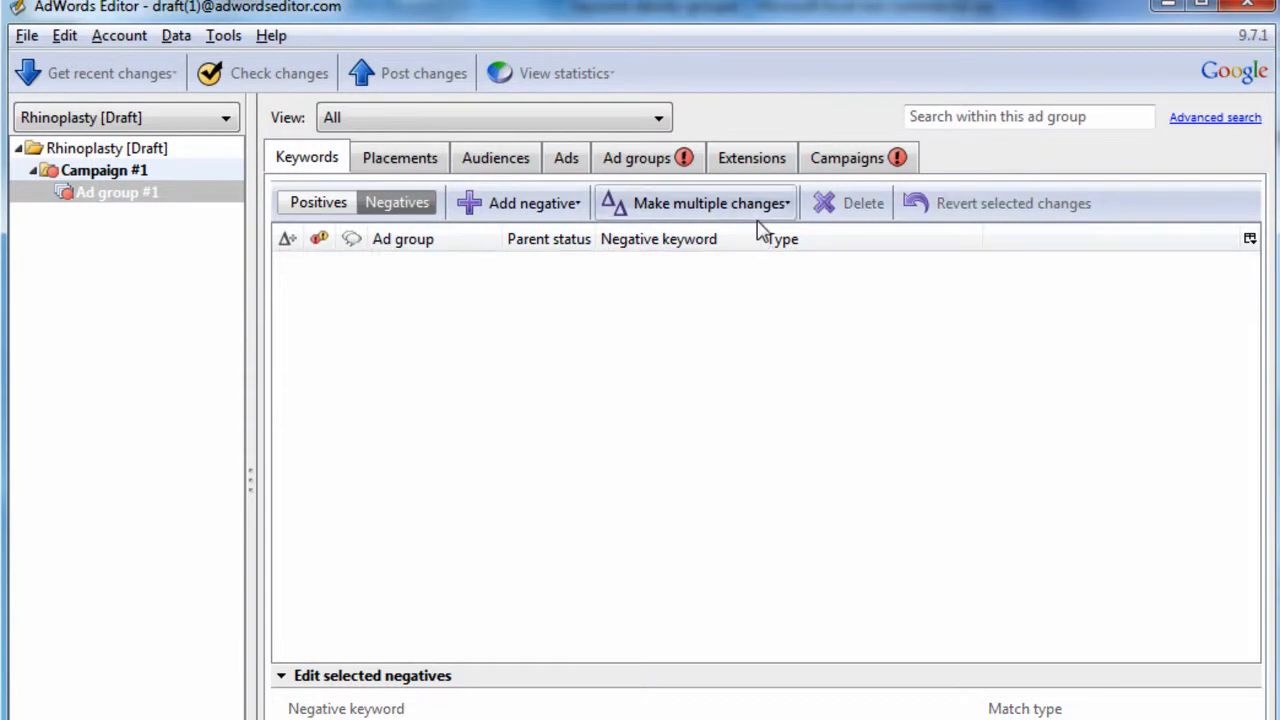
left_click(710, 204)
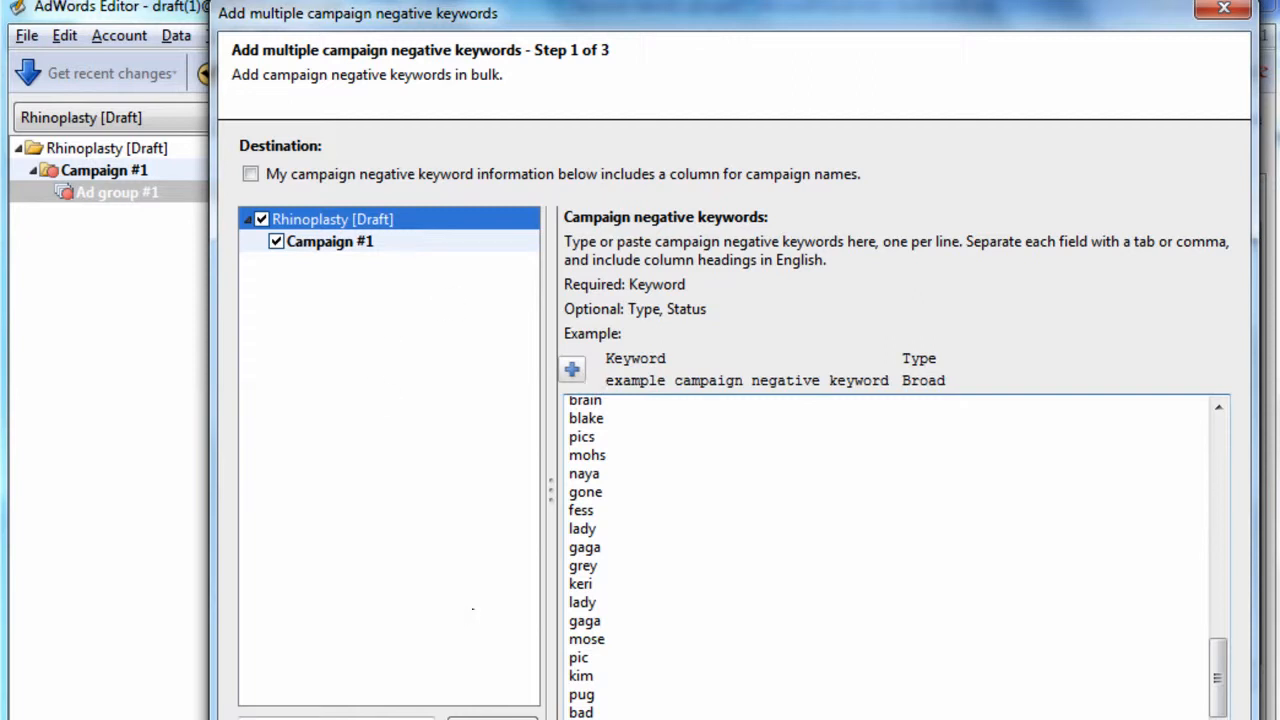
left_click(492, 718)
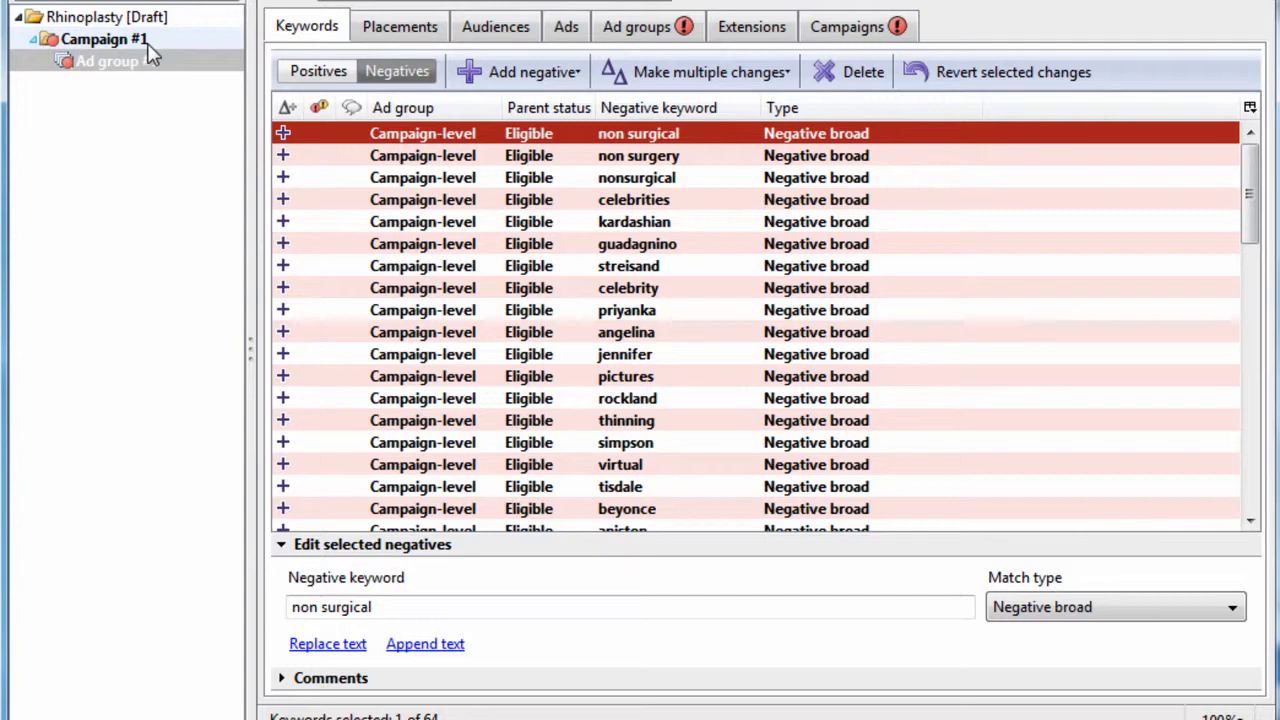
- Switch all 64 campaign negatives to phrase match and return to the positive keywords
left_click(636, 244)
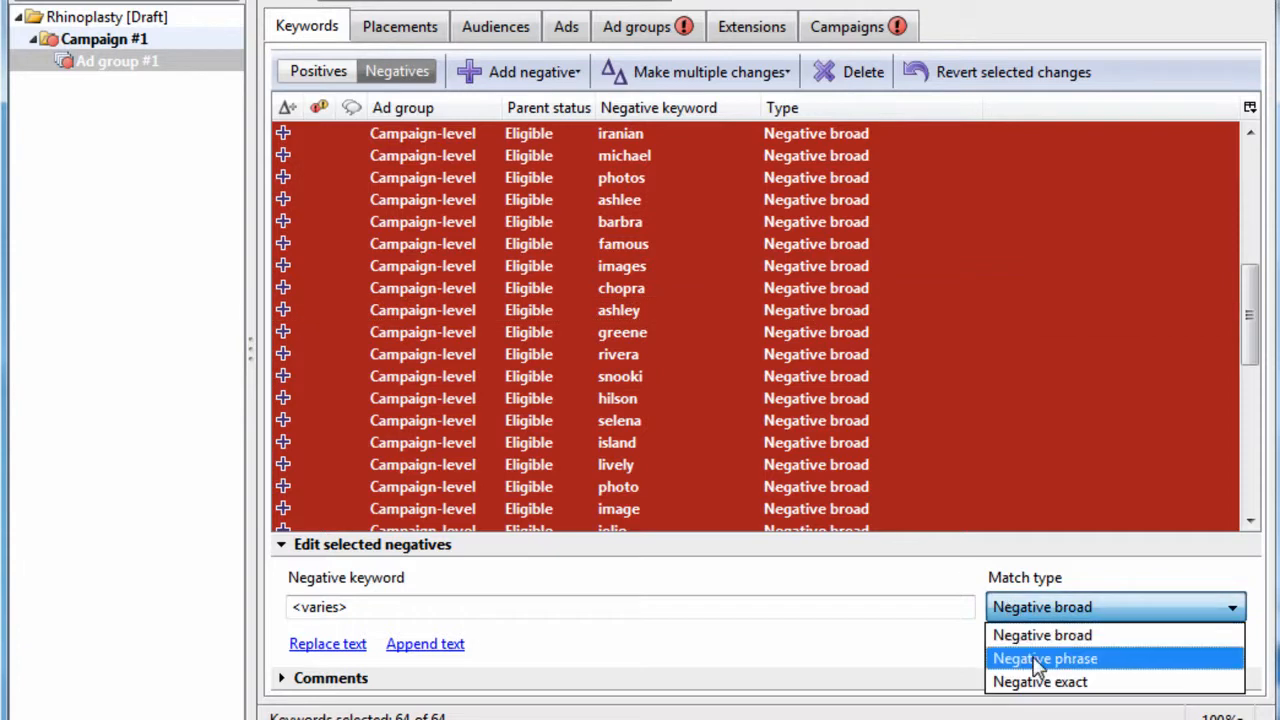
left_click(1044, 658)
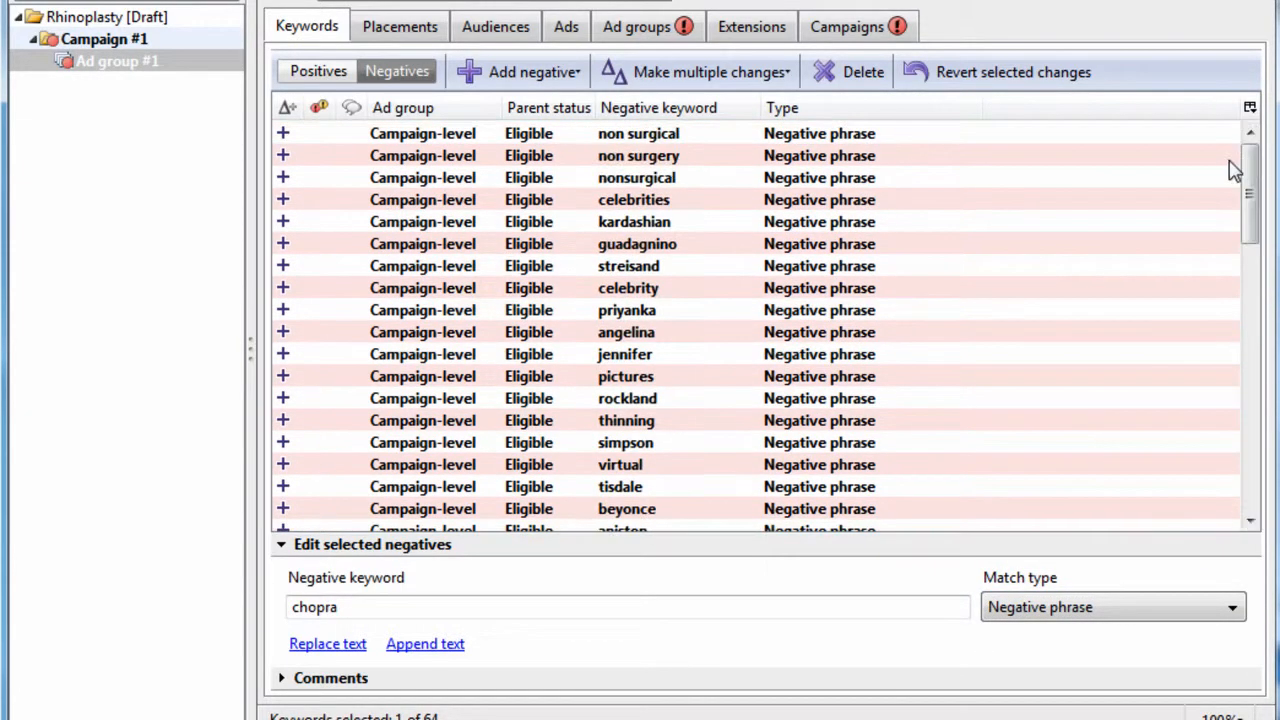
left_click(634, 220)
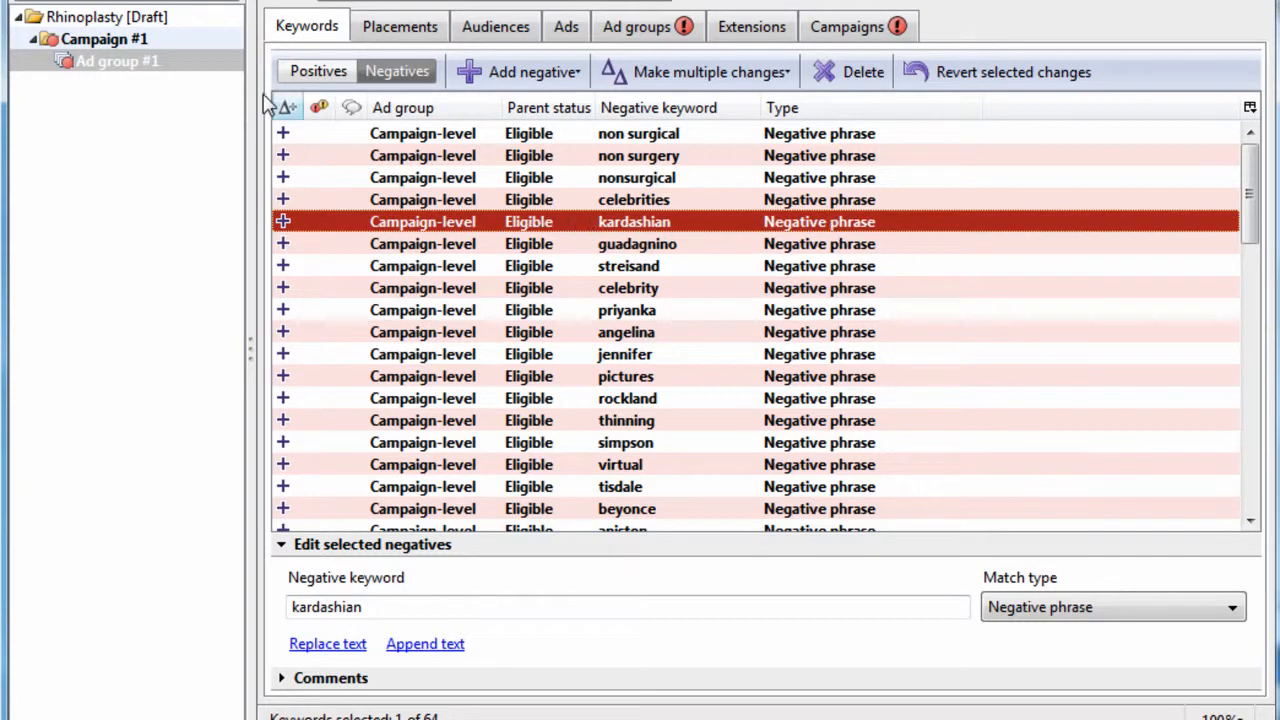
left_click(318, 72)
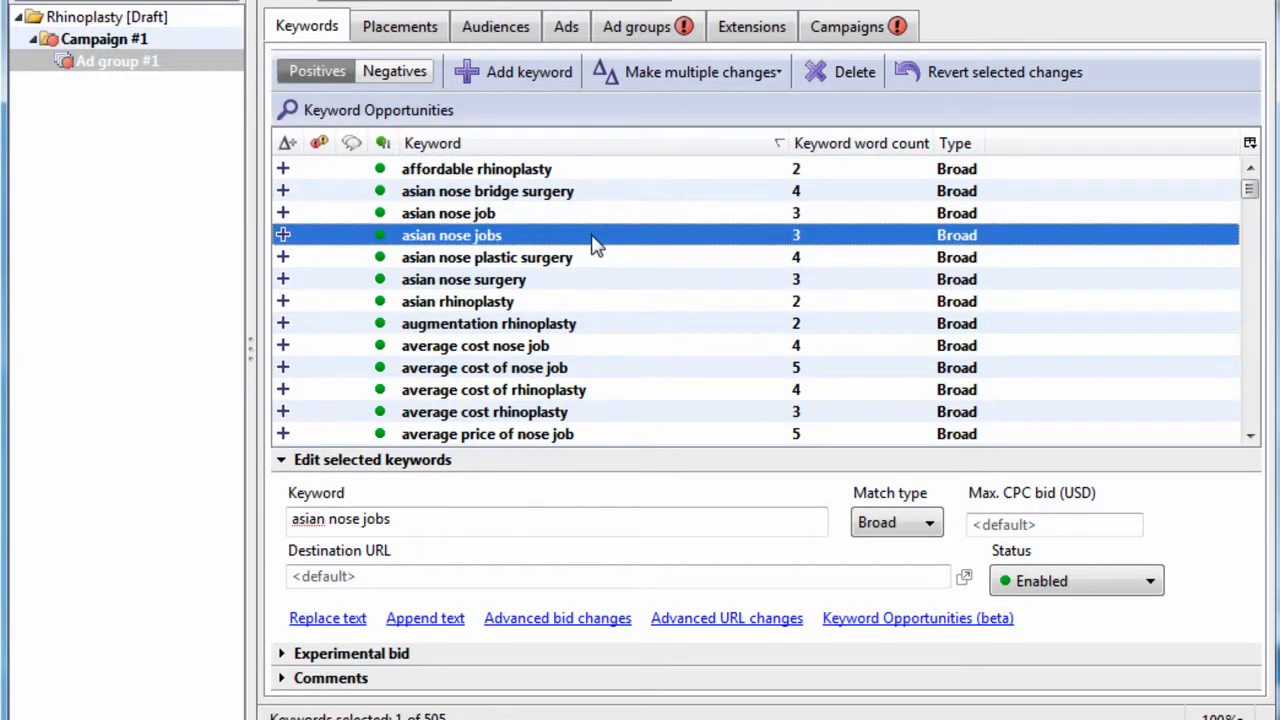
- Browse Ad group #1's keywords around augmentation rhinoplasty and nasal turbinate reduction surgery
left_click(488, 324)
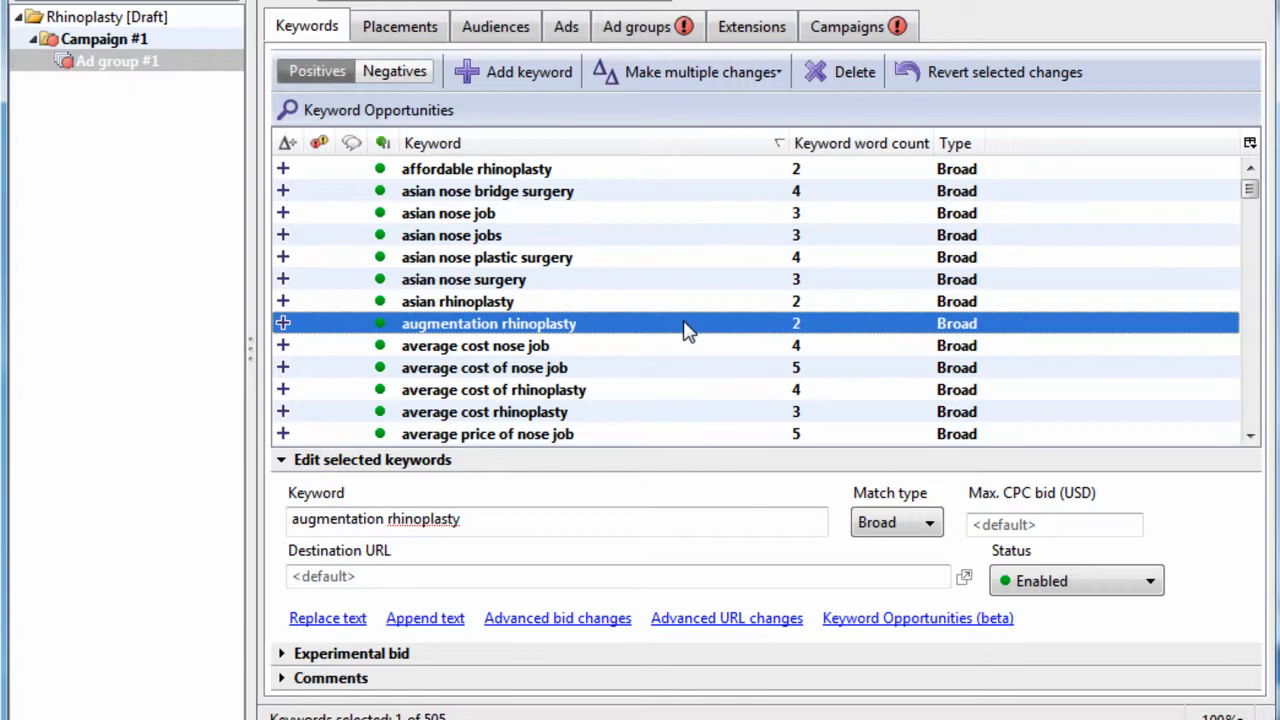
scroll("down", 3)
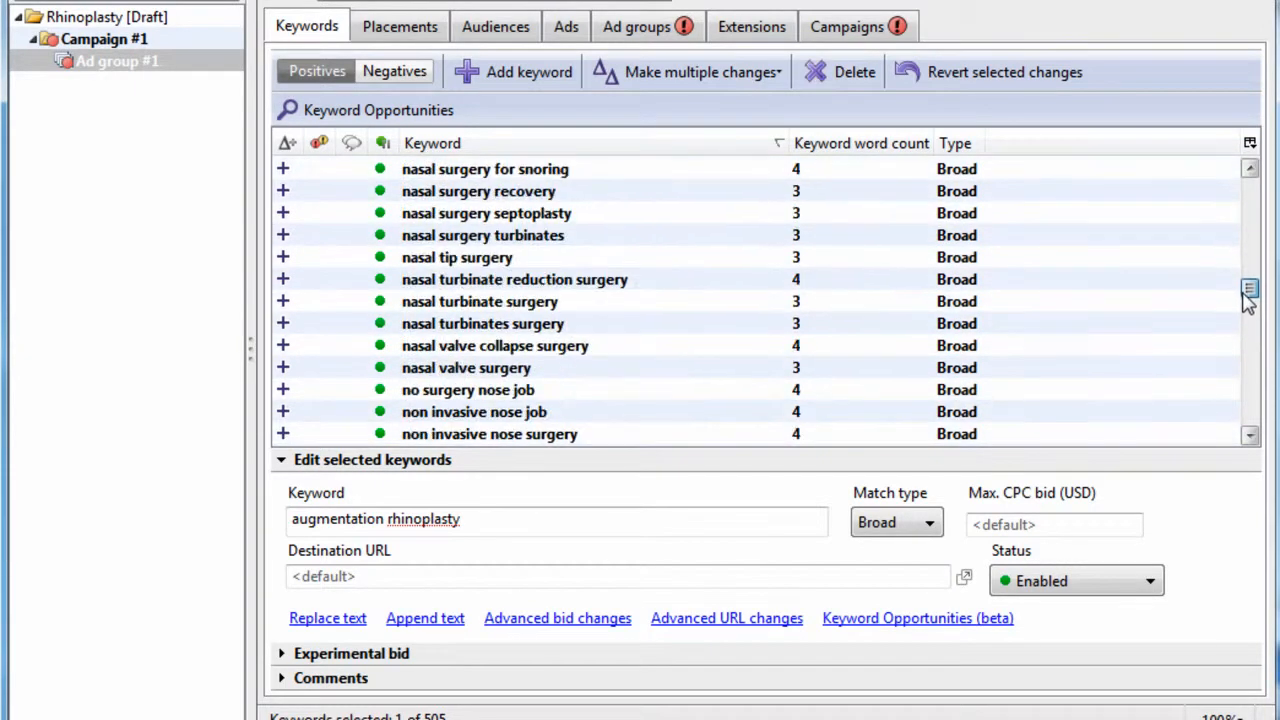
left_click(514, 280)
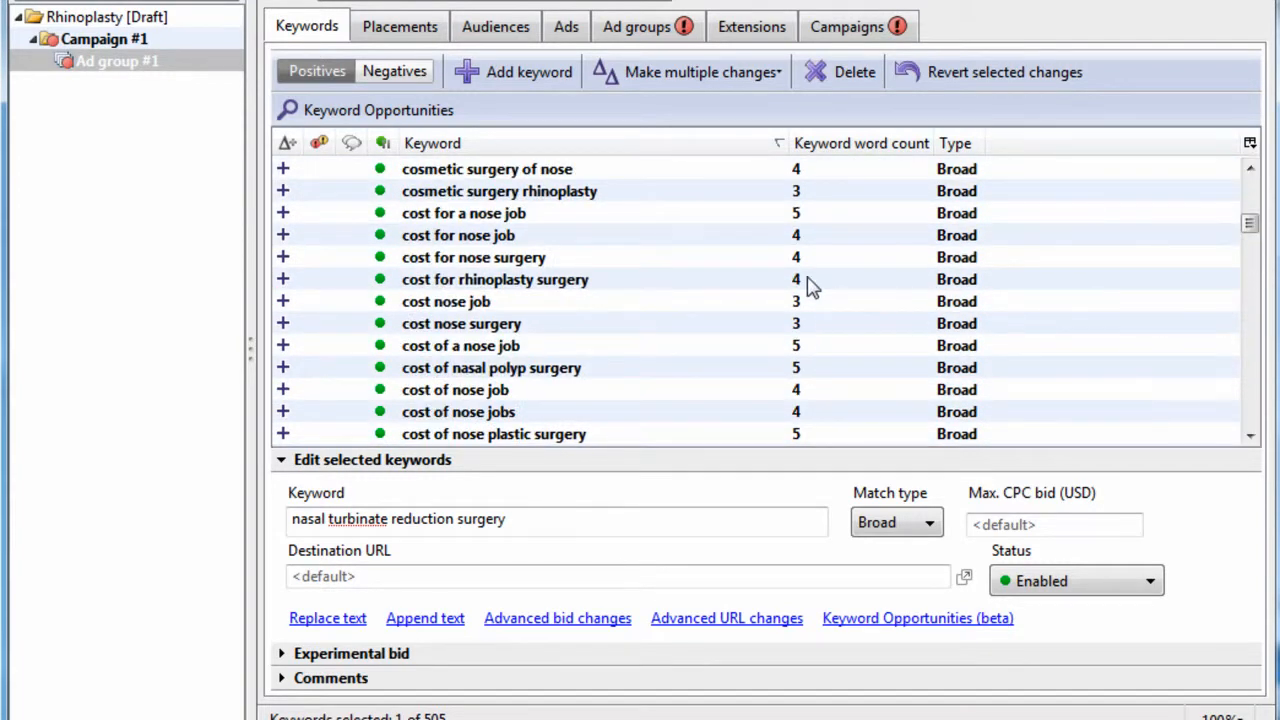
mouse_move(184, 276)
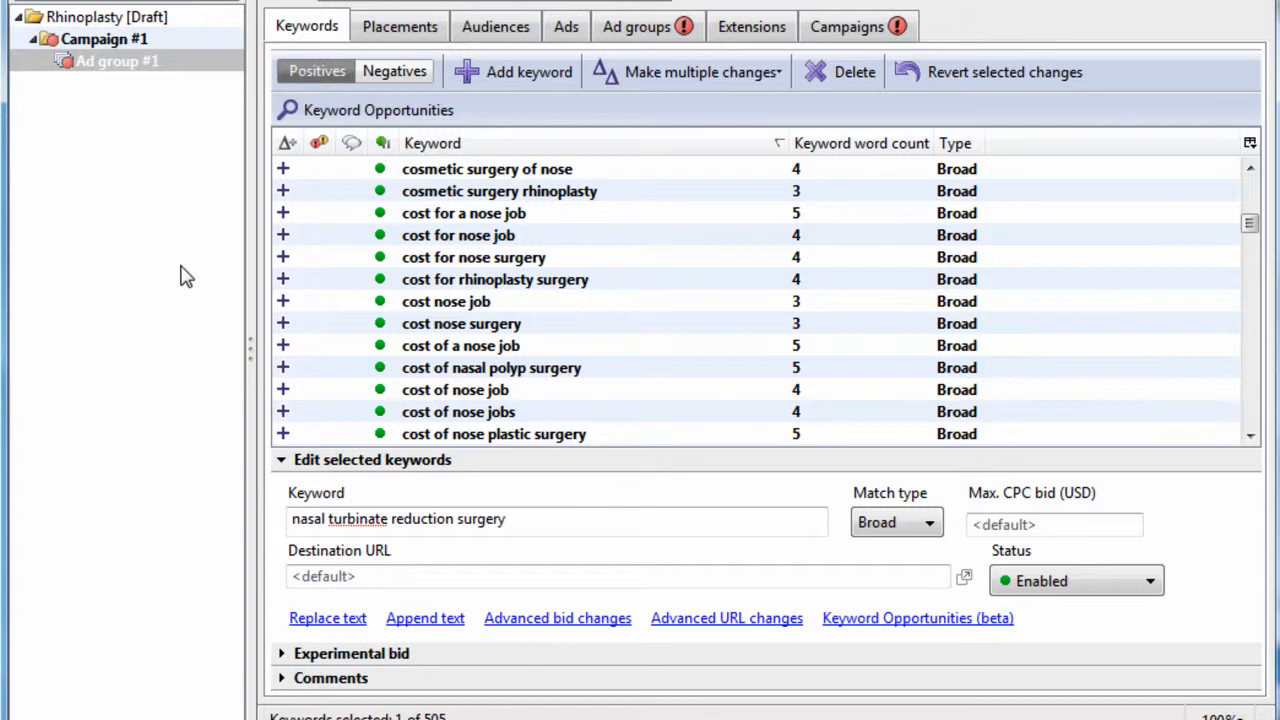
mouse_move(196, 288)
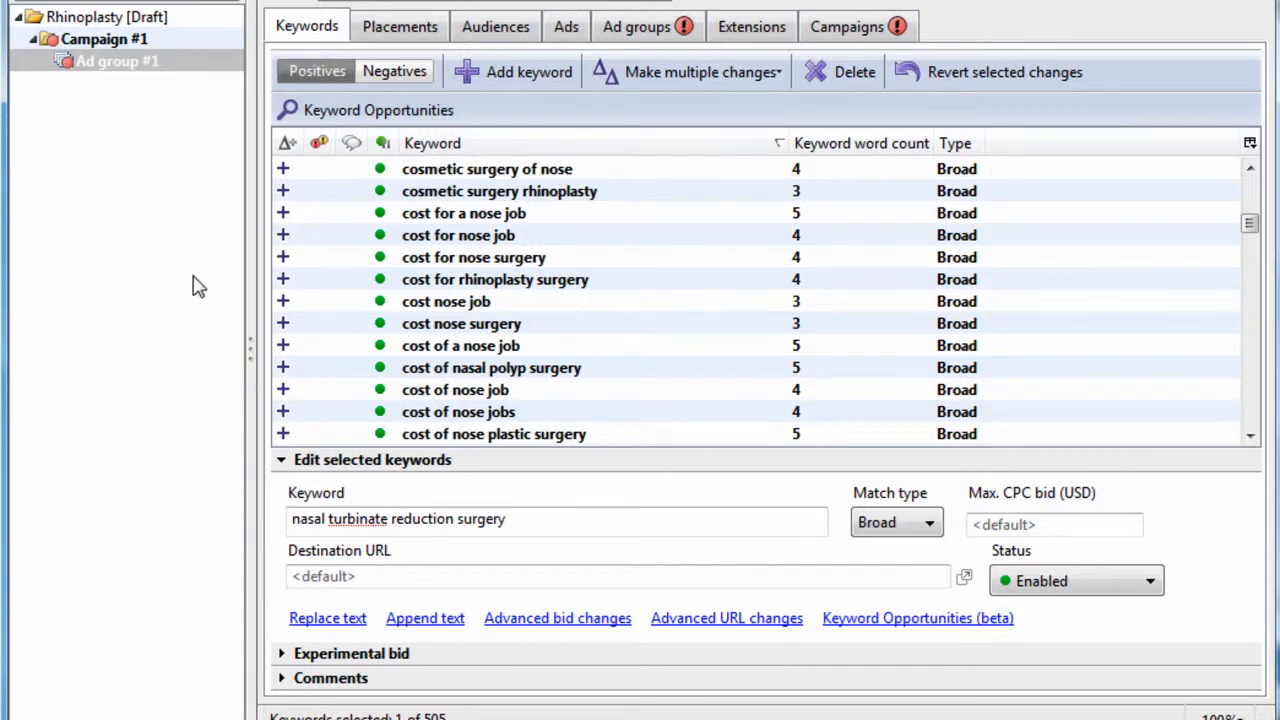
mouse_move(546, 320)
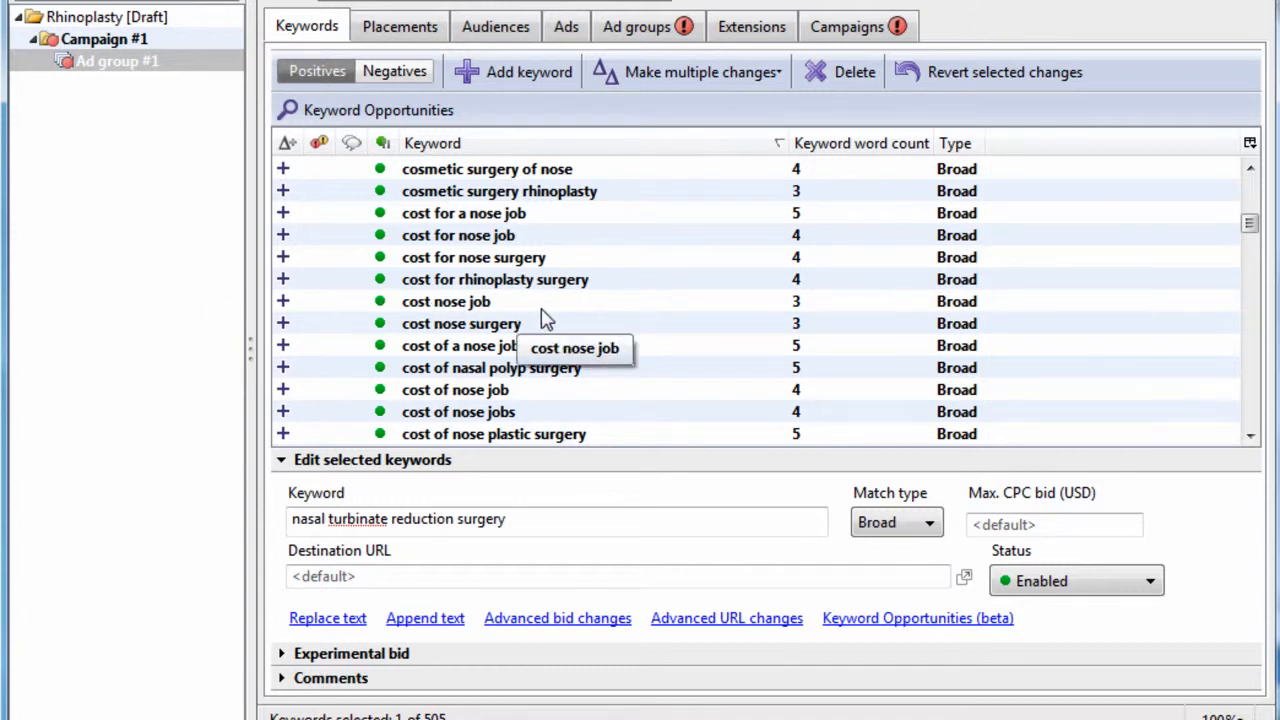
mouse_move(150, 210)
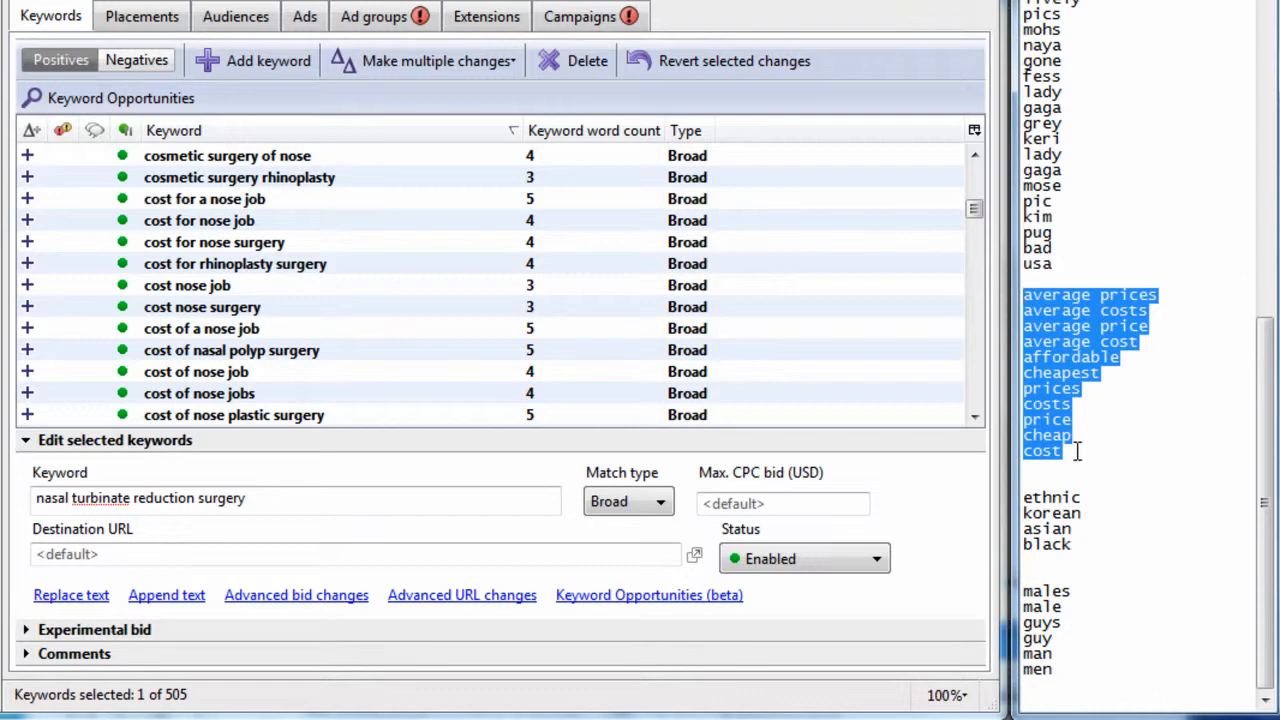
mouse_move(1100, 436)
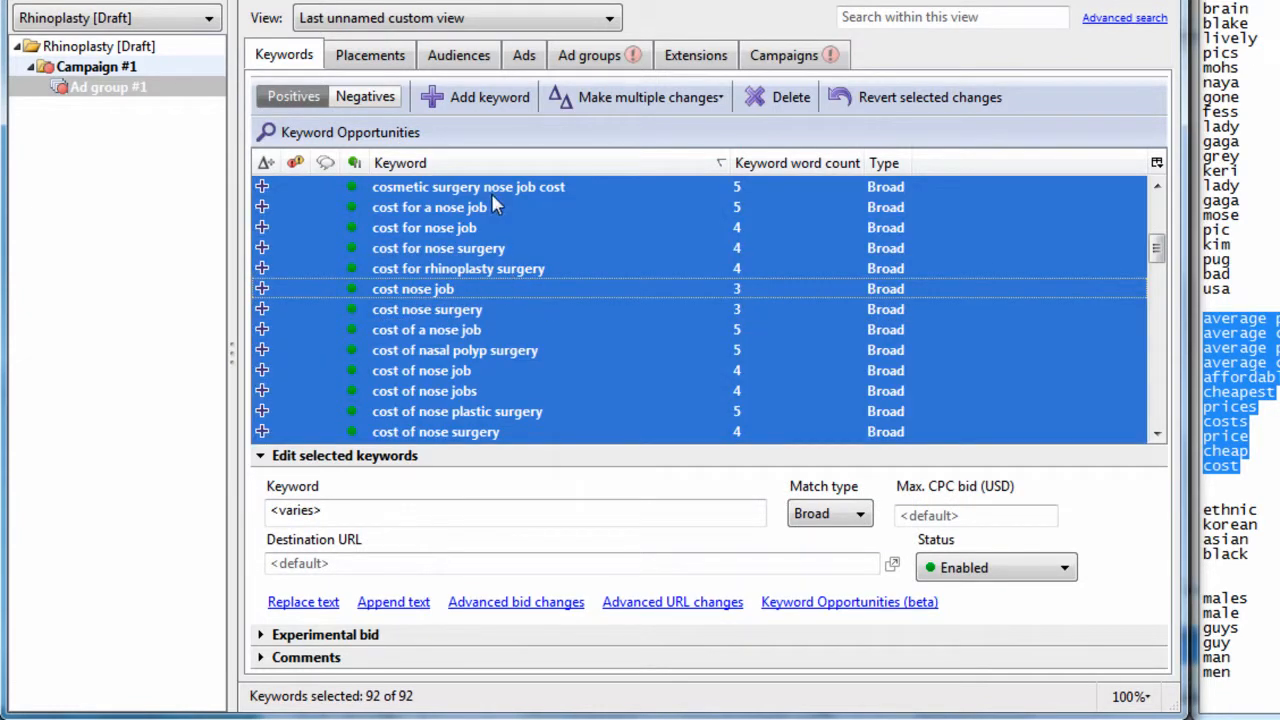
- Create a new ad group named Cost/Price and show its empty keyword list
left_click(588, 56)
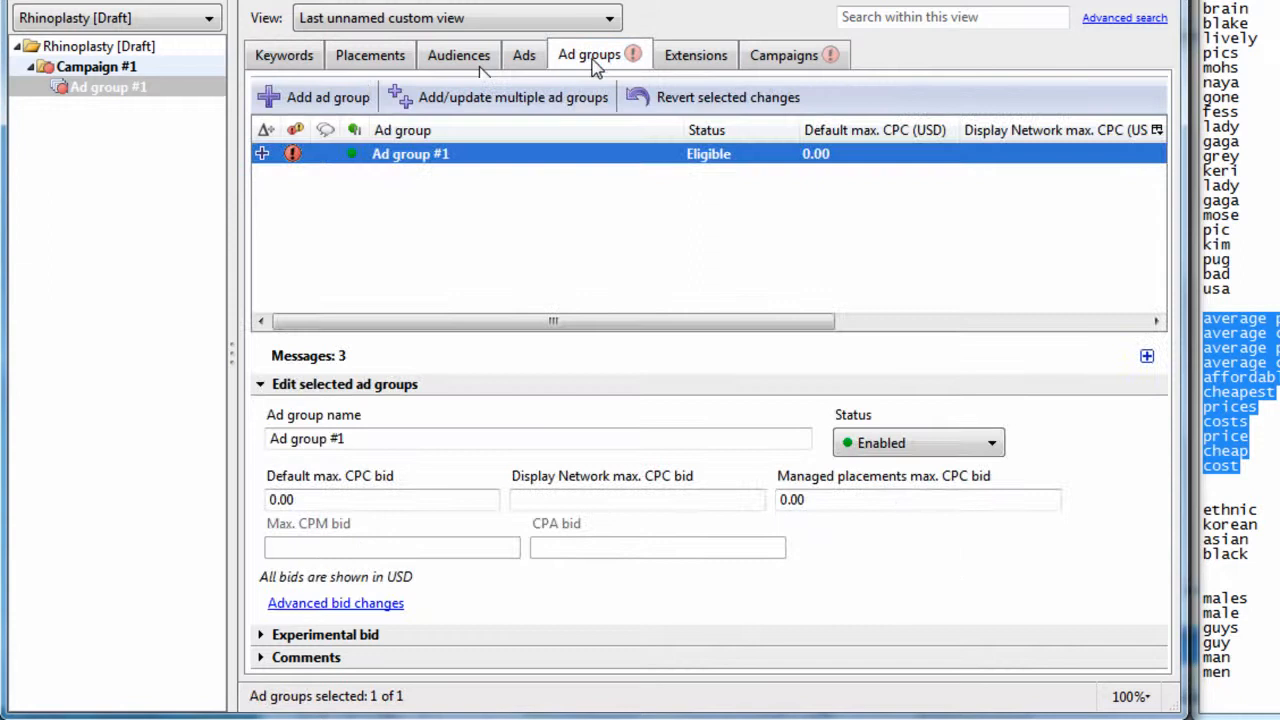
left_click(328, 96)
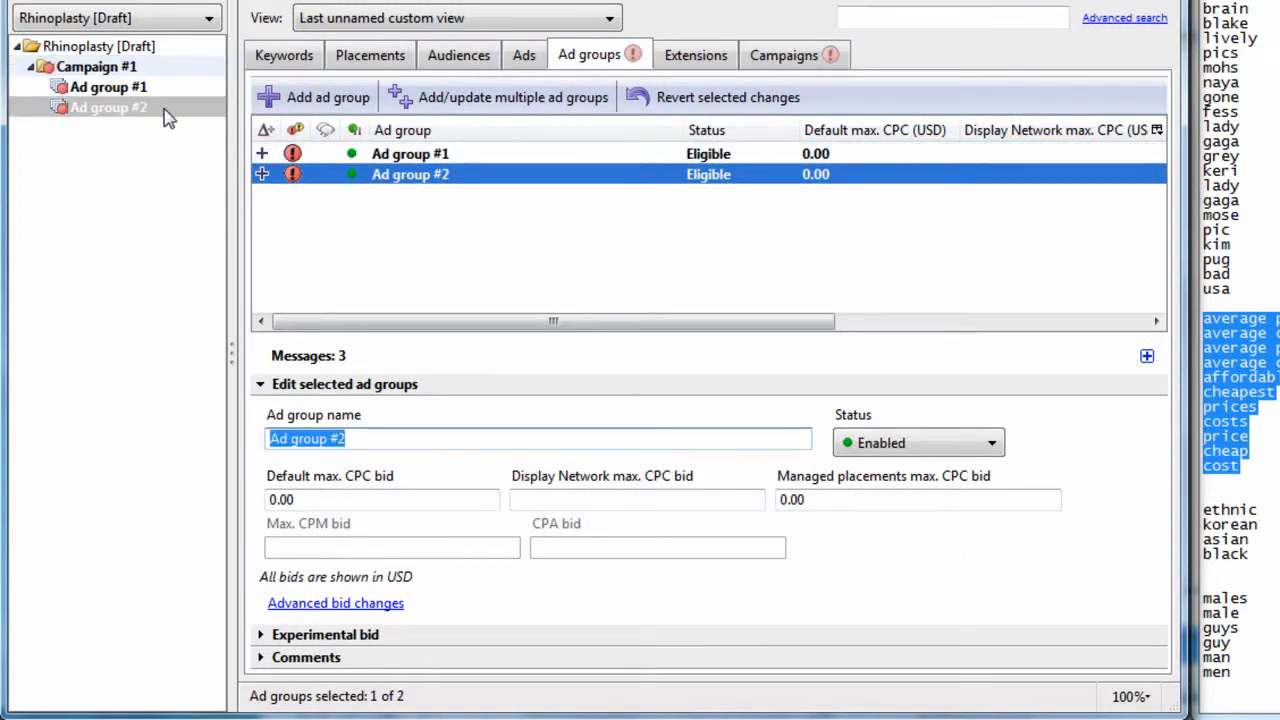
type("C")
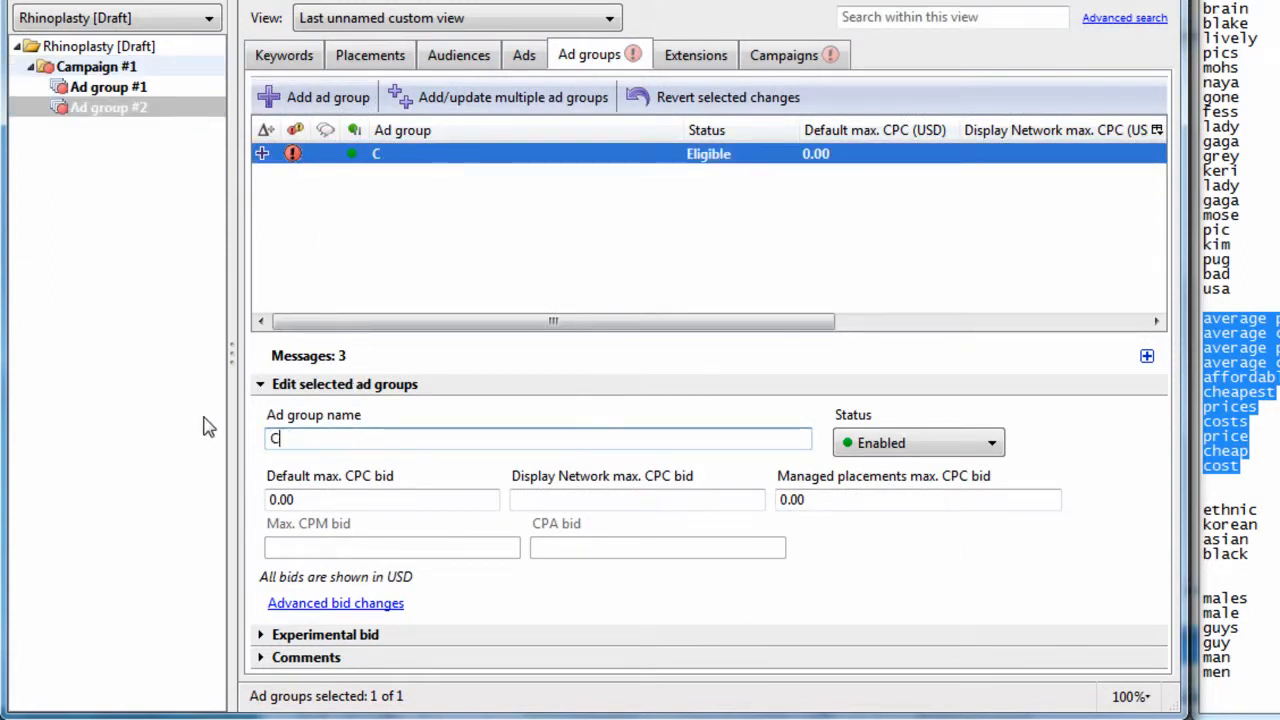
type("ost/Price")
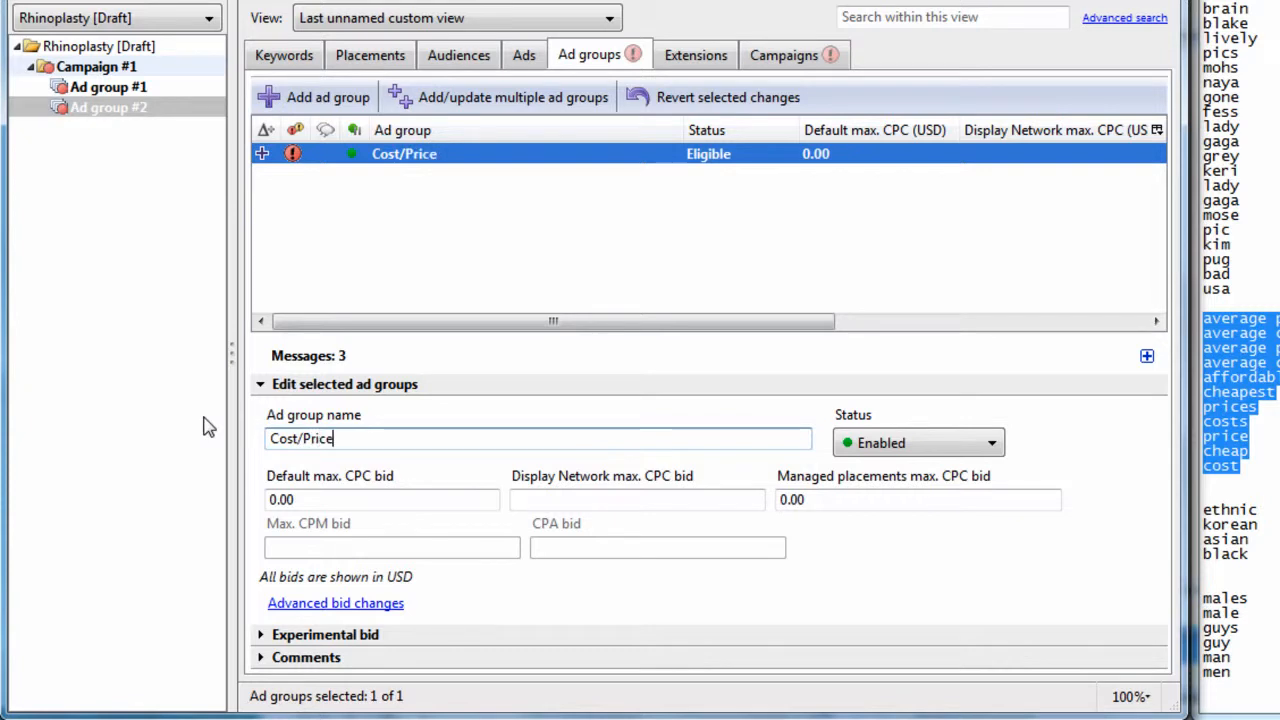
left_click(284, 56)
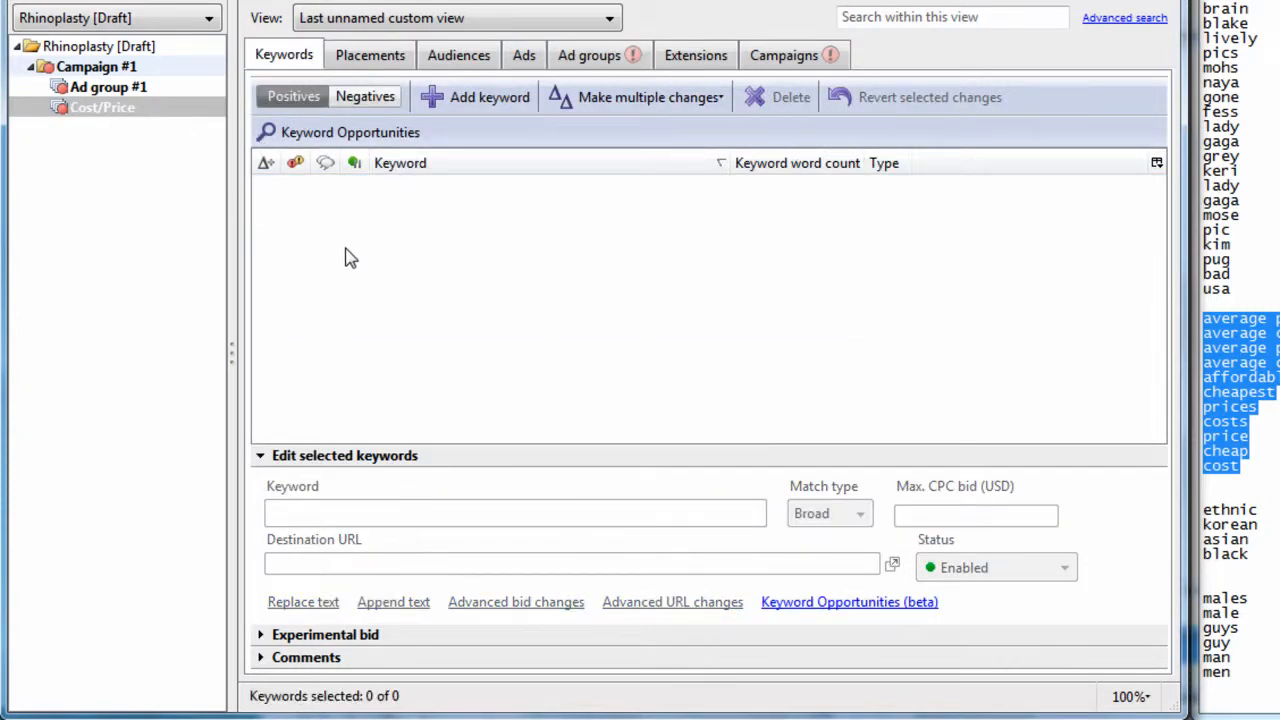
- Paste the 92 cut cost-related keywords into Cost/Price and check a few entries
left_click(476, 288)
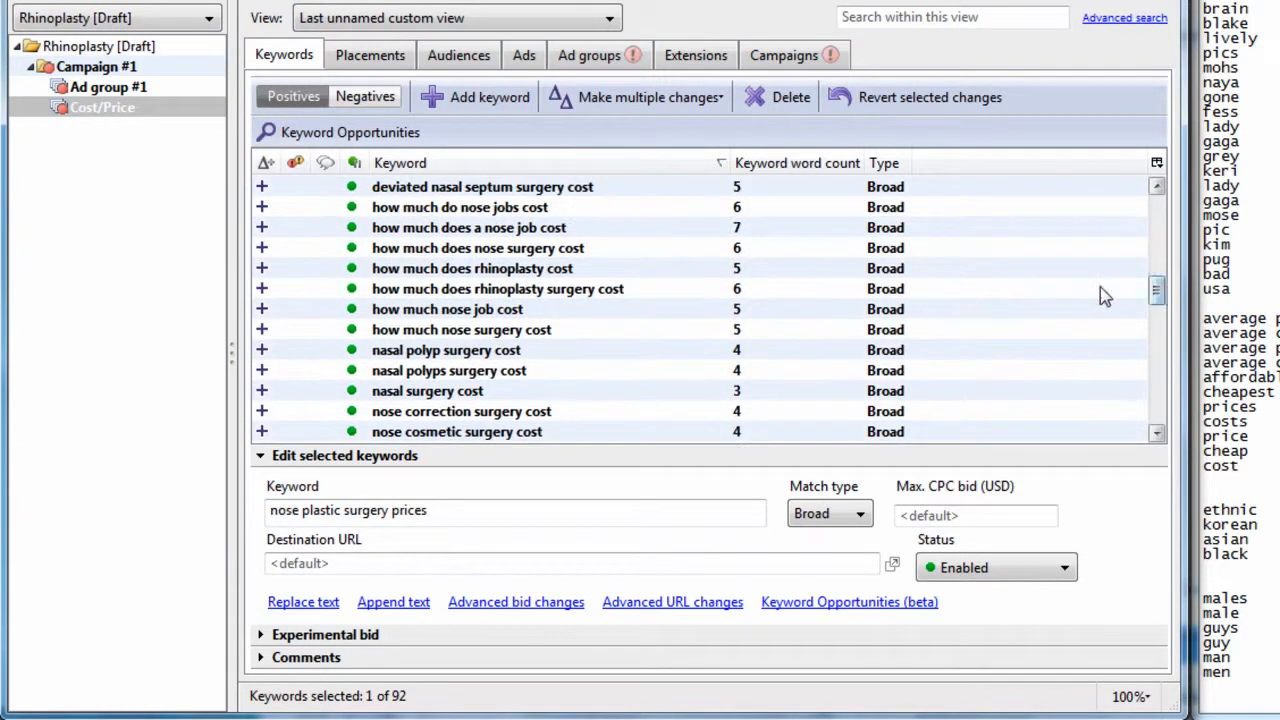
left_click(468, 228)
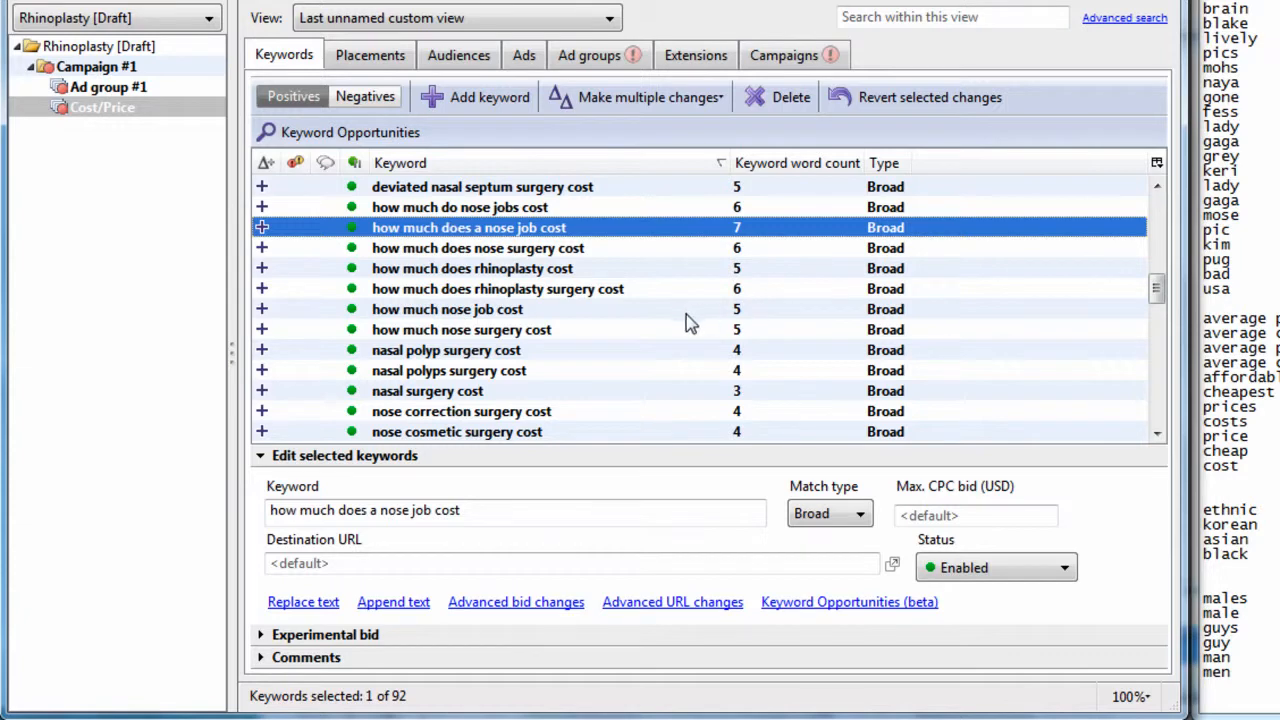
left_click(448, 308)
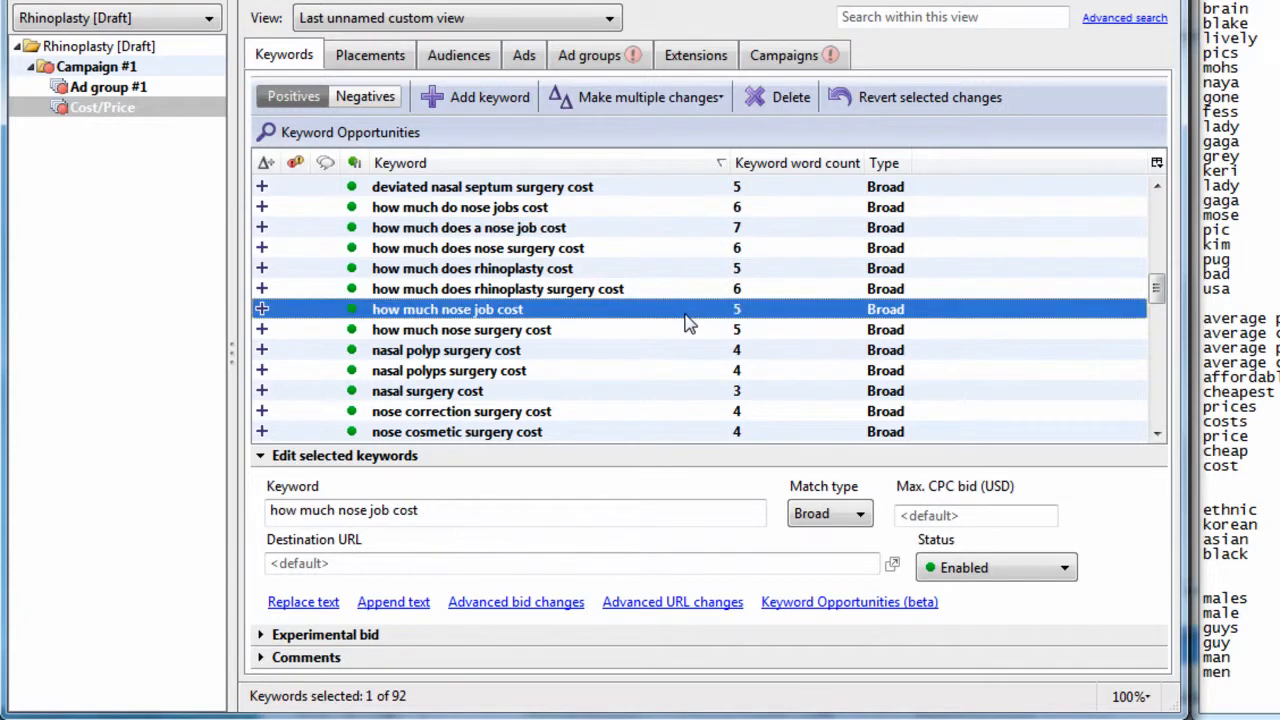
left_click(102, 108)
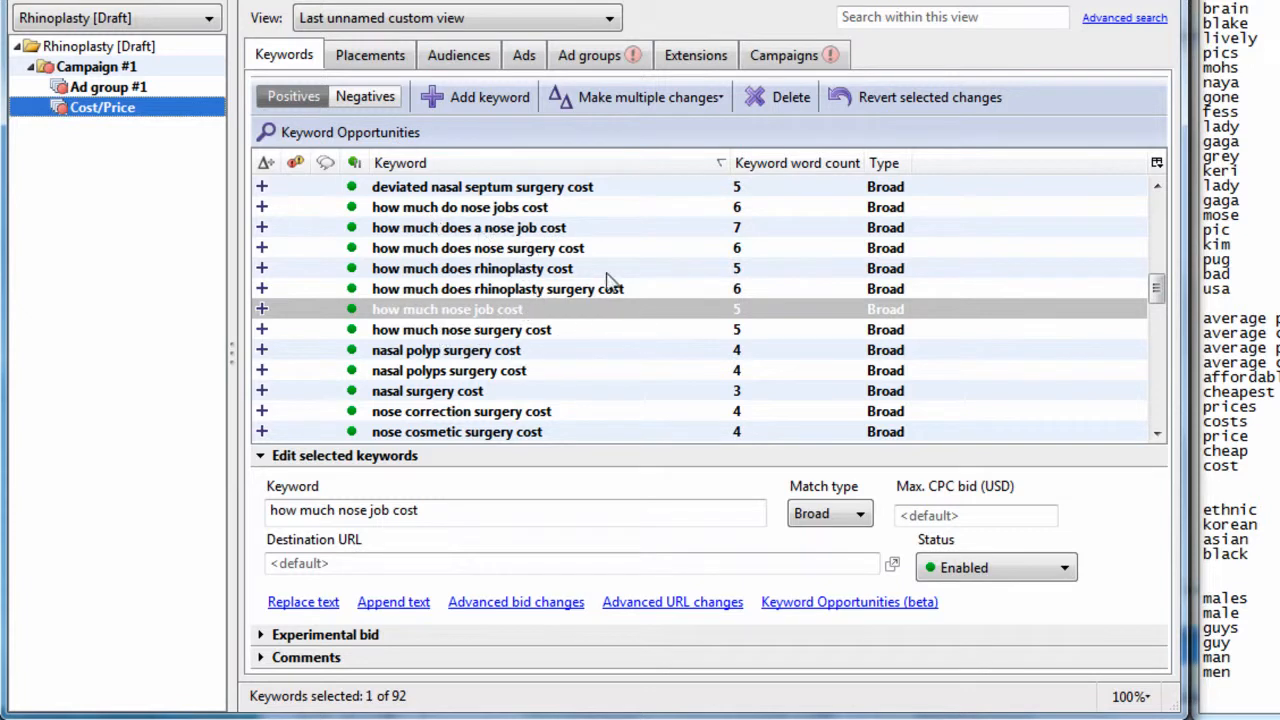
mouse_move(496, 300)
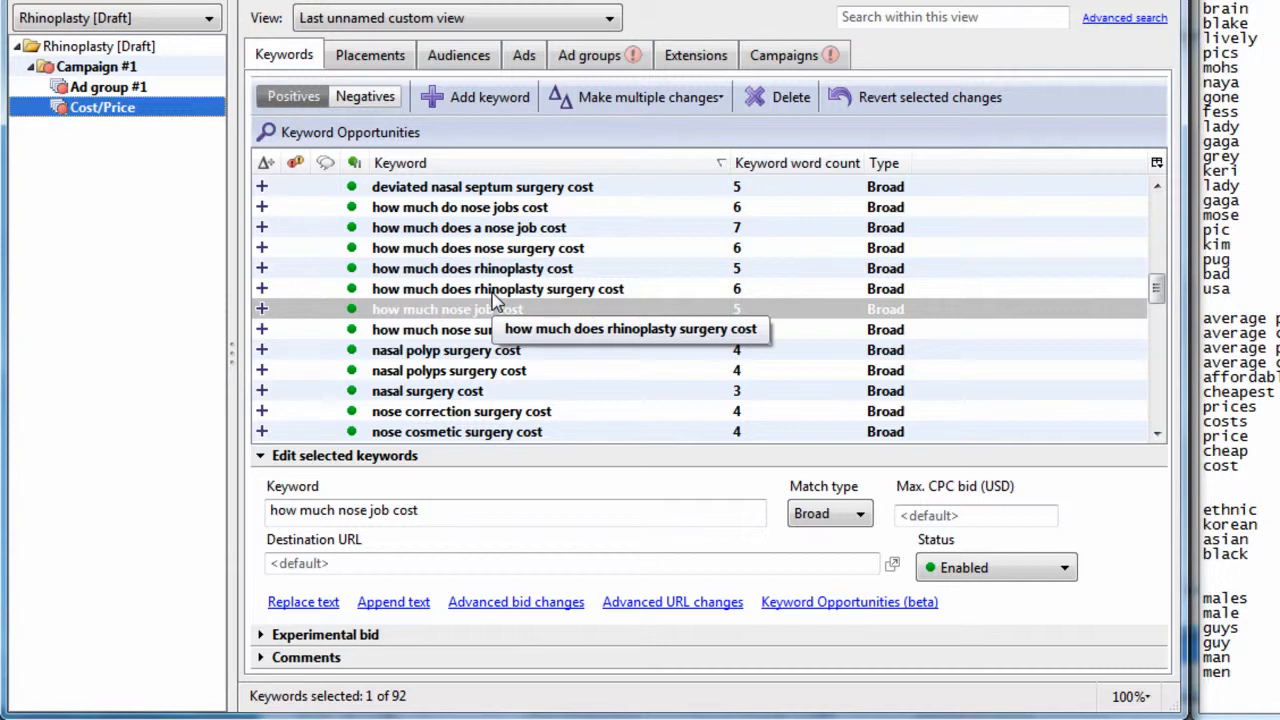
mouse_move(432, 144)
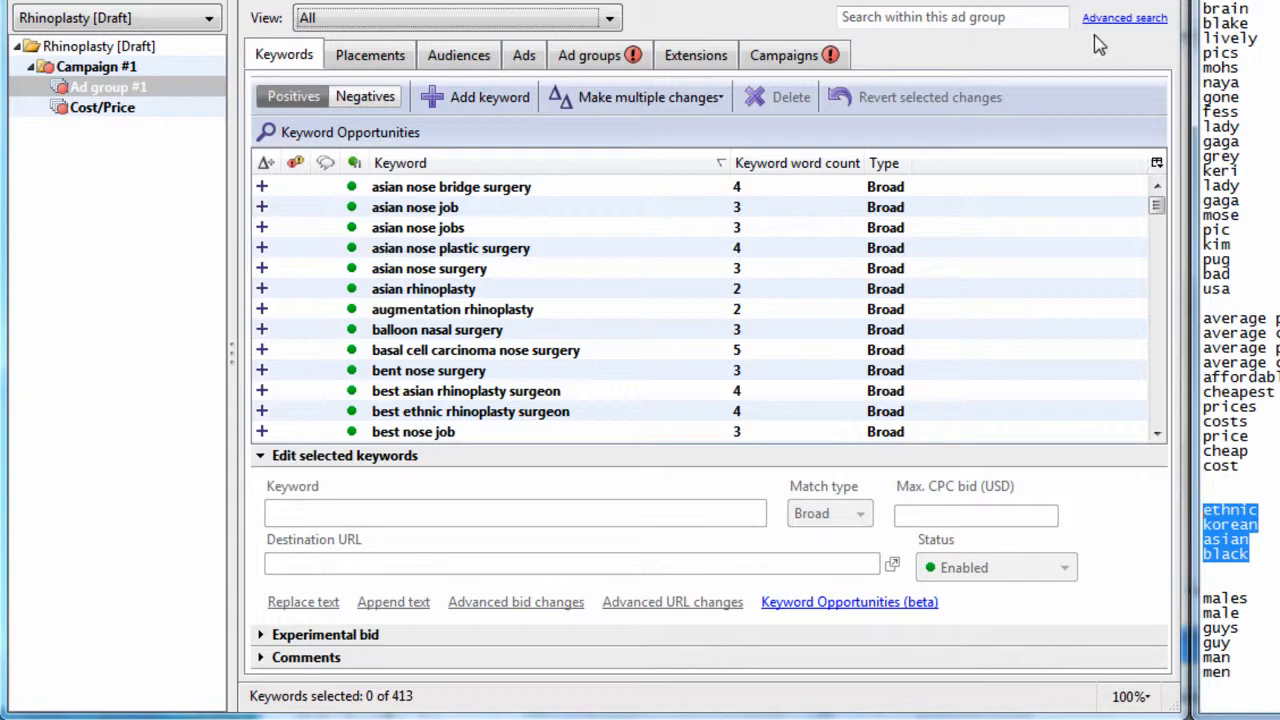
- Find the ethnic, korean, asian, black keywords and create an ad group named Ethnic
left_click(1124, 16)
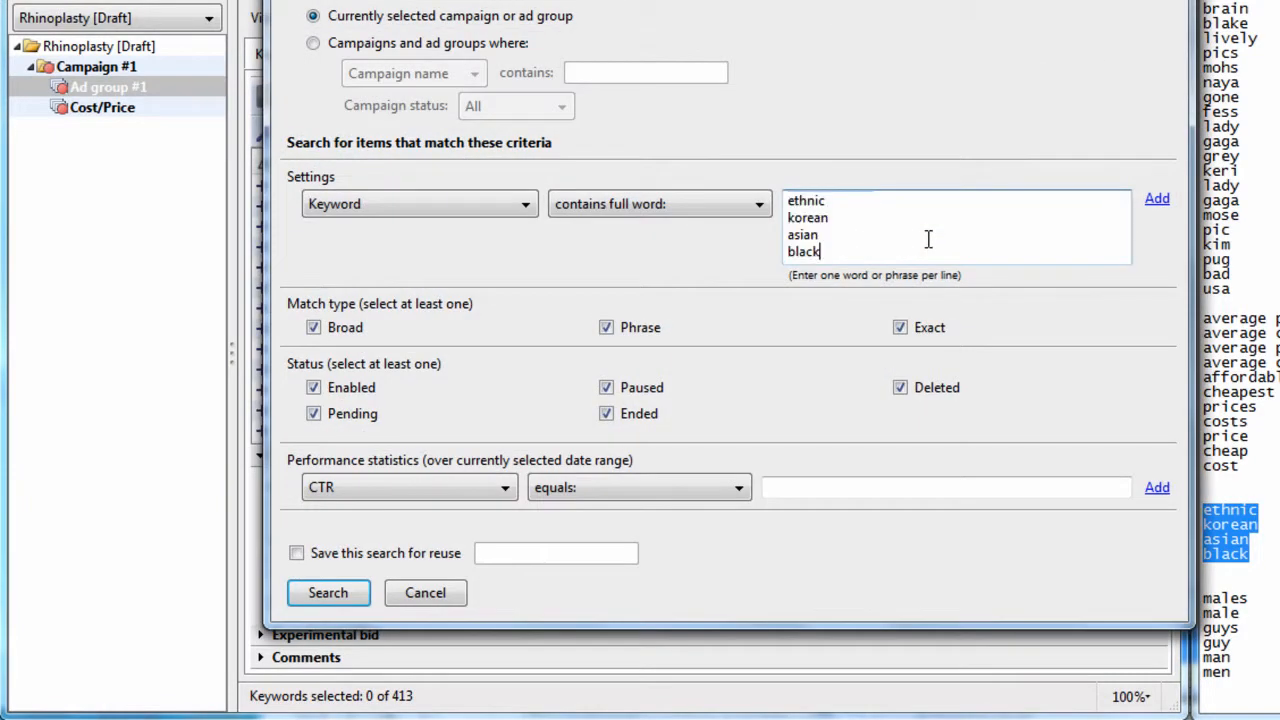
left_click(328, 592)
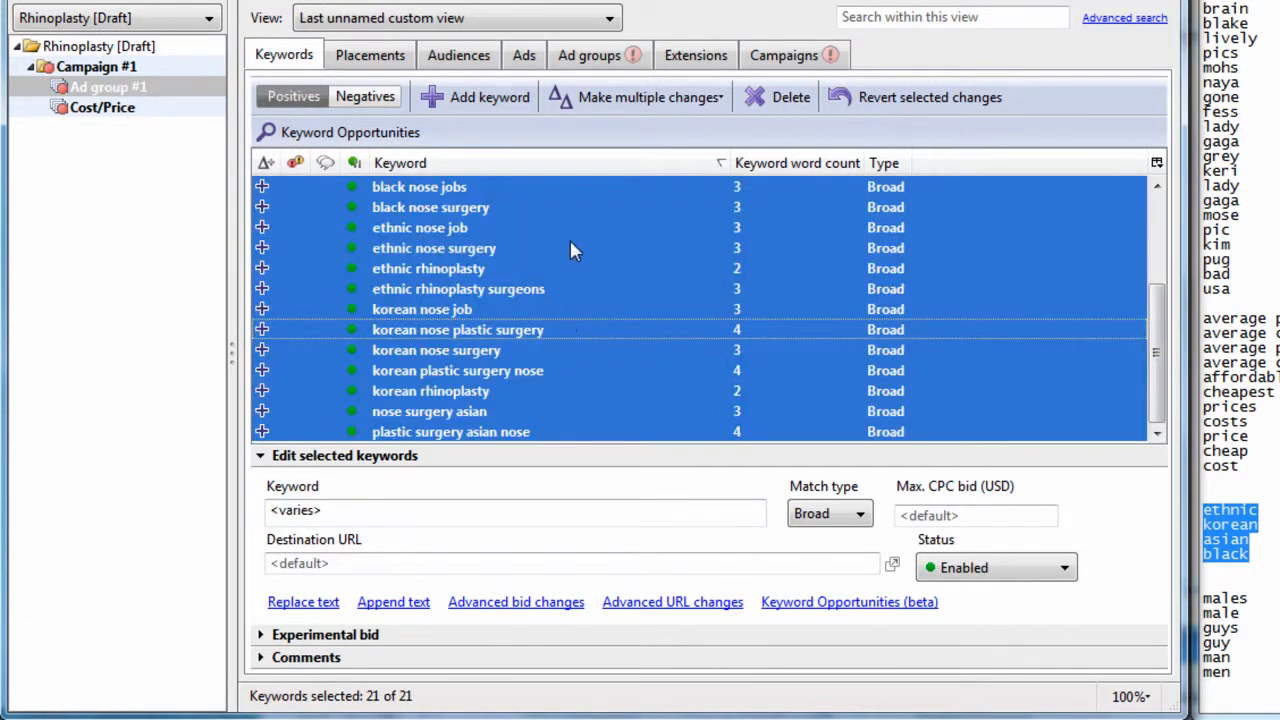
mouse_move(548, 318)
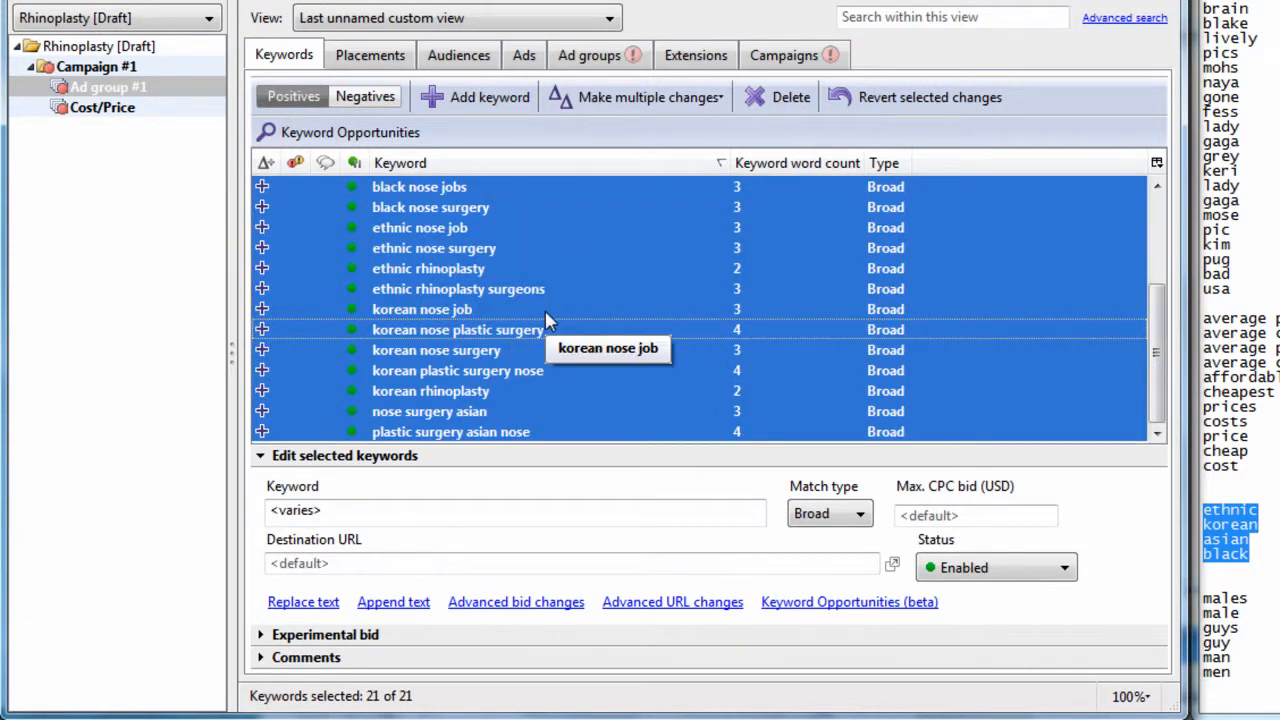
left_click(364, 96)
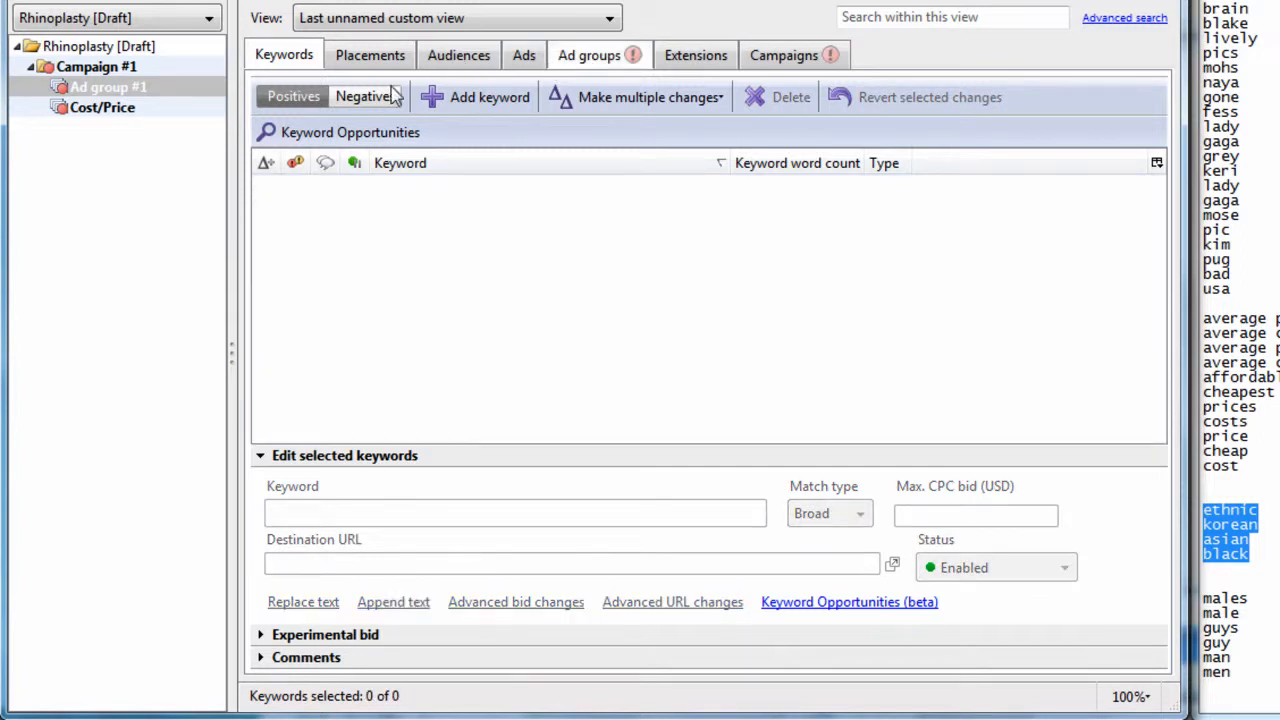
left_click(588, 56)
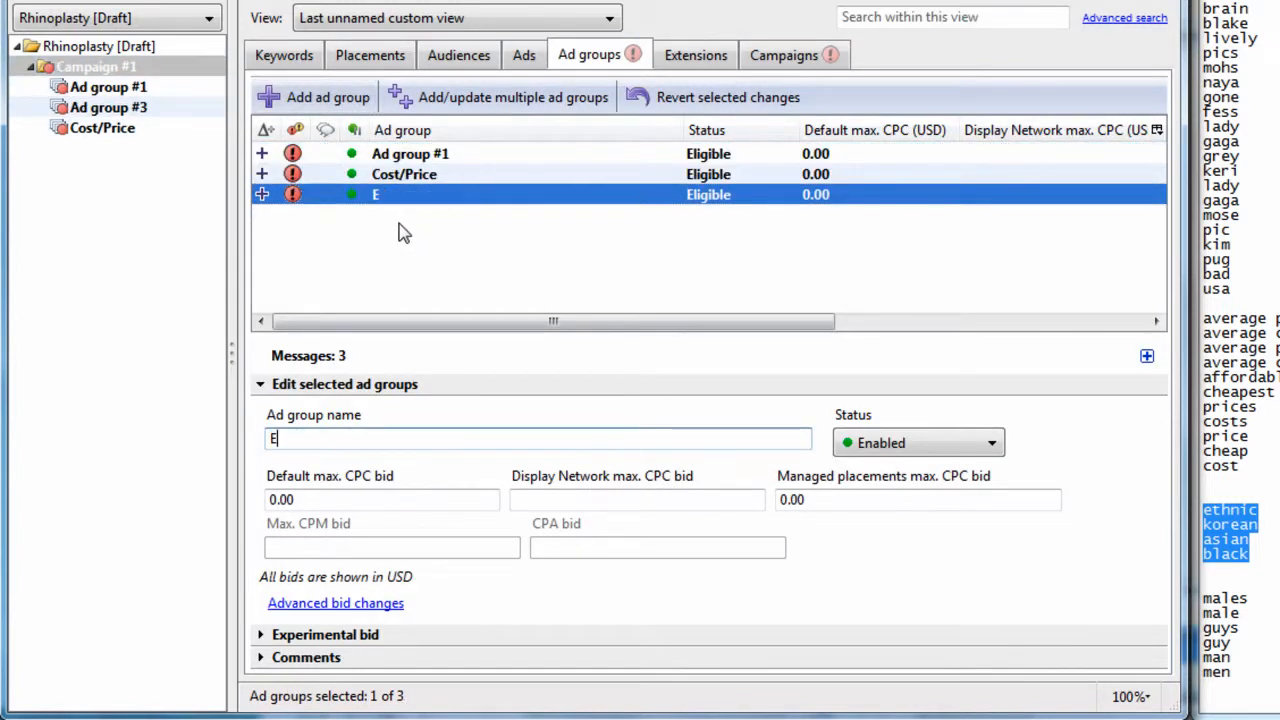
type("thnic")
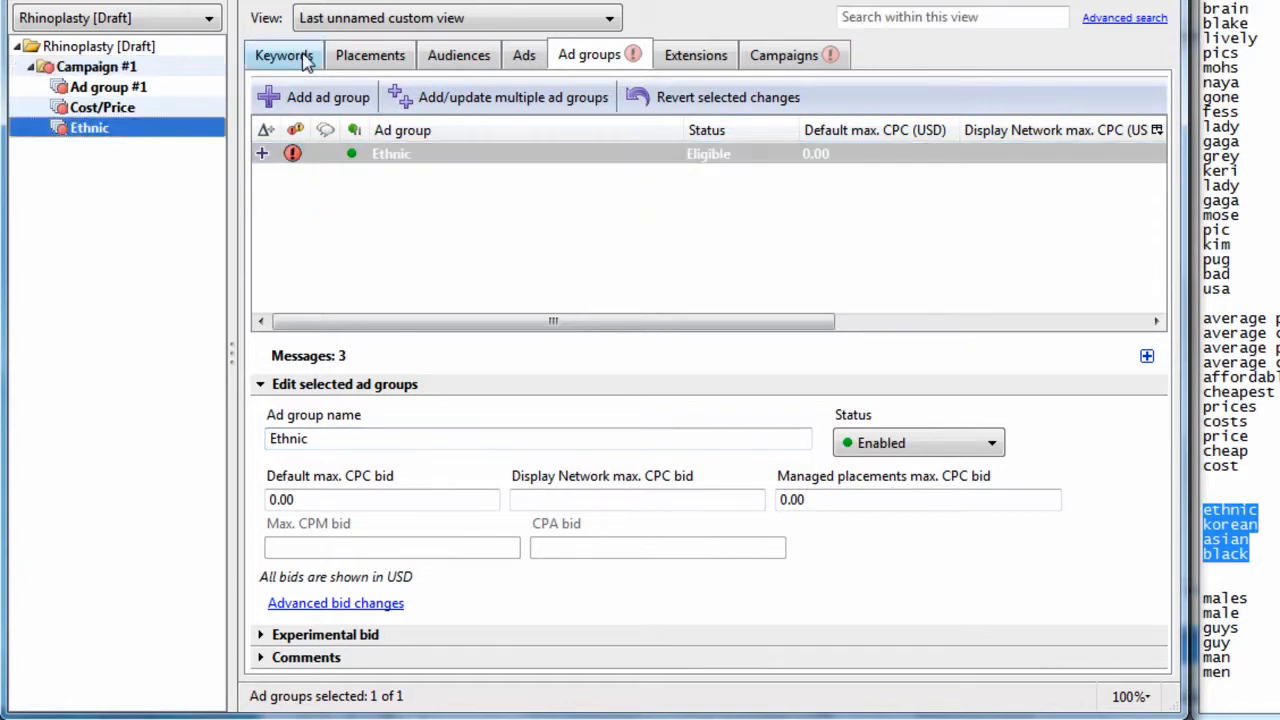
- Paste the 21 ethnic keywords into Ethnic, review entries like korean nose surgery, return to Ad group #1
left_click(284, 56)
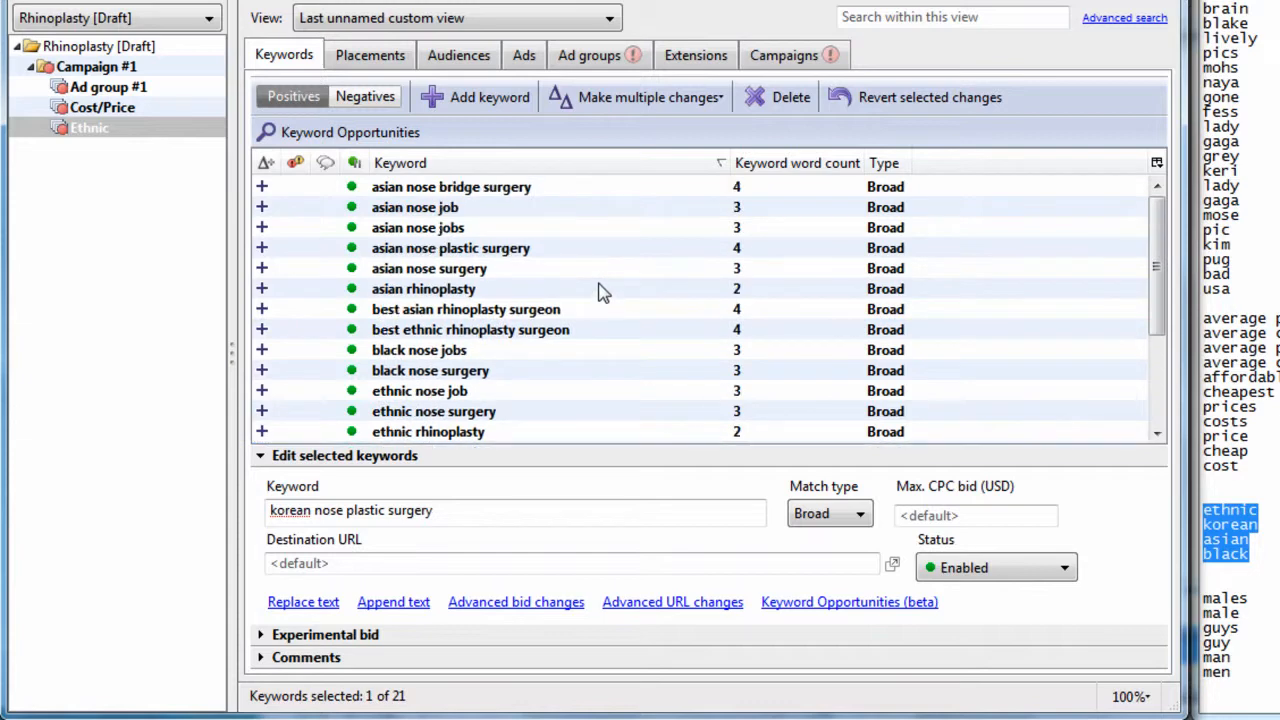
left_click(450, 248)
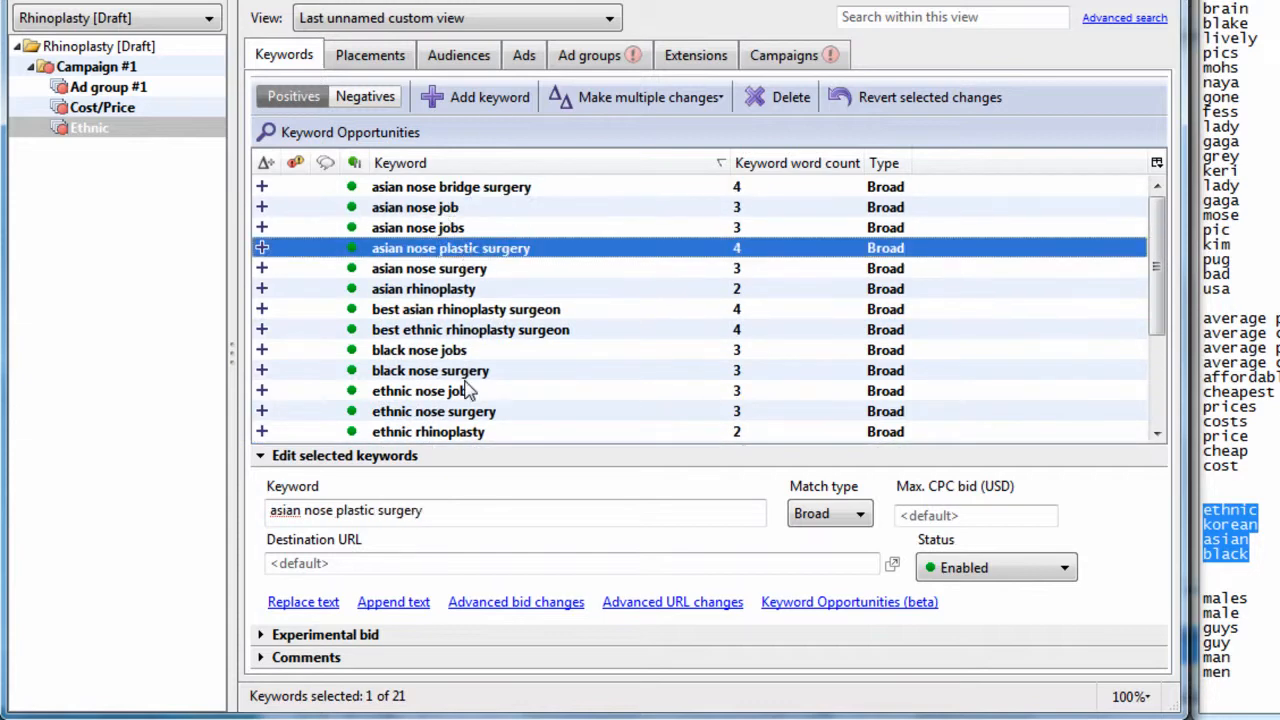
left_click(420, 350)
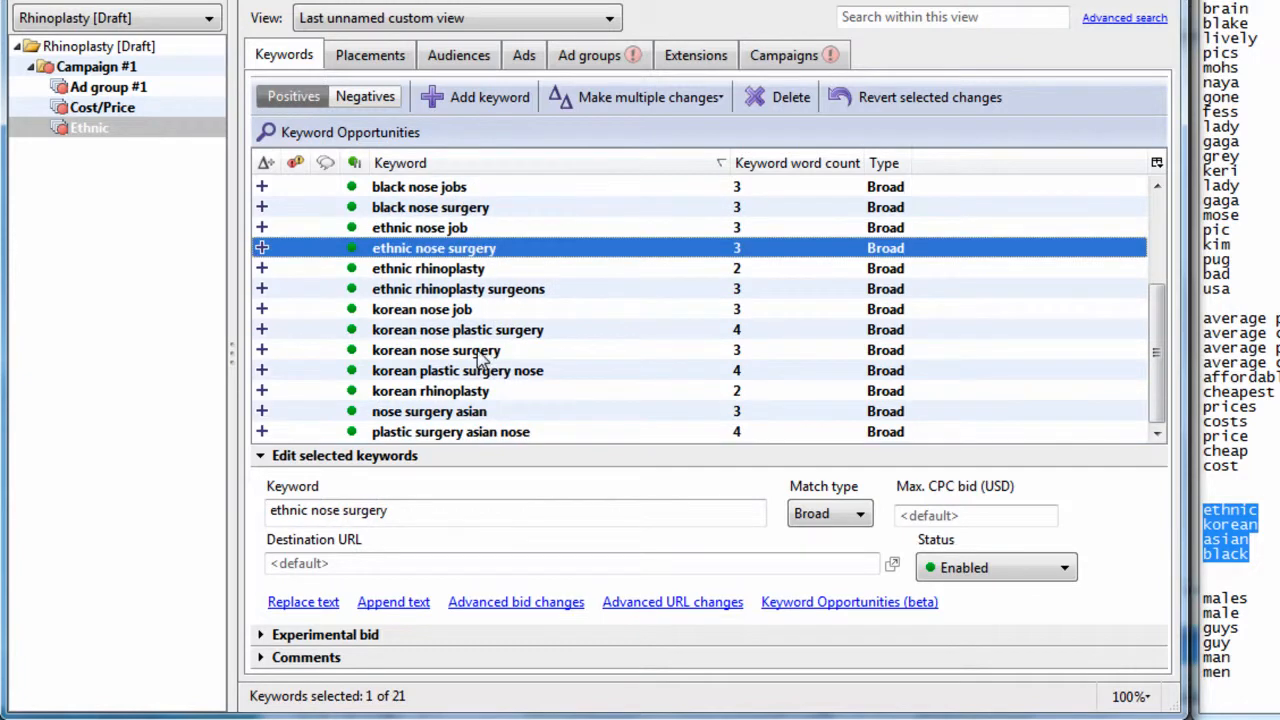
left_click(436, 350)
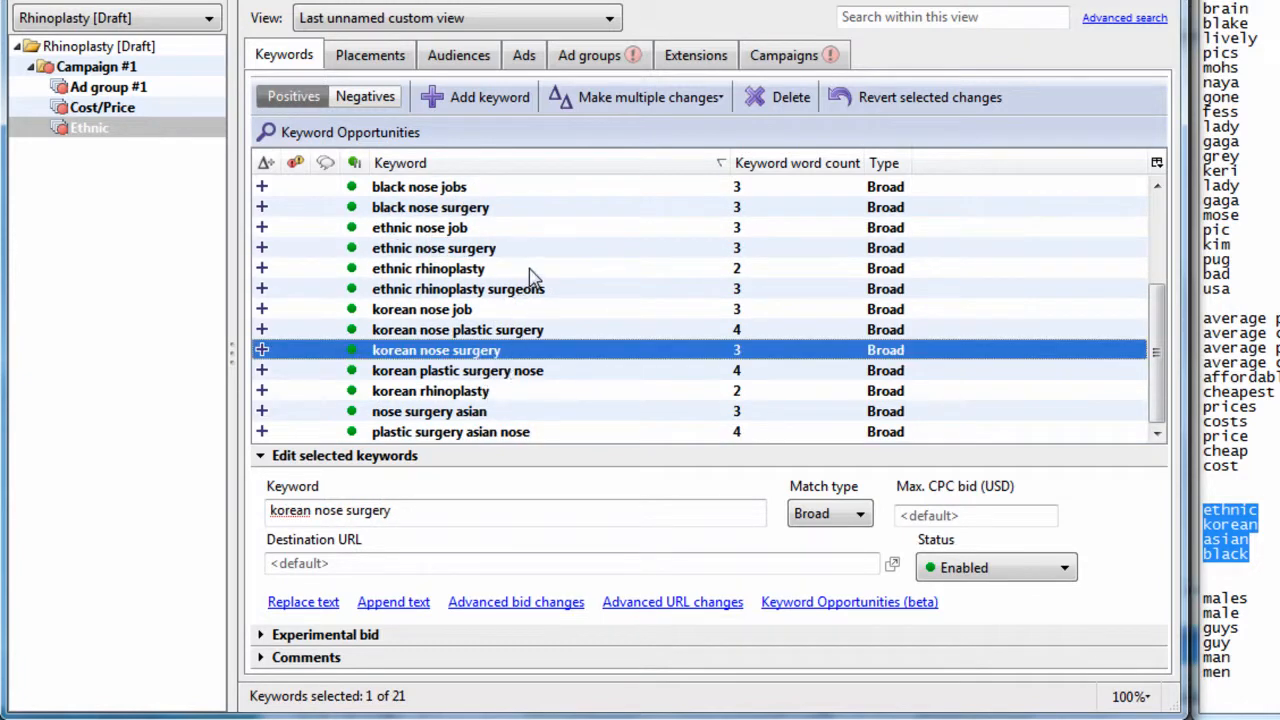
mouse_move(500, 268)
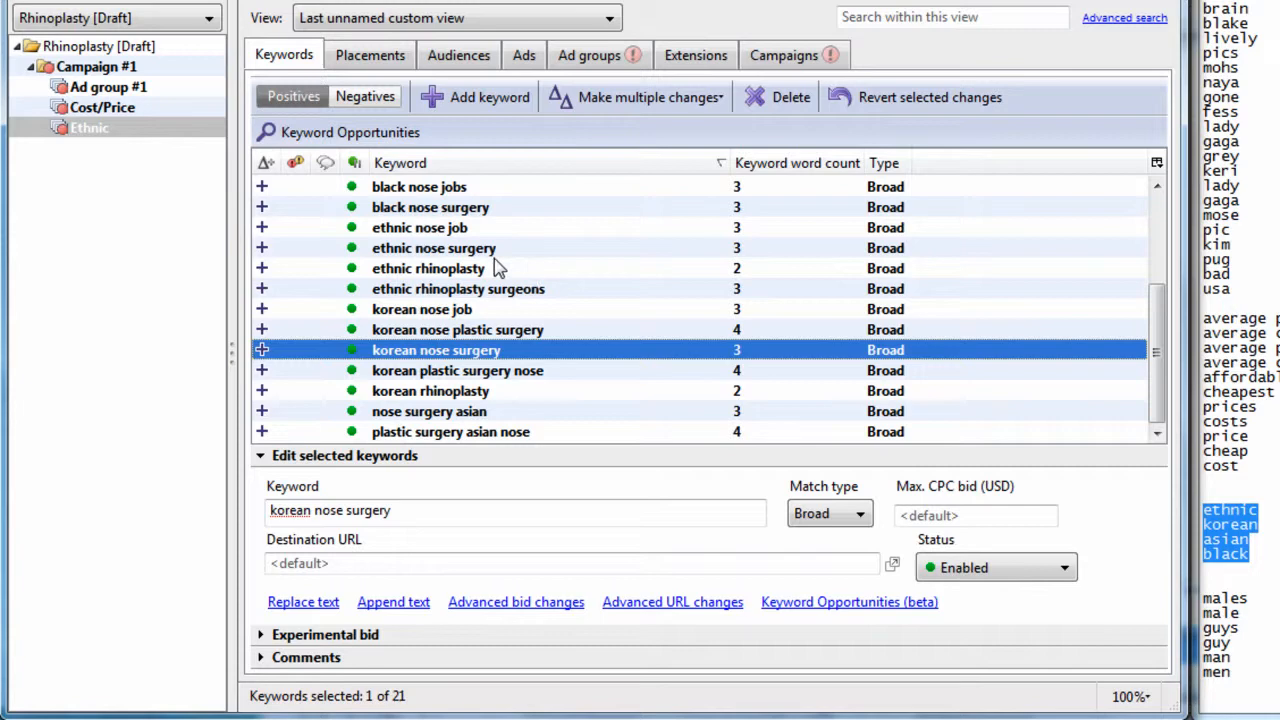
mouse_move(536, 292)
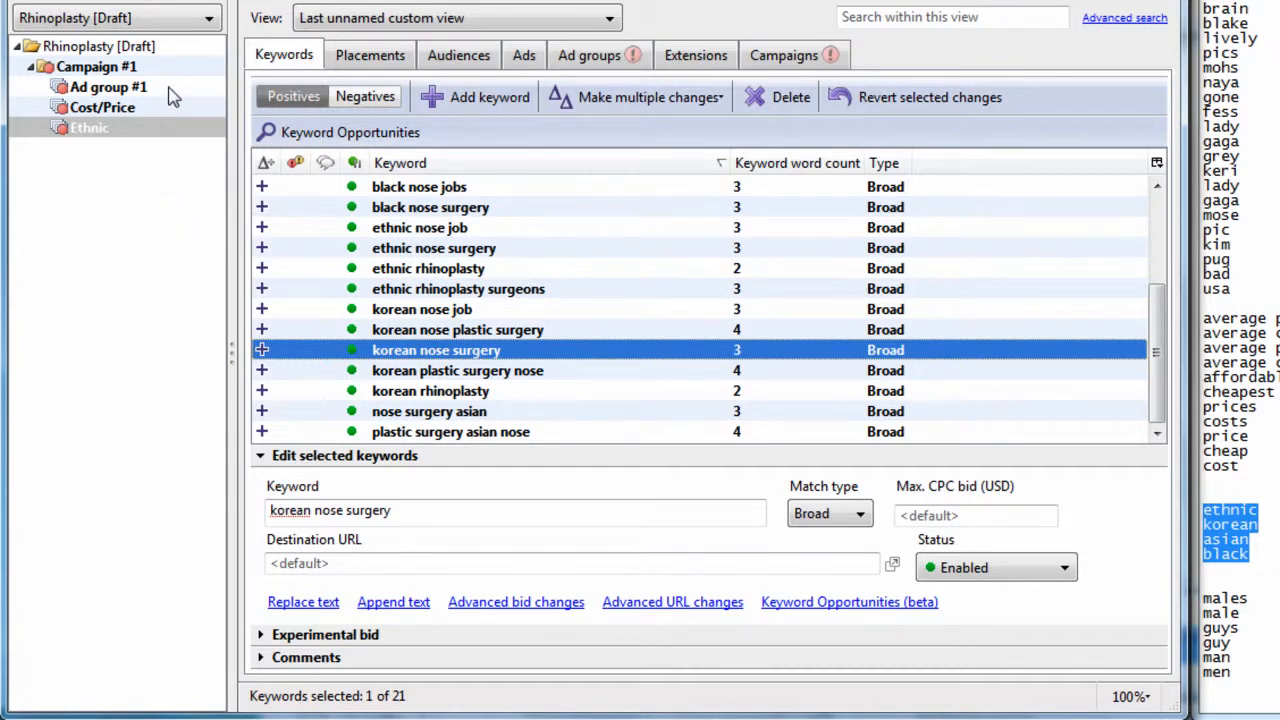
left_click(108, 88)
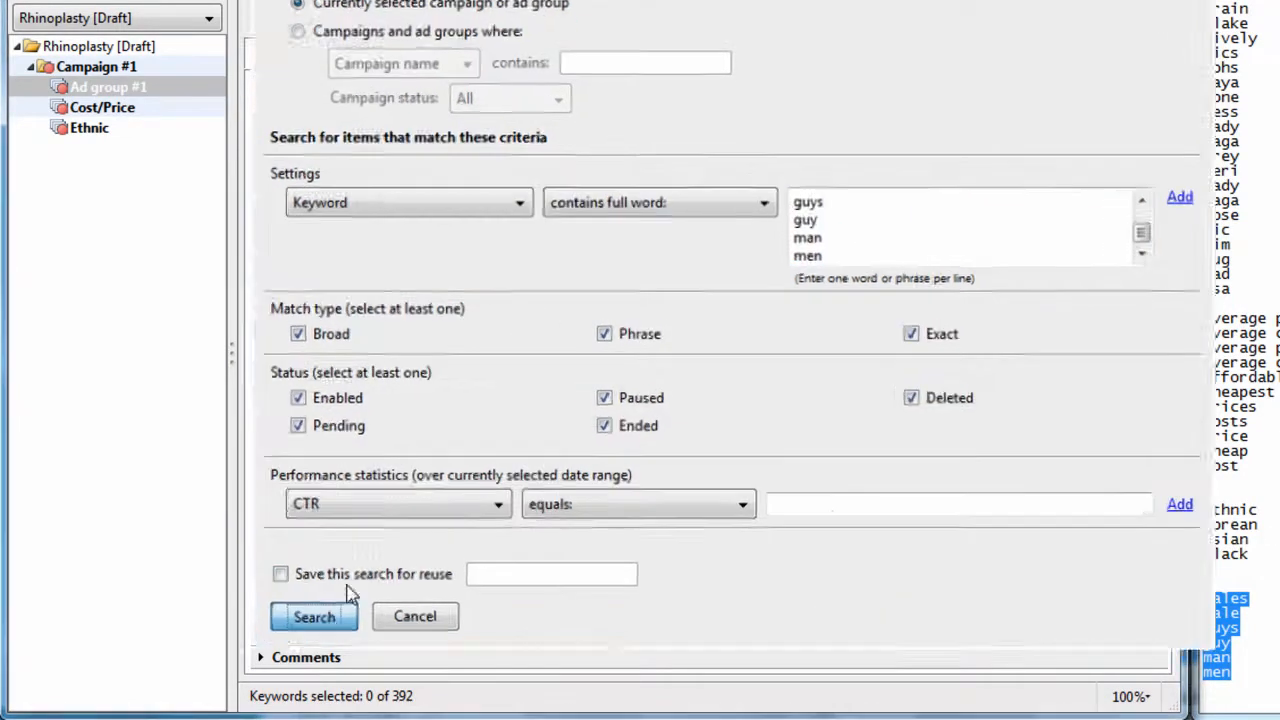
- Find guys/guy/man/men keywords and move the 12 results into a new Men ad group
left_click(312, 616)
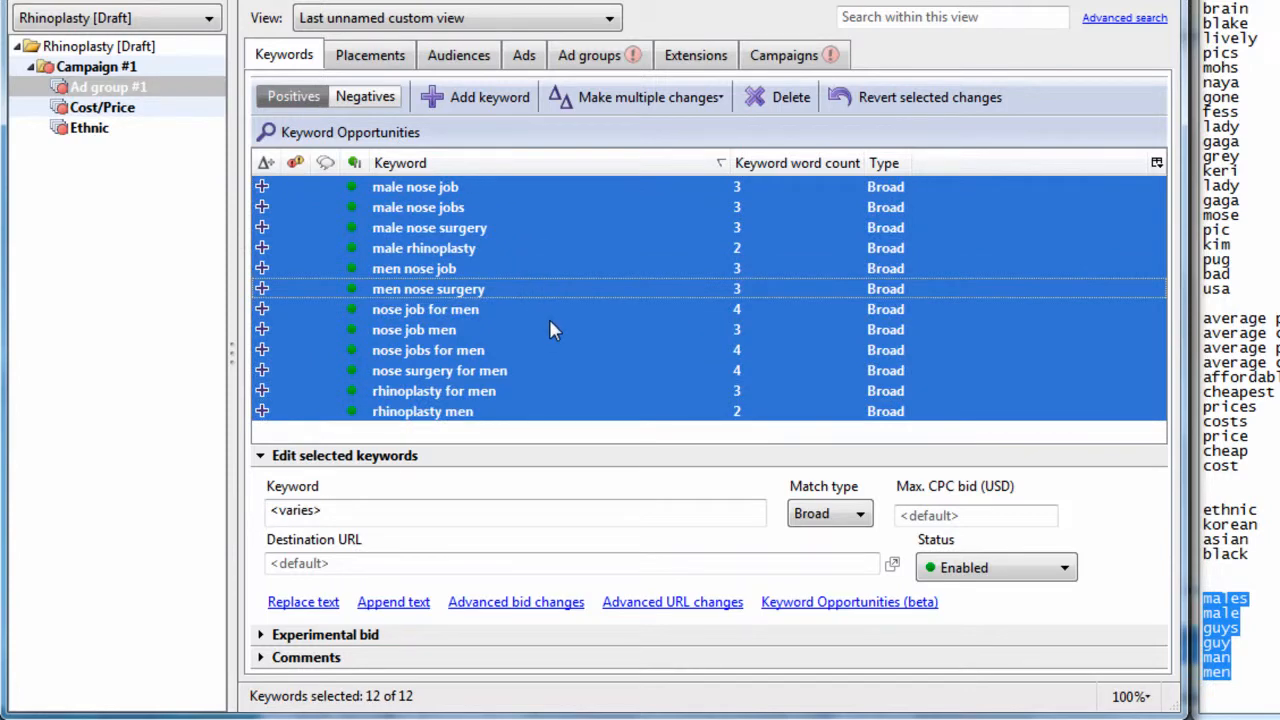
left_click(588, 54)
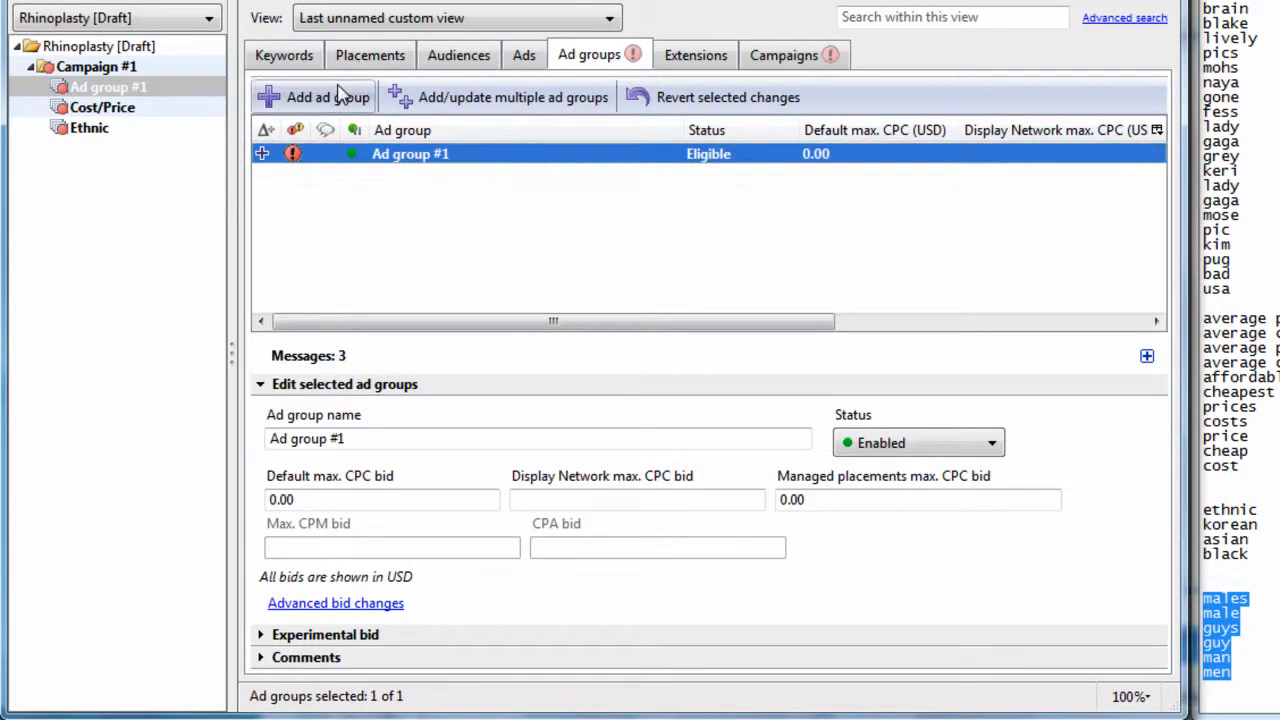
left_click(328, 96)
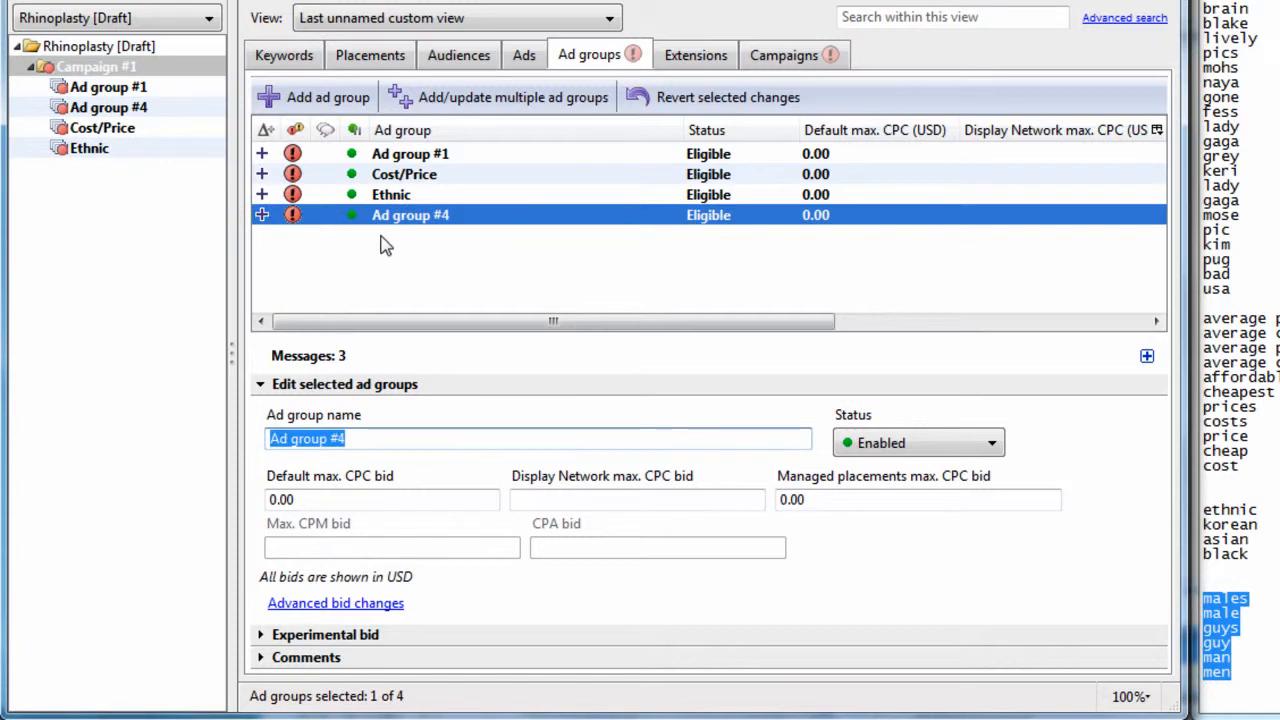
type("Men")
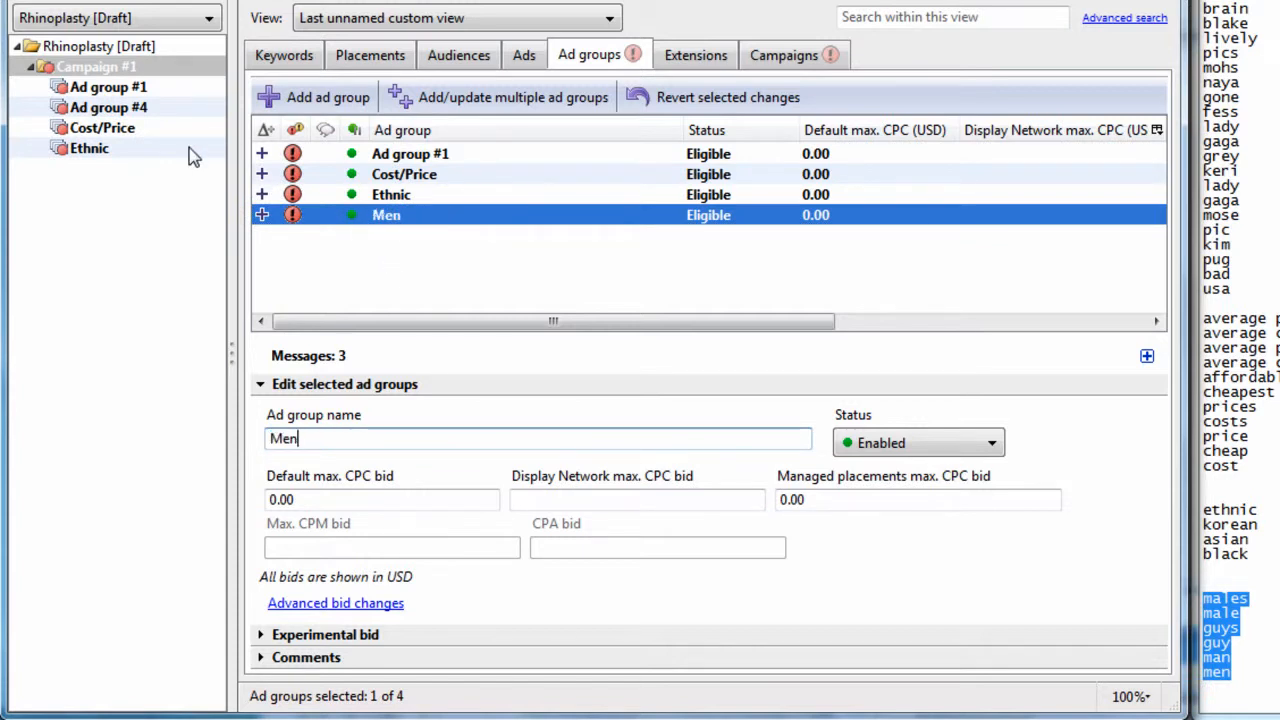
left_click(284, 56)
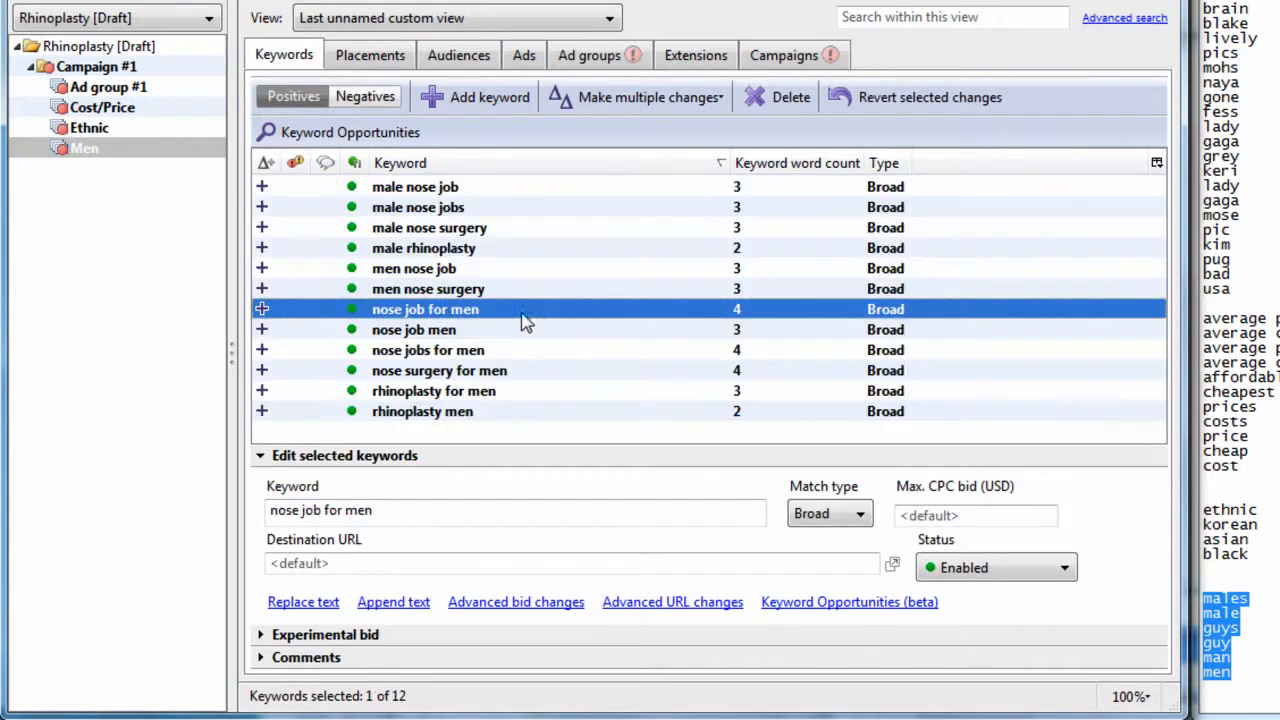
left_click(108, 86)
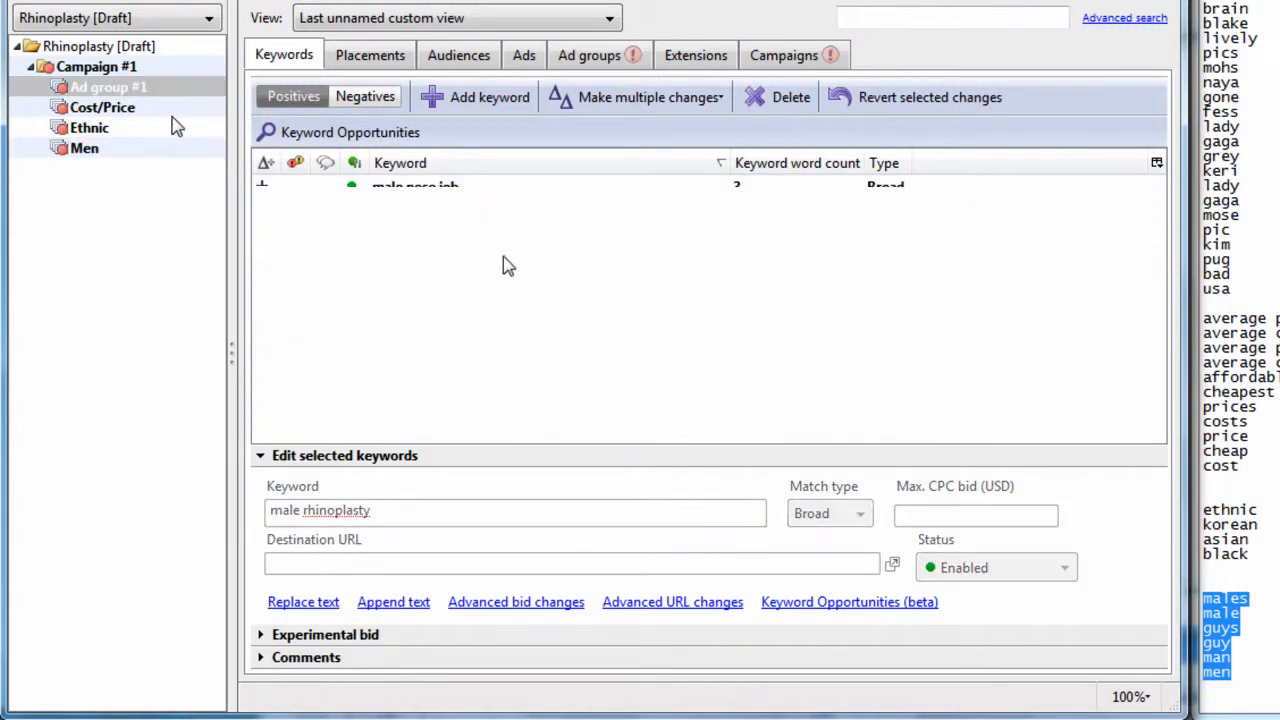
- Browse Ad group #1 around laser nasal surgery and filter its keywords by 'surgeon'
left_click(456, 16)
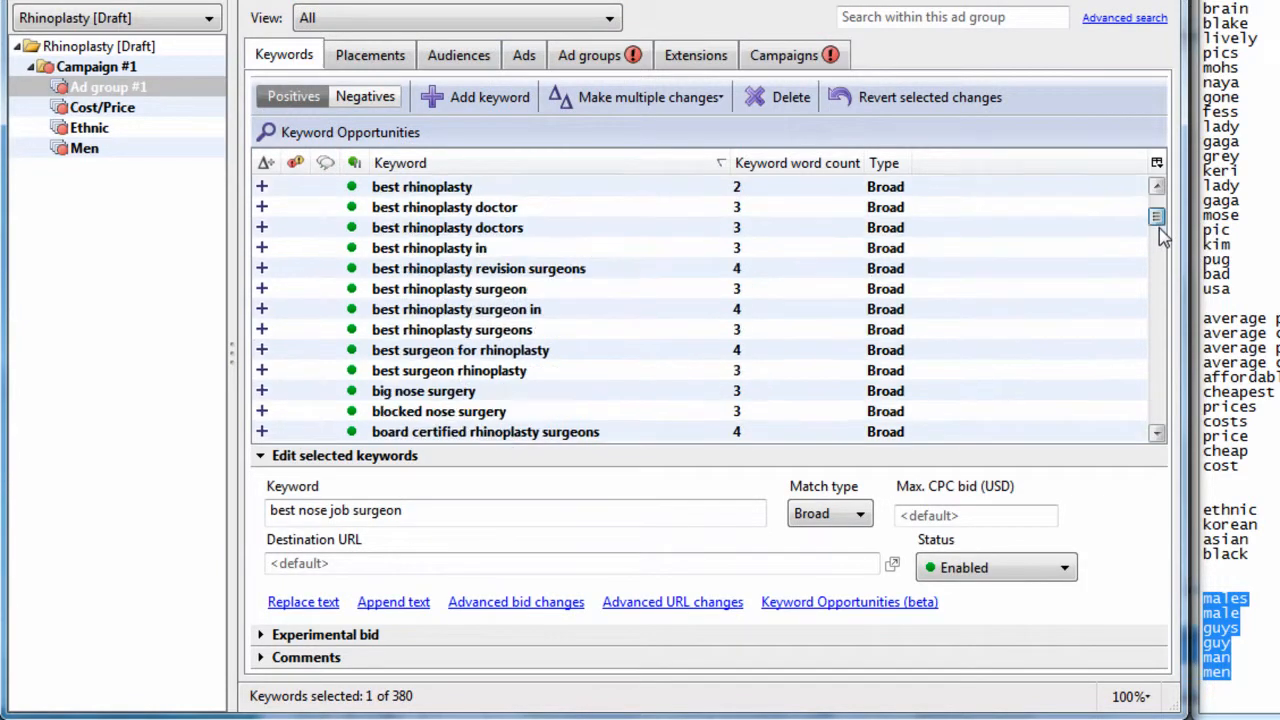
scroll("down", 3)
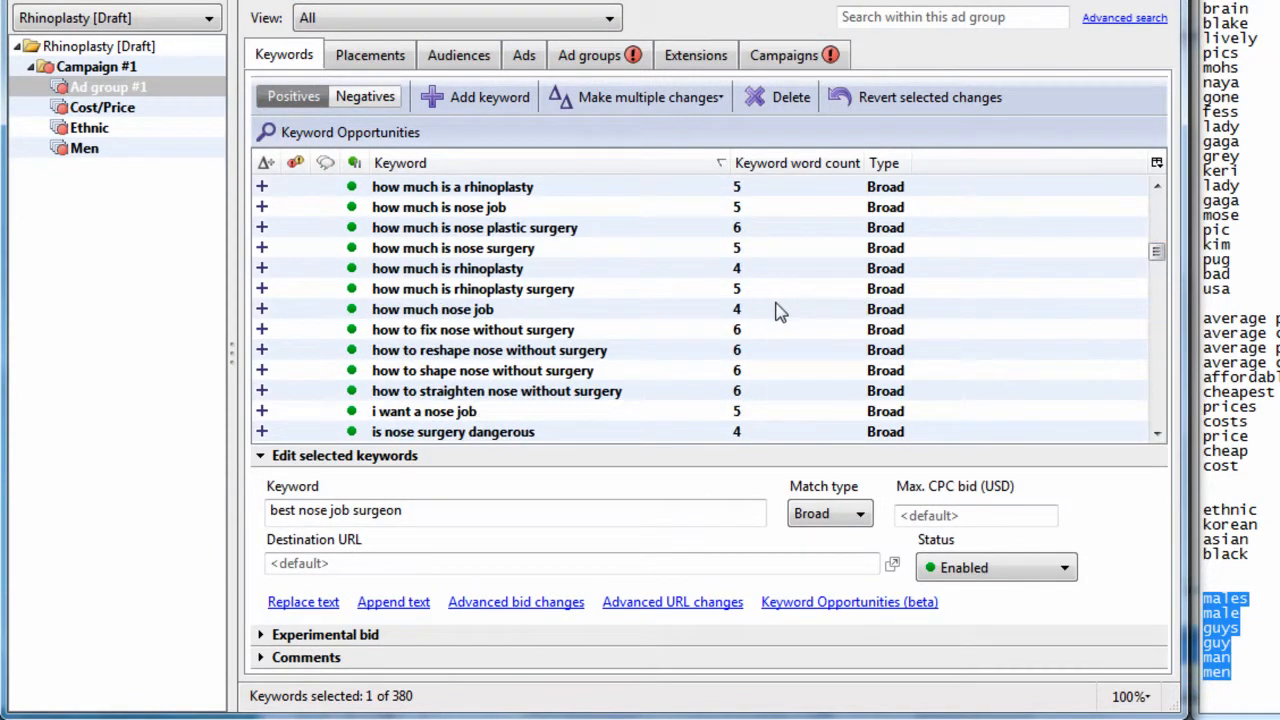
scroll("down", 3)
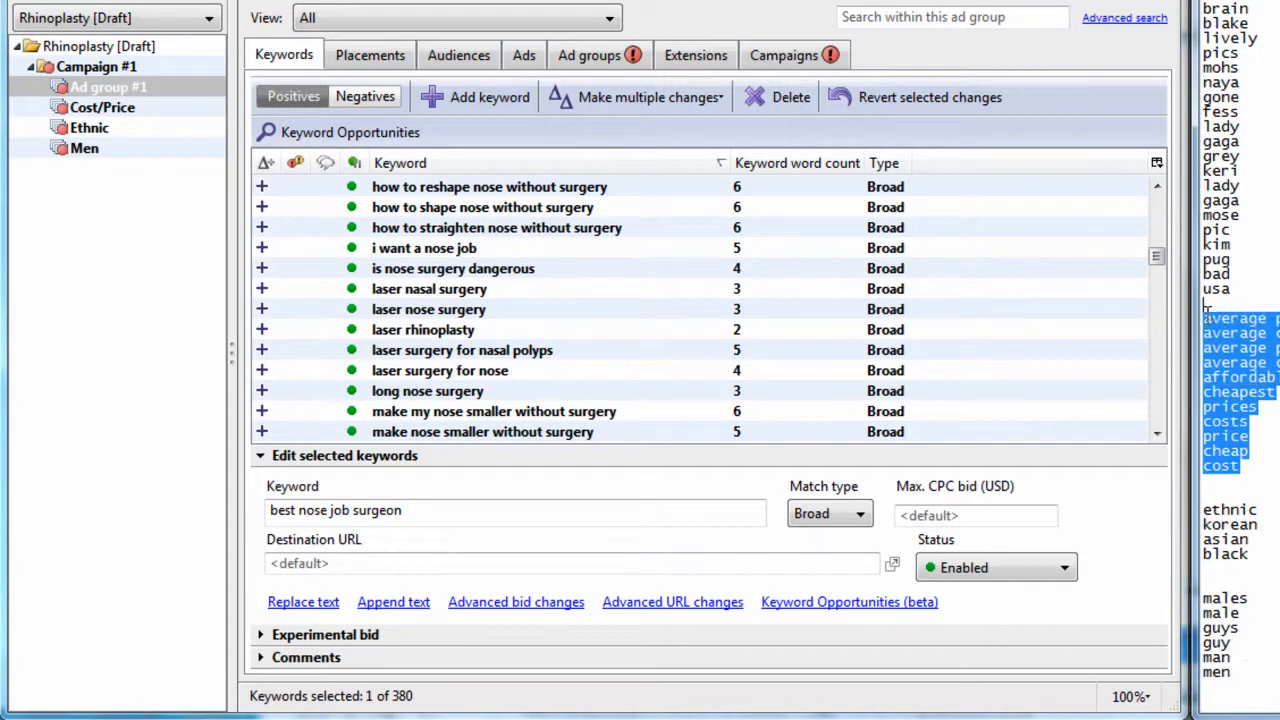
left_click(428, 288)
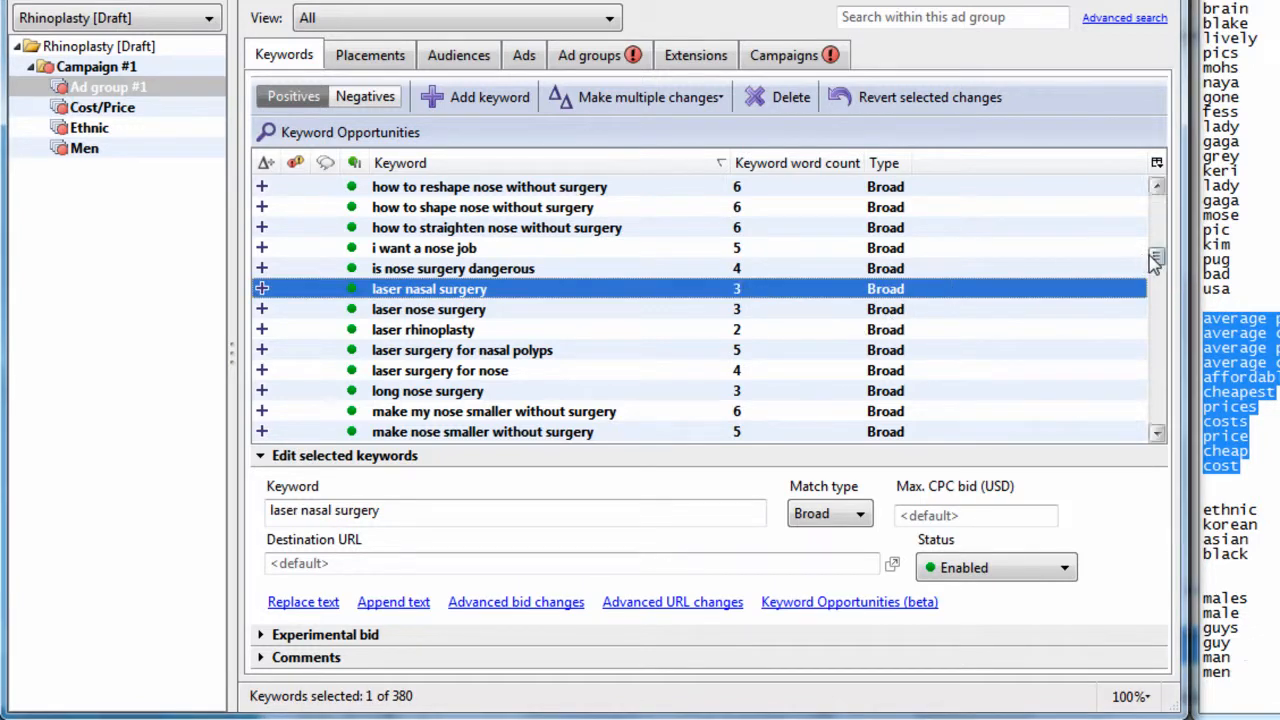
scroll("down", 3)
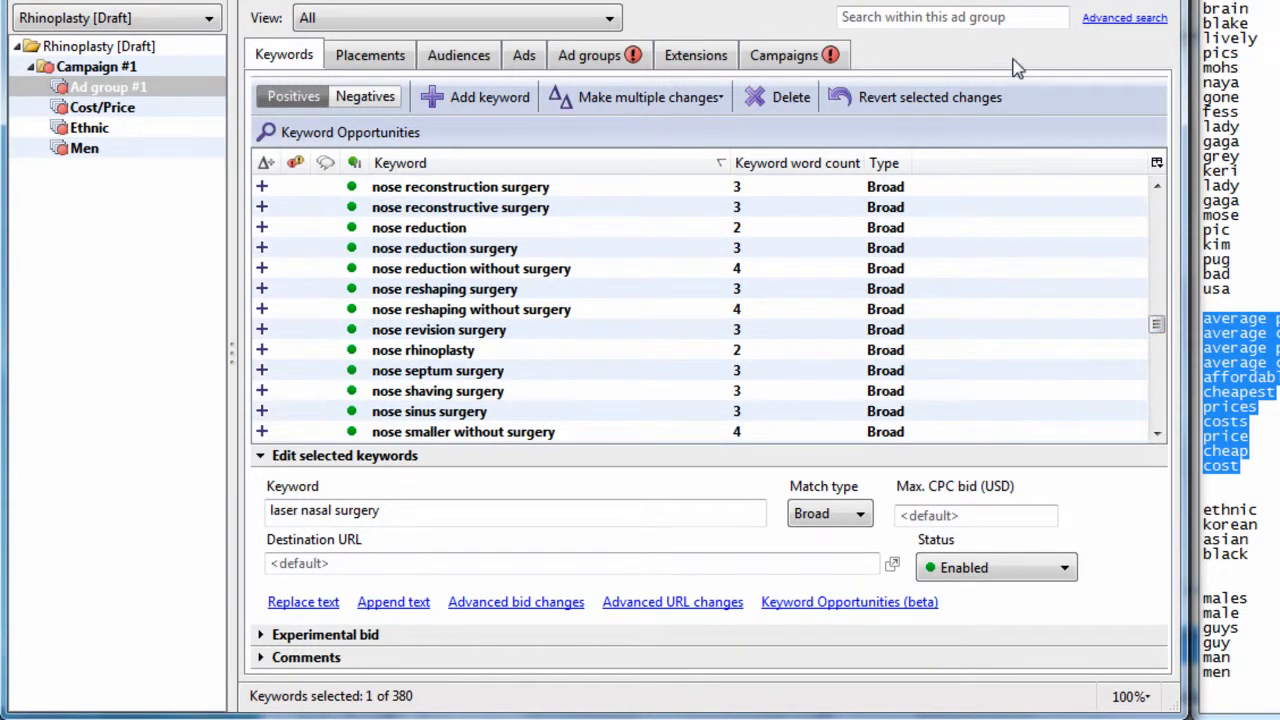
type("surgeon")
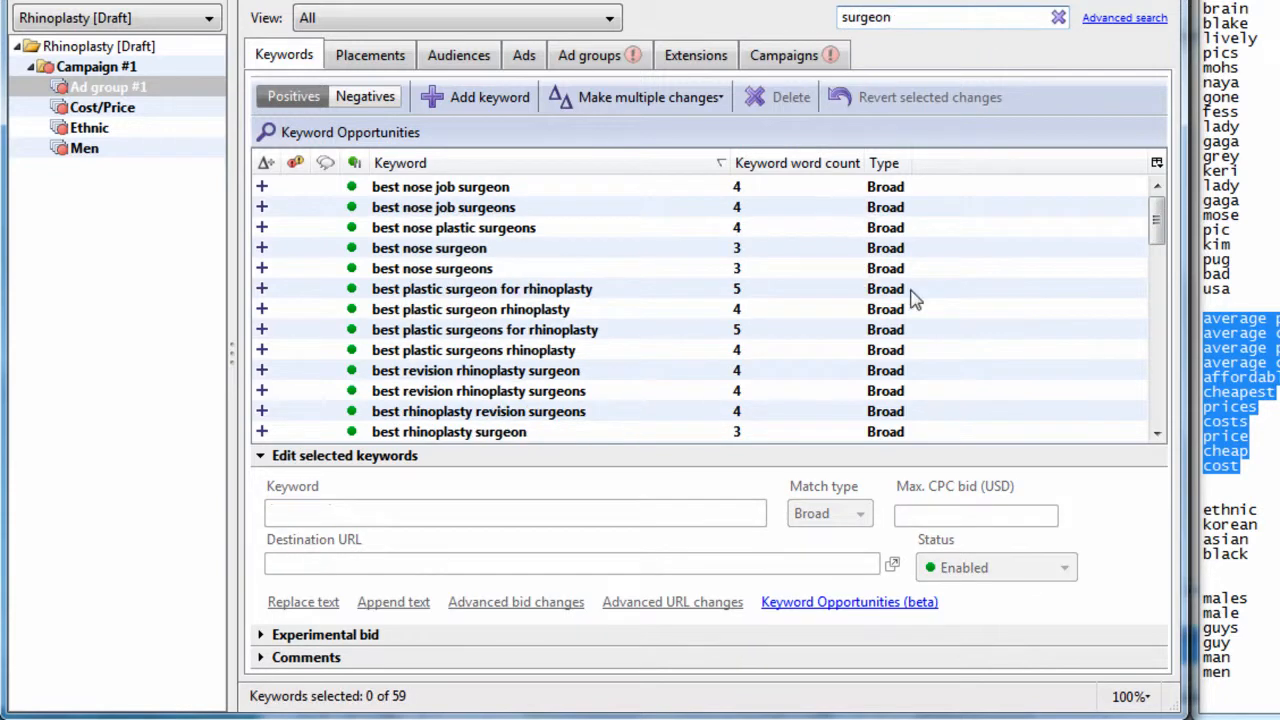
scroll("down", 3)
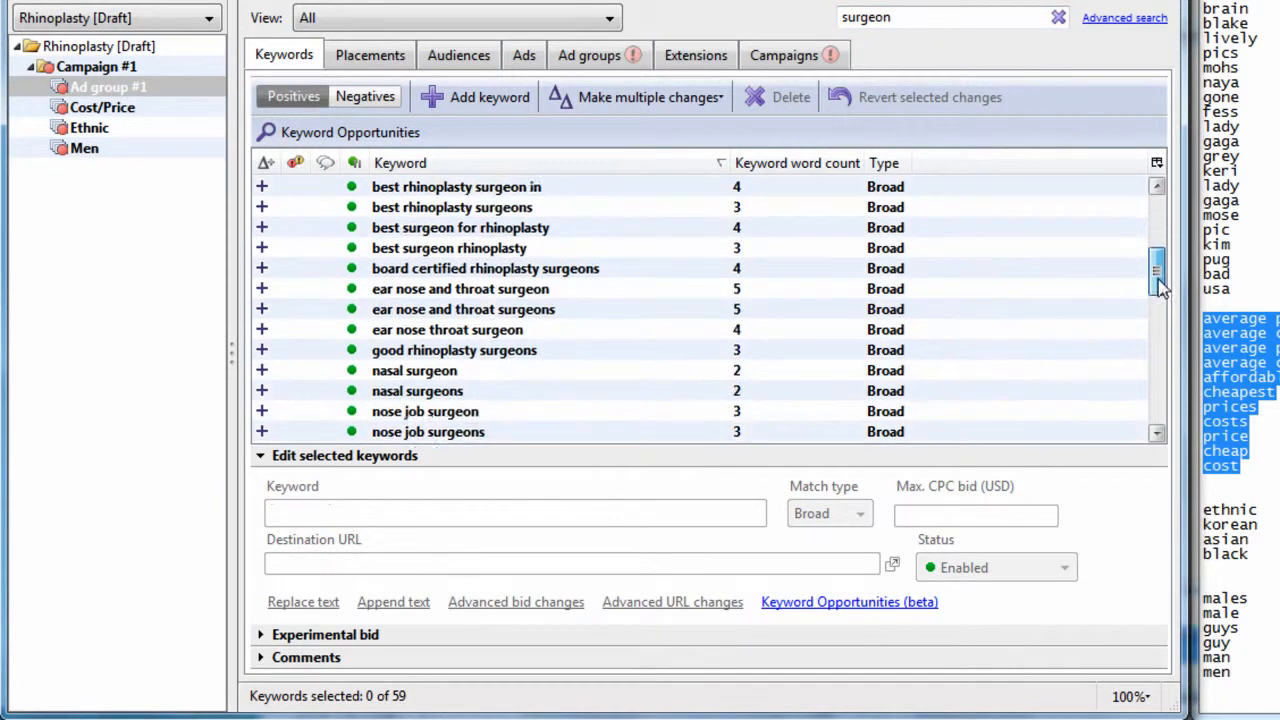
scroll("down", 3)
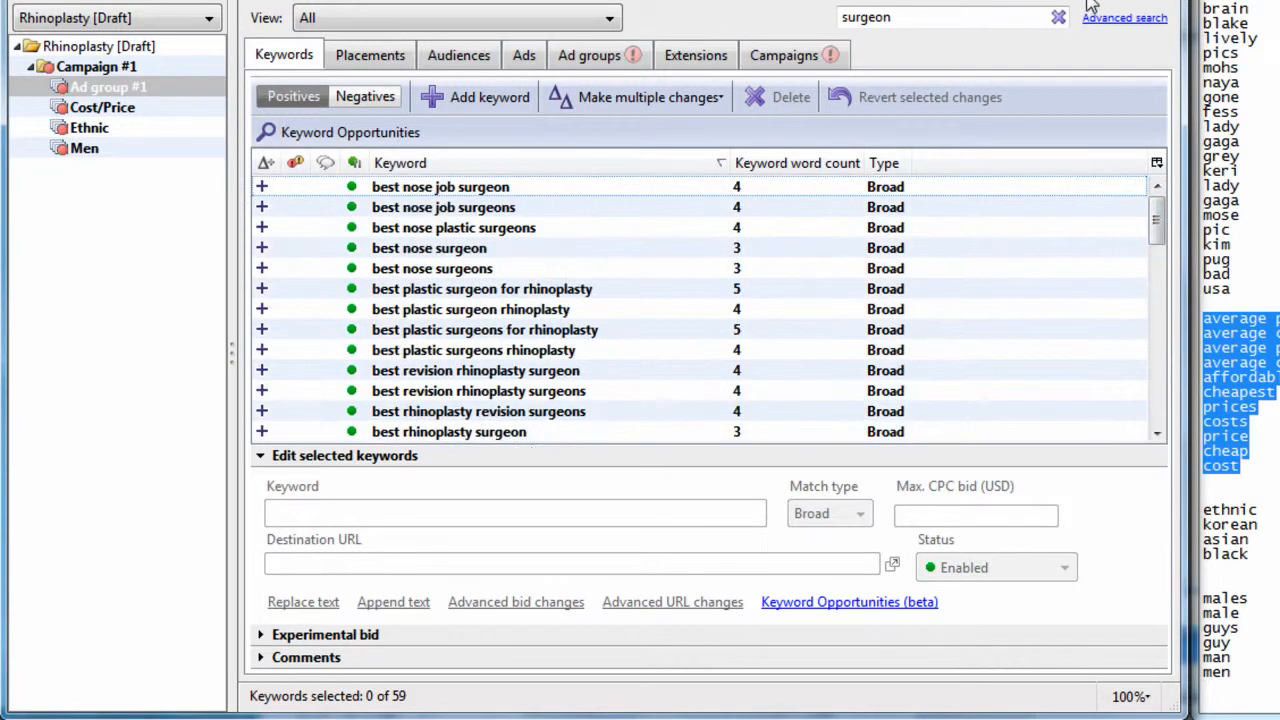
- Filter by 'polyp' instead and cut the 17 nasal polyp keywords from Ad group #1
left_click(1058, 16)
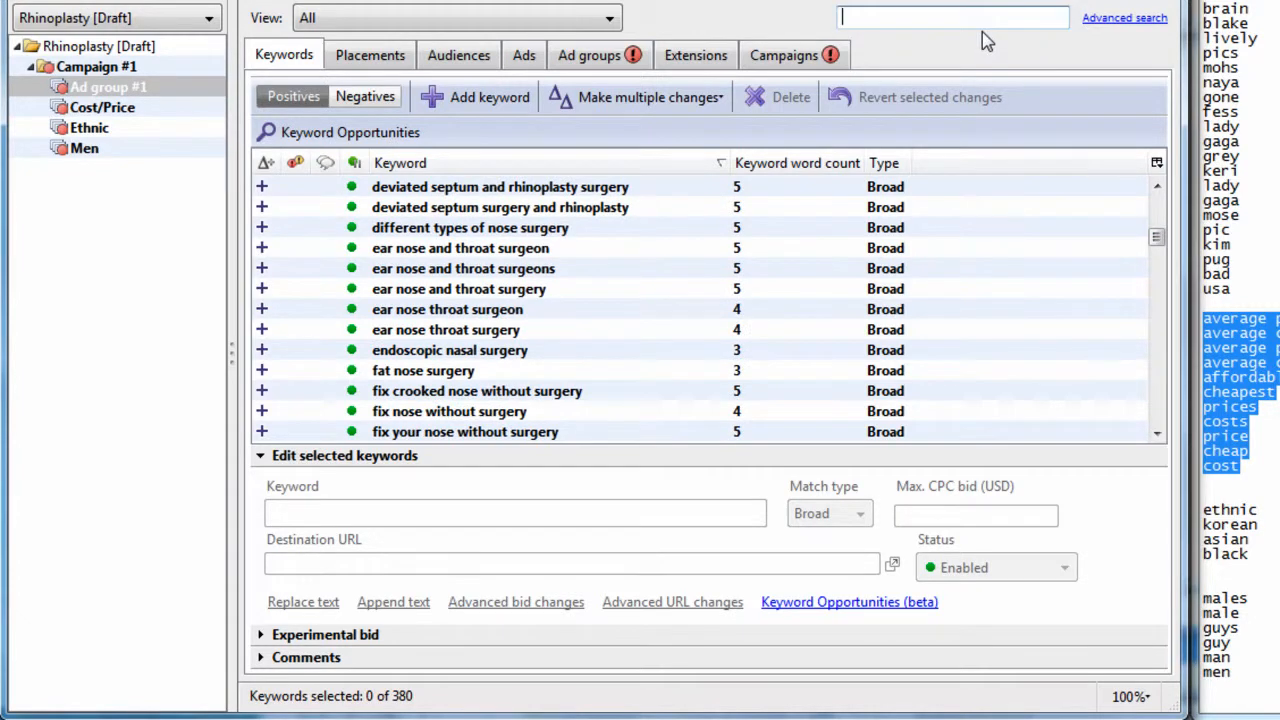
type("pol")
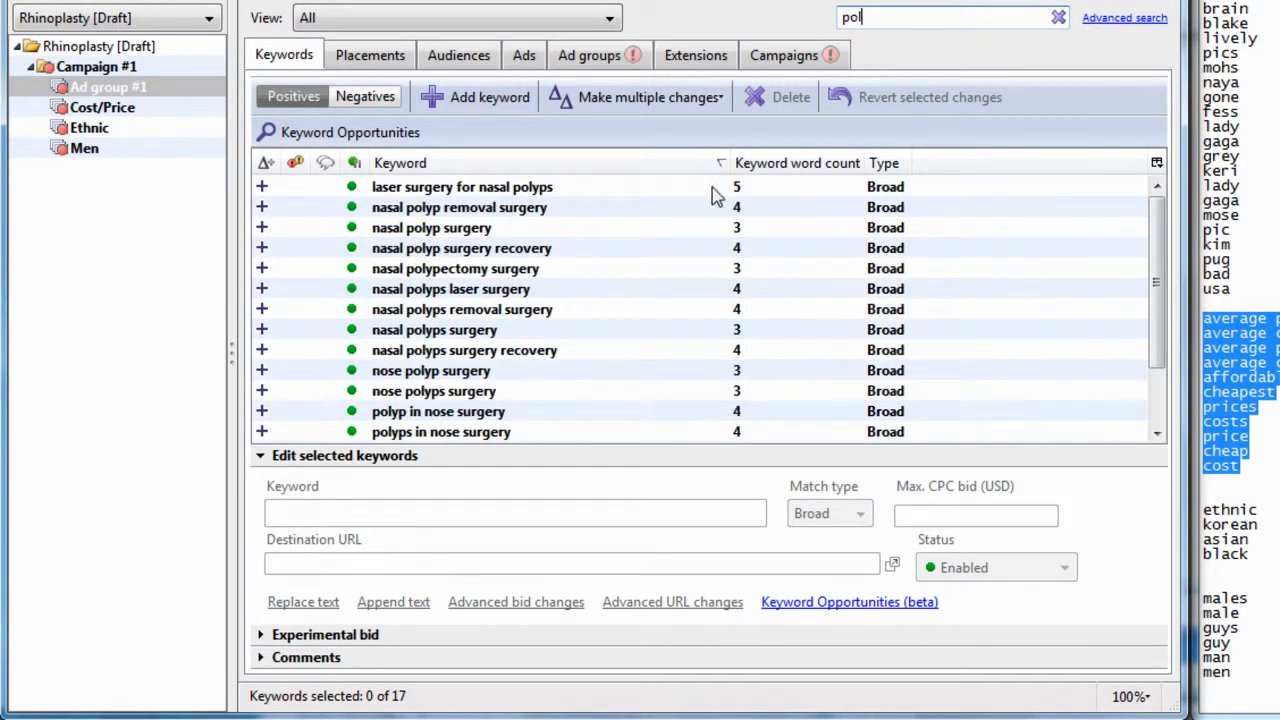
left_click(460, 206)
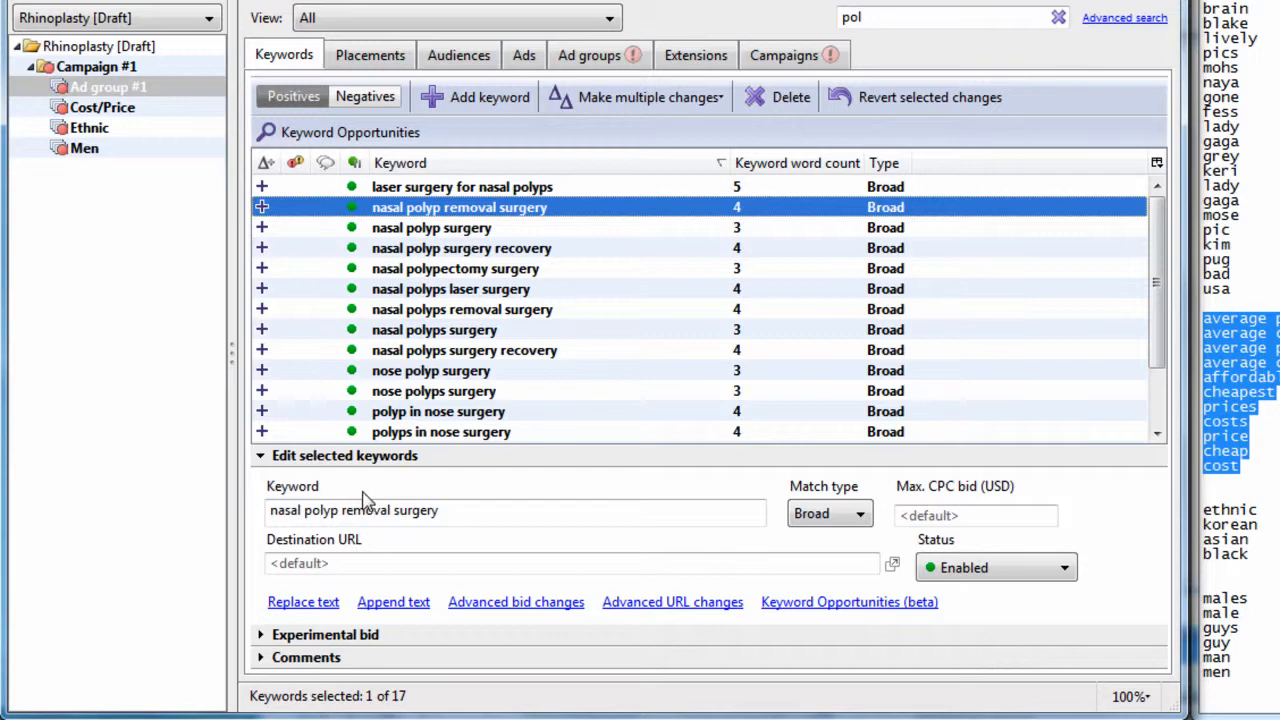
double_click(320, 510)
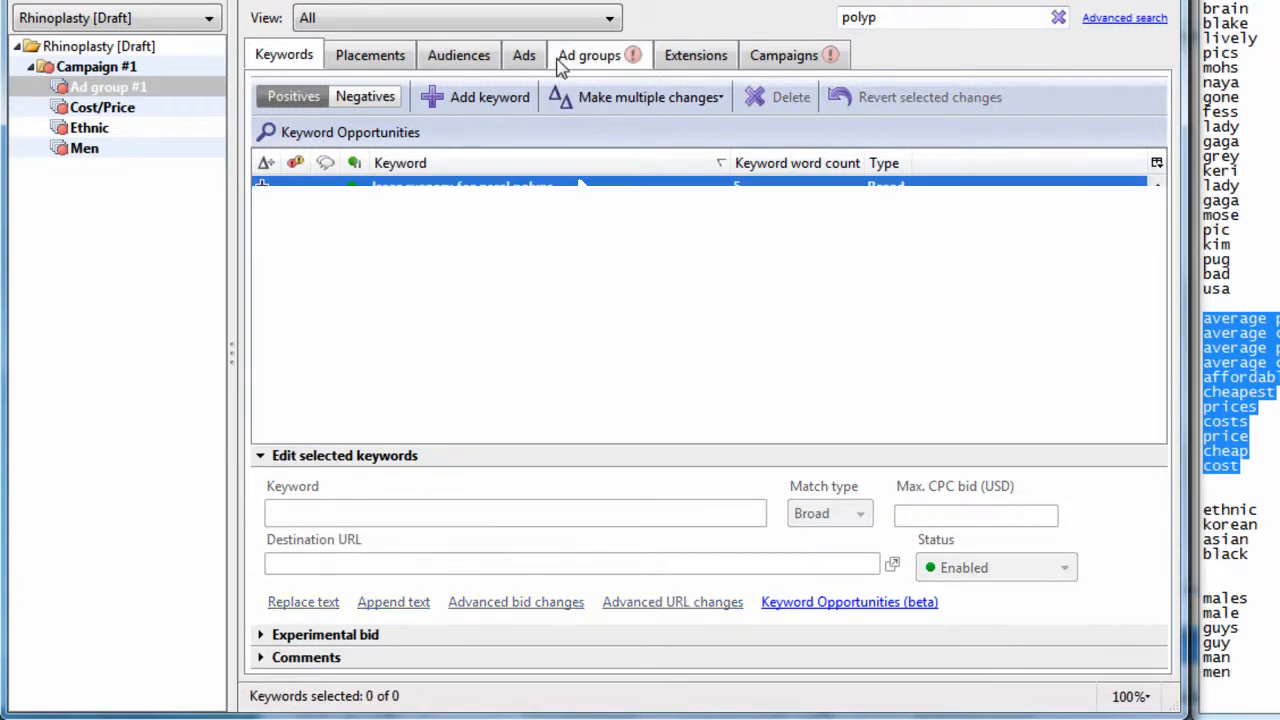
- Create a Polyp ad group, paste the 17 polyp keywords and return to Ad group #1
left_click(588, 56)
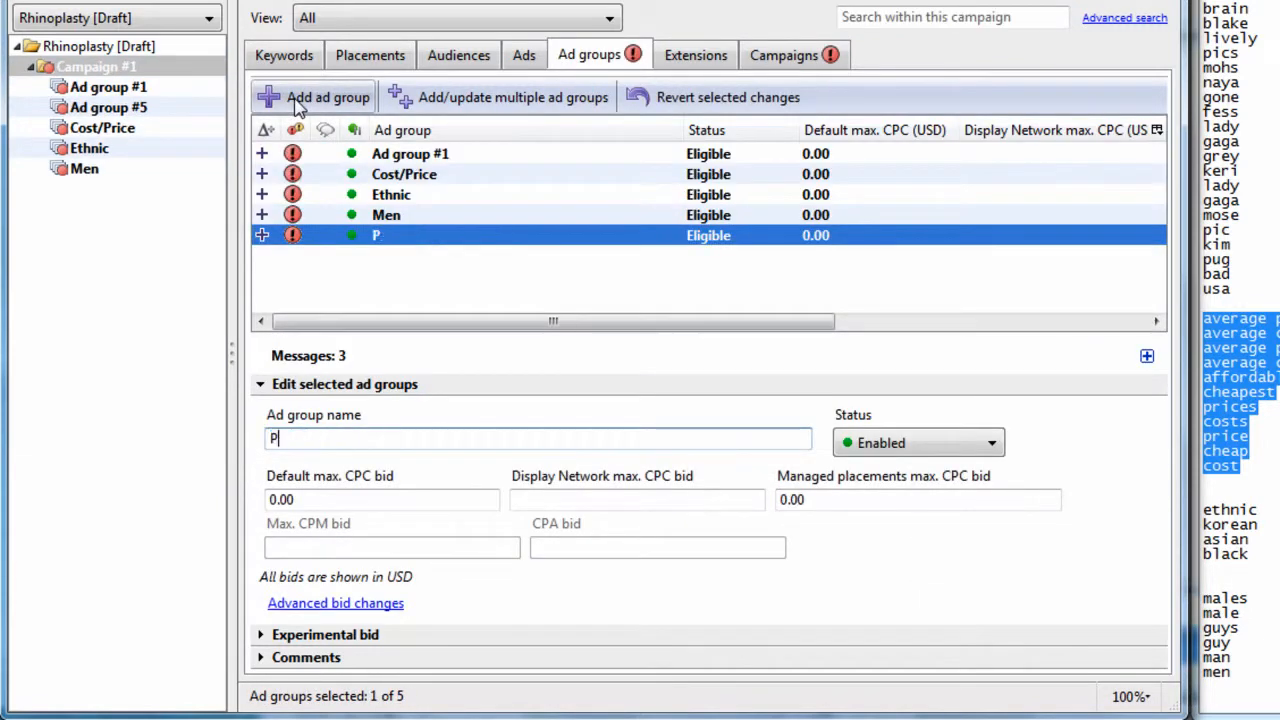
type("olyp")
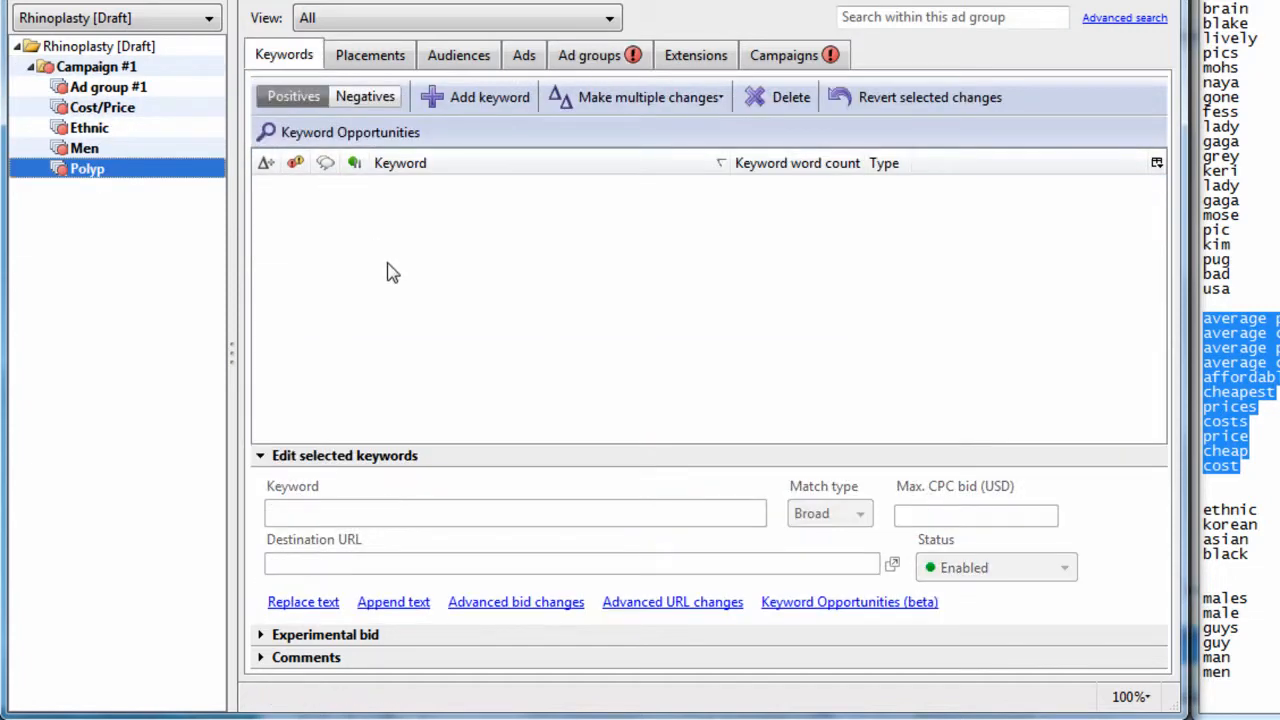
left_click(88, 168)
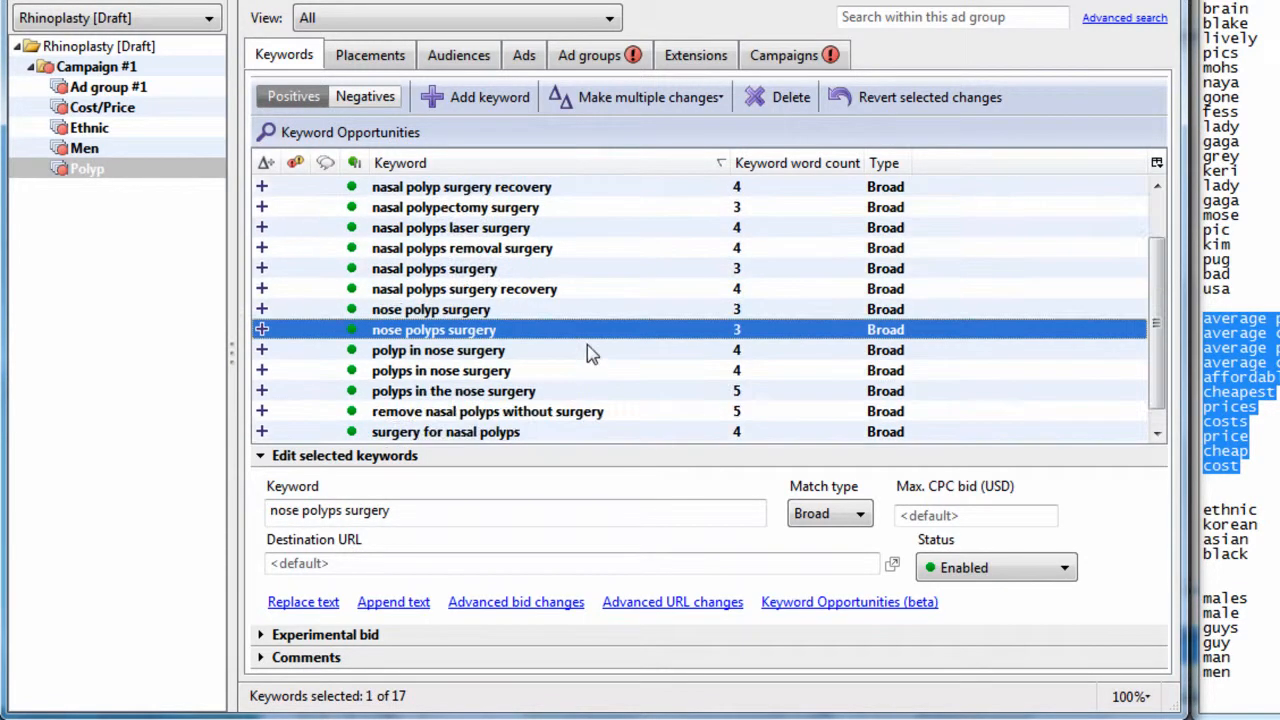
left_click(108, 88)
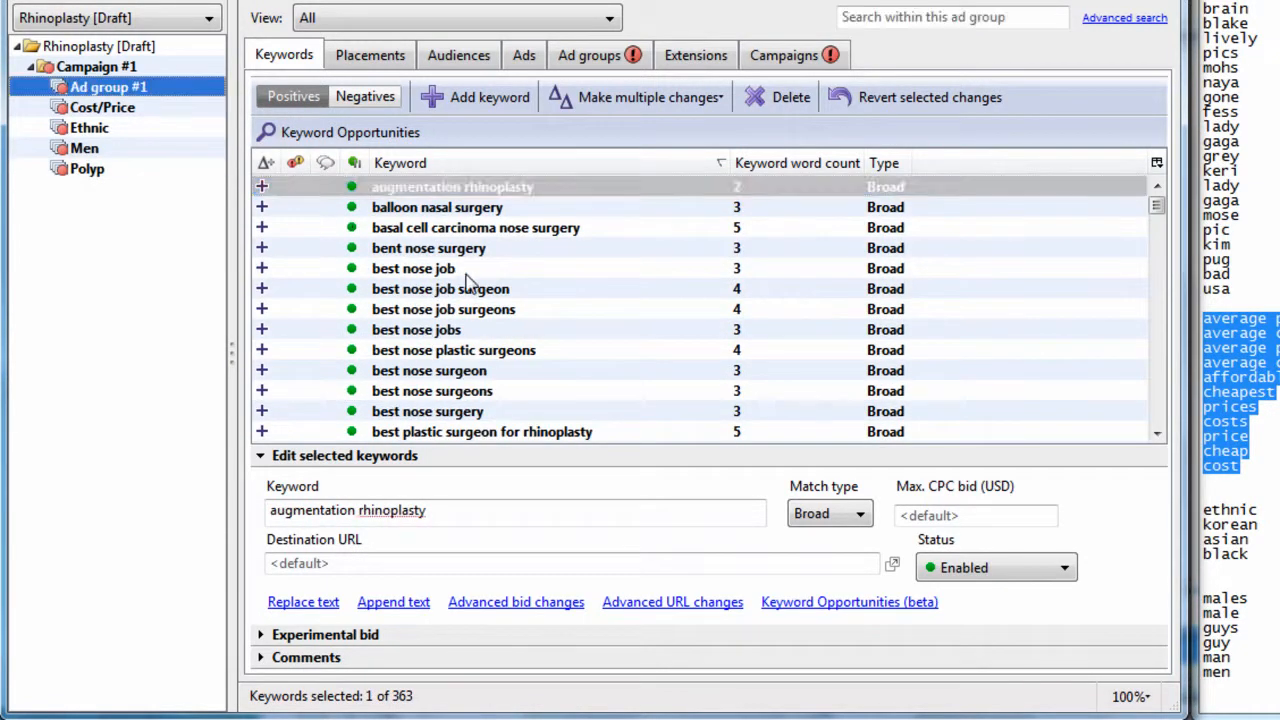
- Browse Ad group #1 near best nose job and bring up Advanced search
left_click(412, 268)
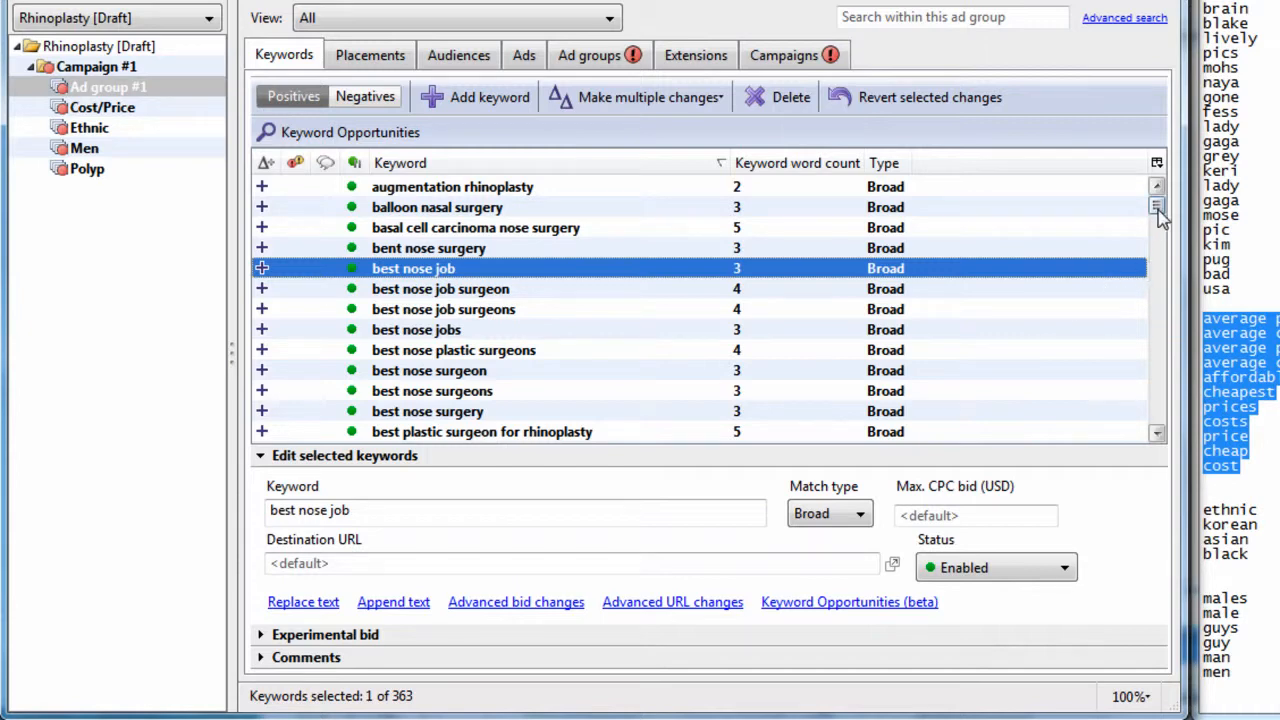
scroll("down", 3)
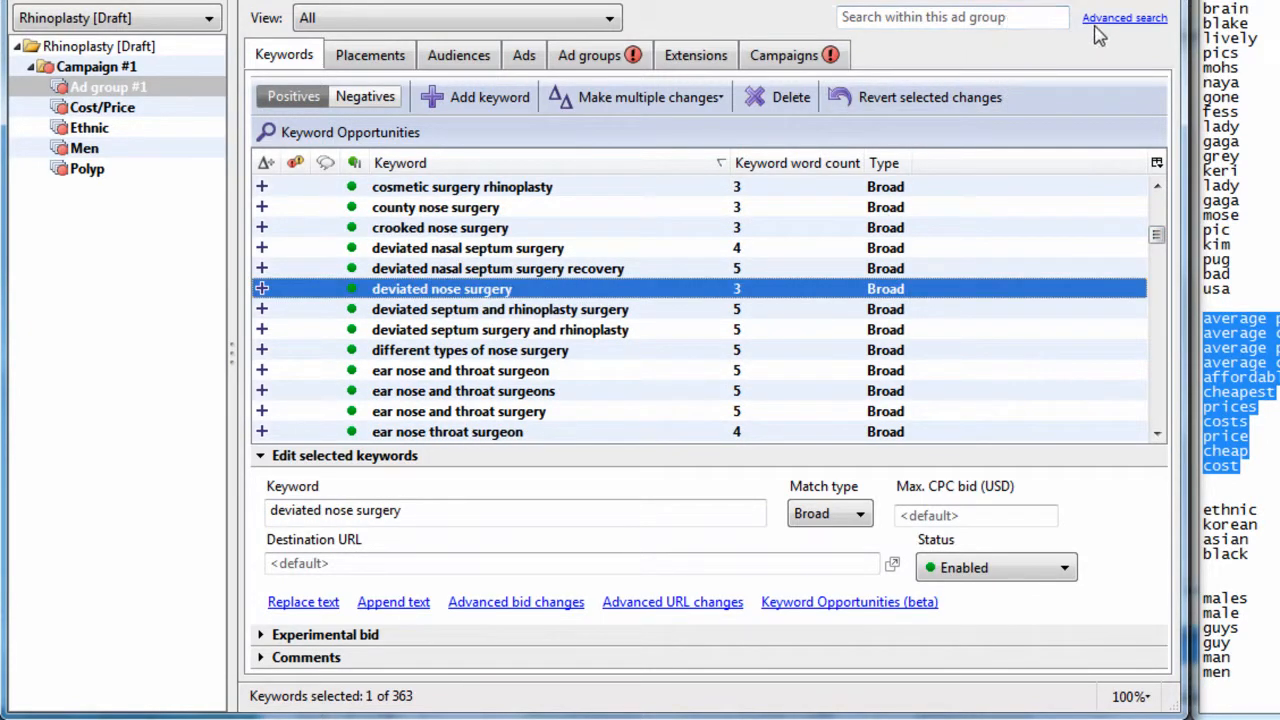
left_click(1124, 16)
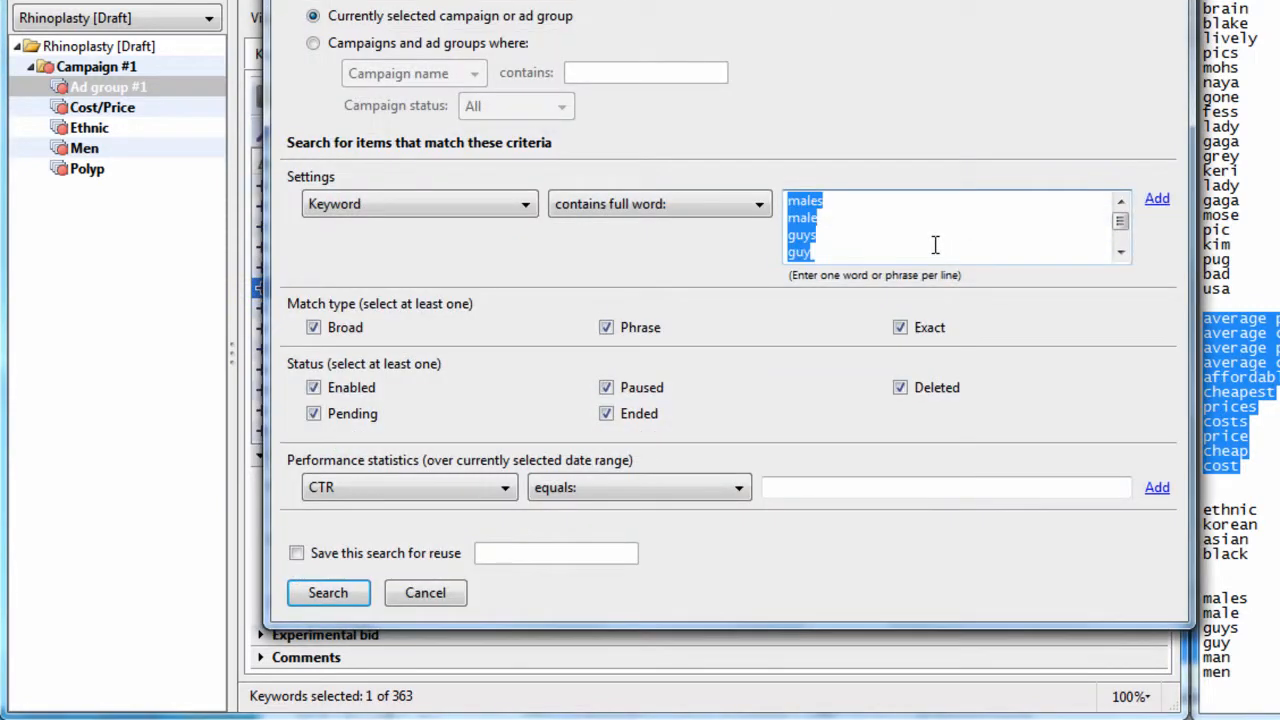
- Search Ad group #1 for keywords containing 'deviated septum'
type("deviated")
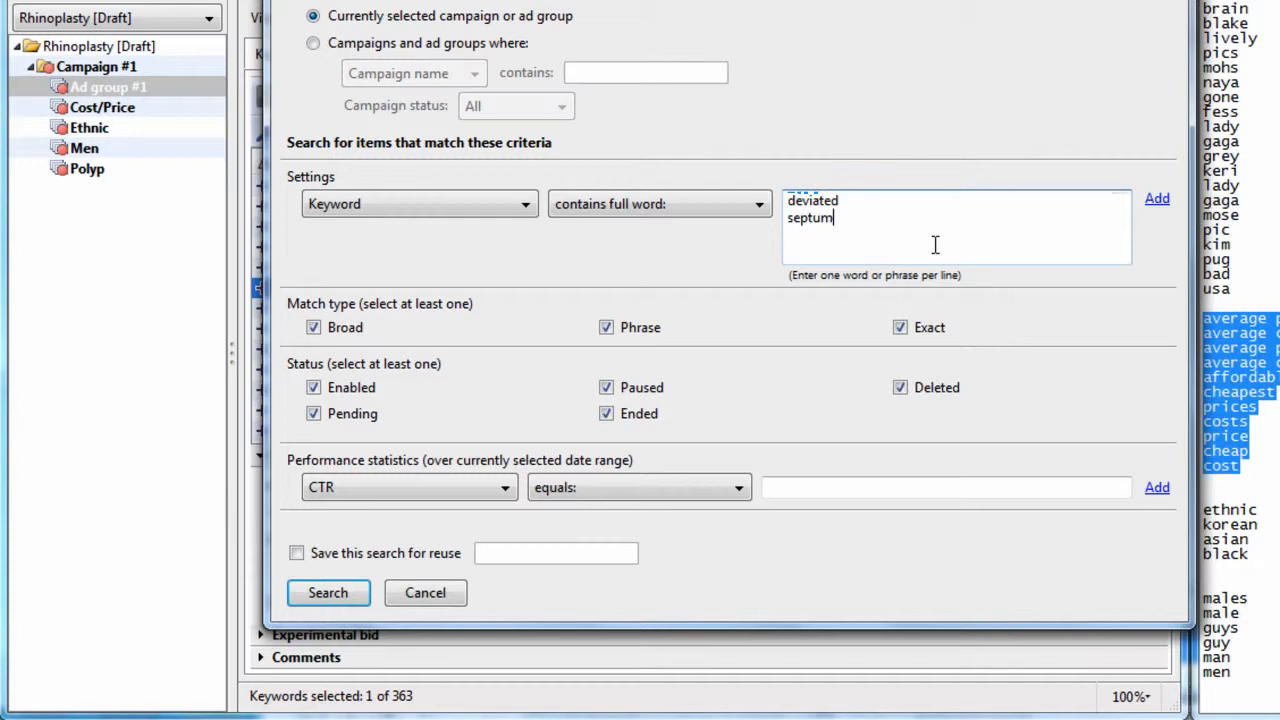
left_click(660, 204)
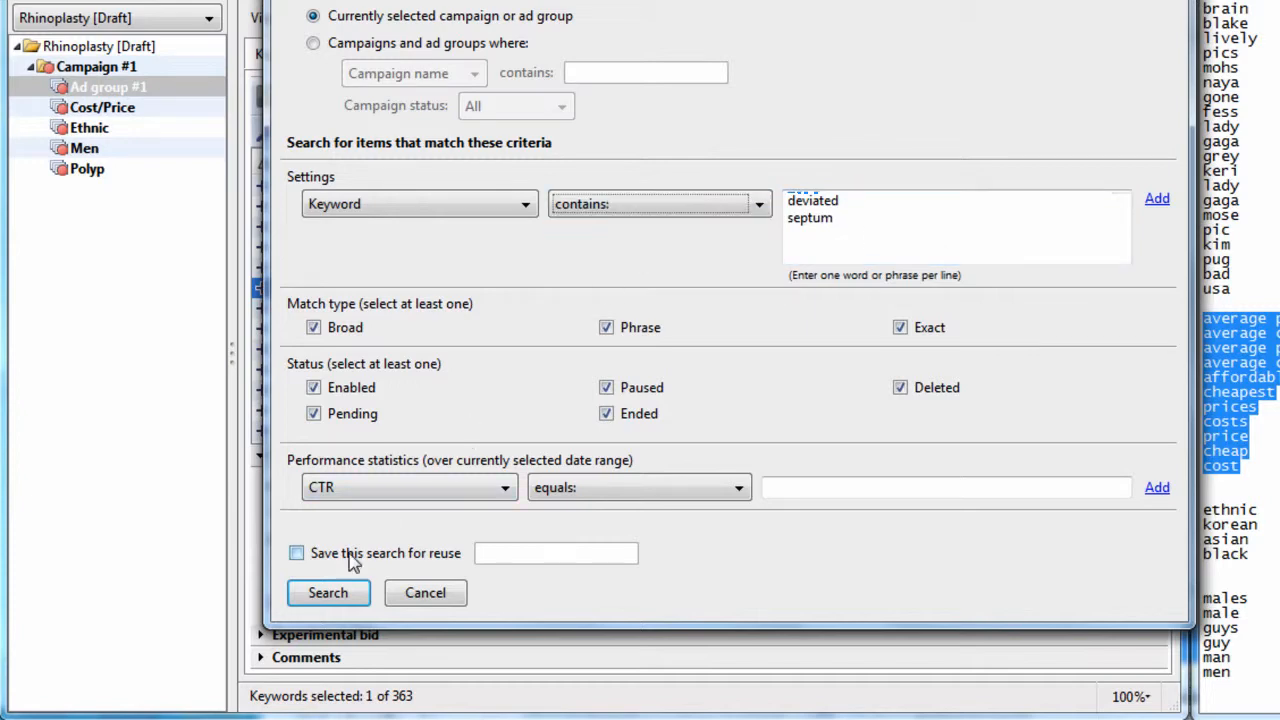
left_click(328, 592)
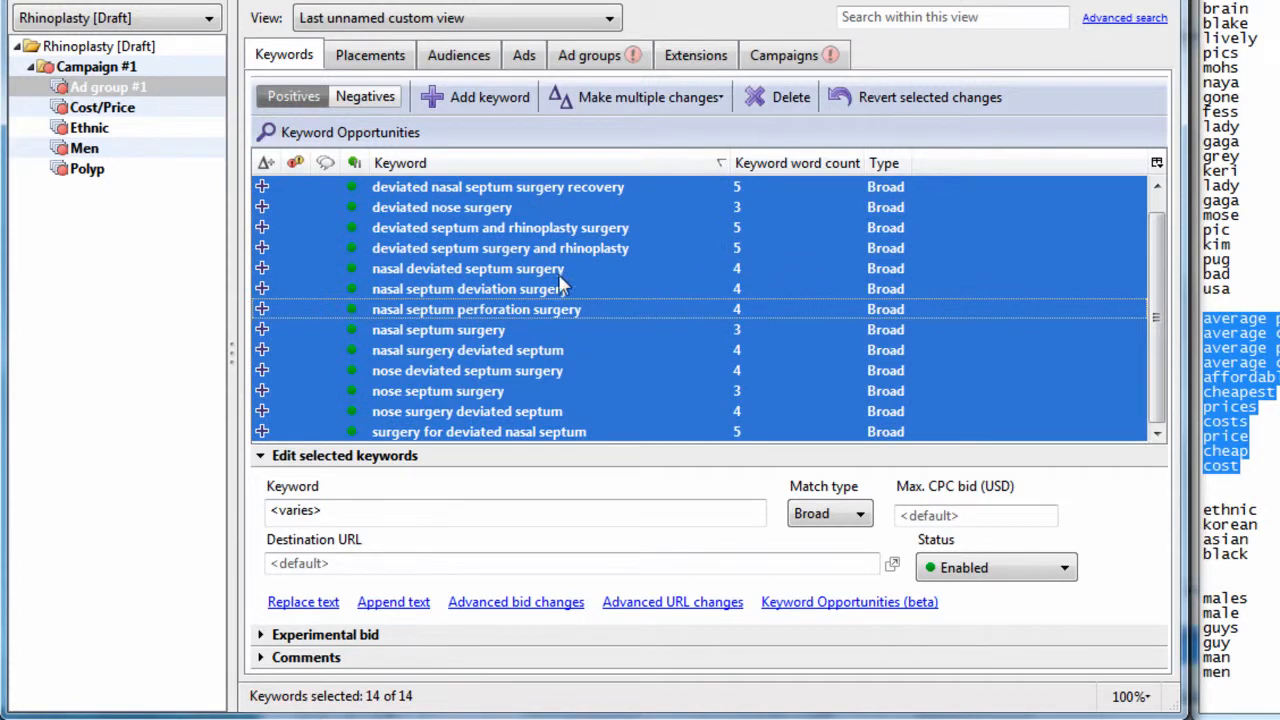
- Create a new ad group named 'Deviated Septum' holding the 14 matching keywords
left_click(588, 56)
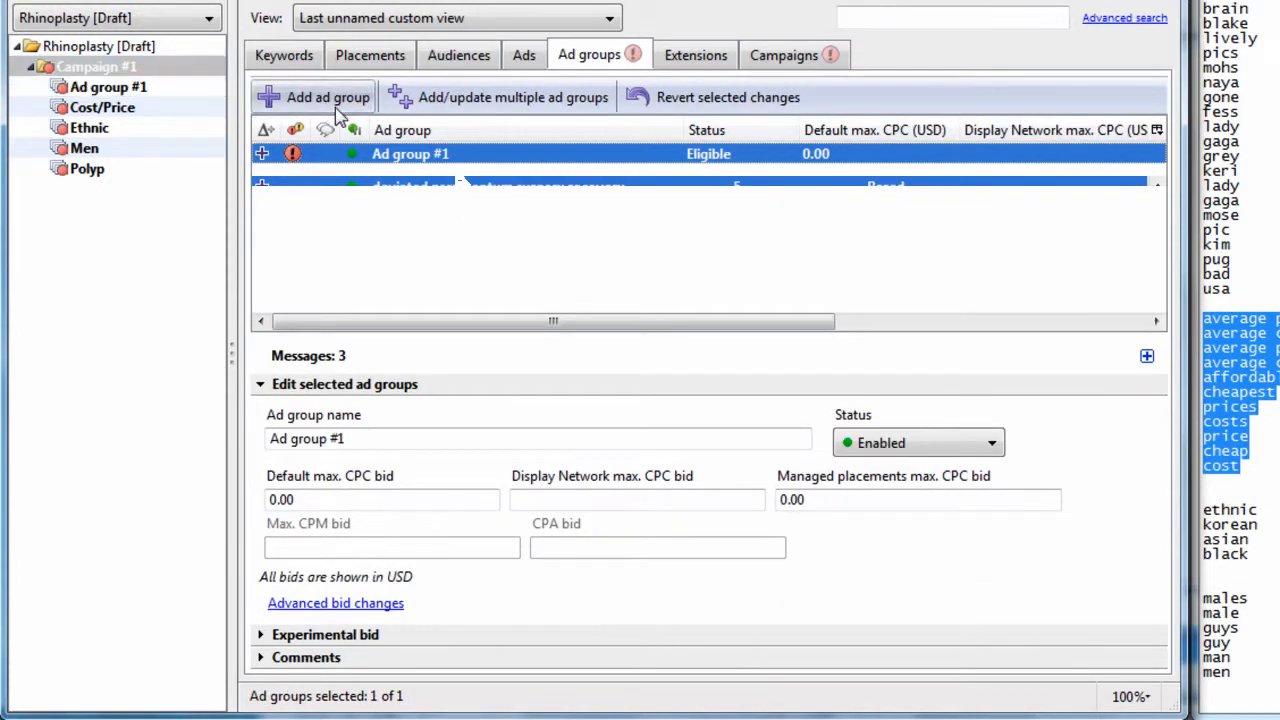
type("Deviated")
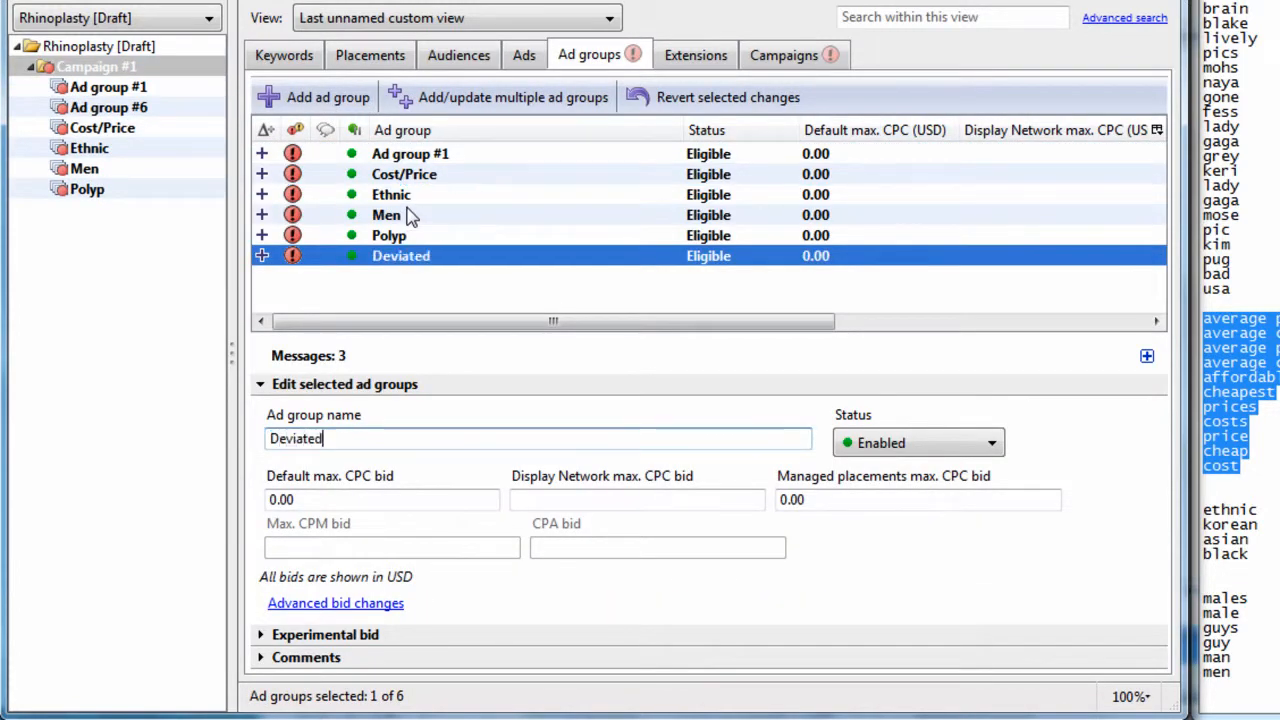
type("Septum")
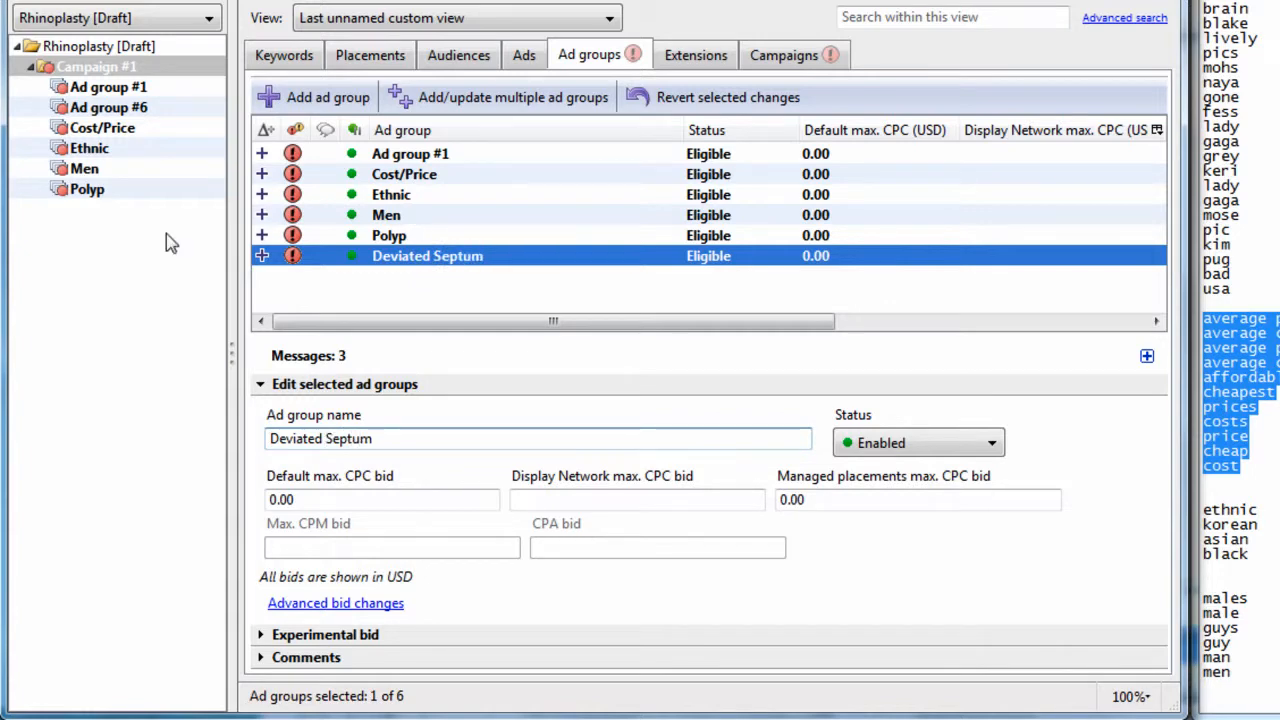
left_click(124, 128)
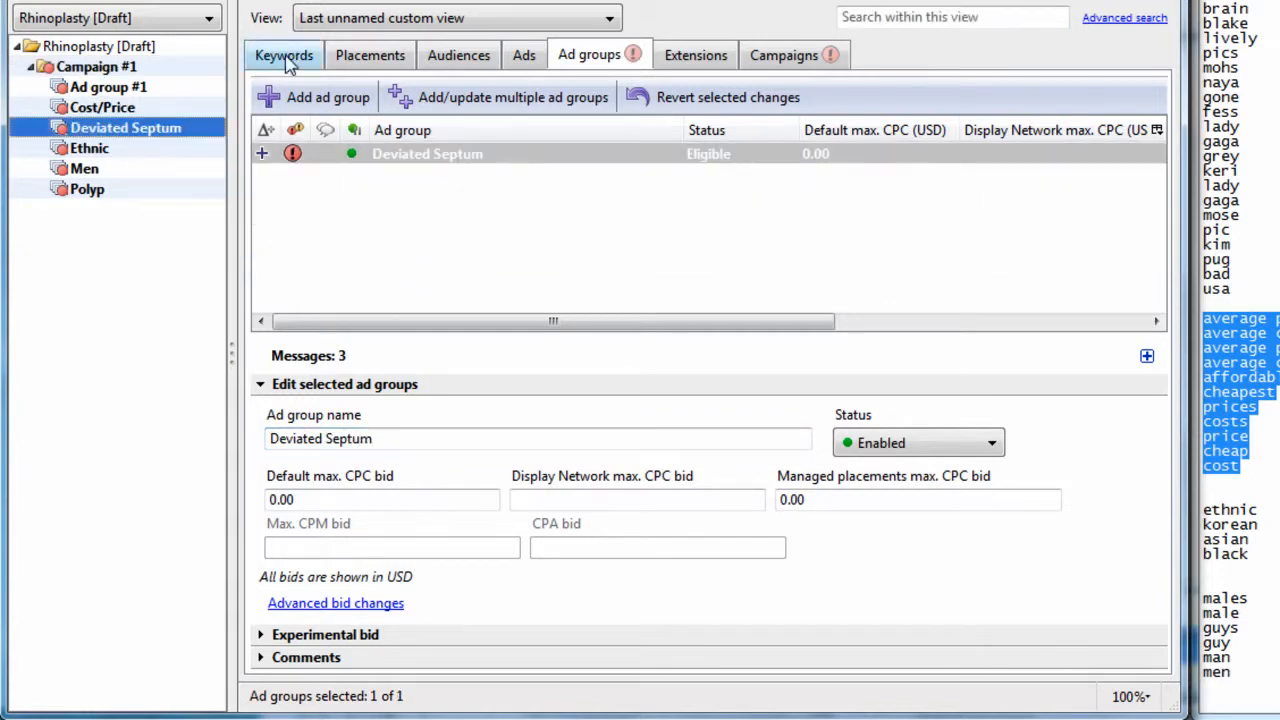
left_click(284, 56)
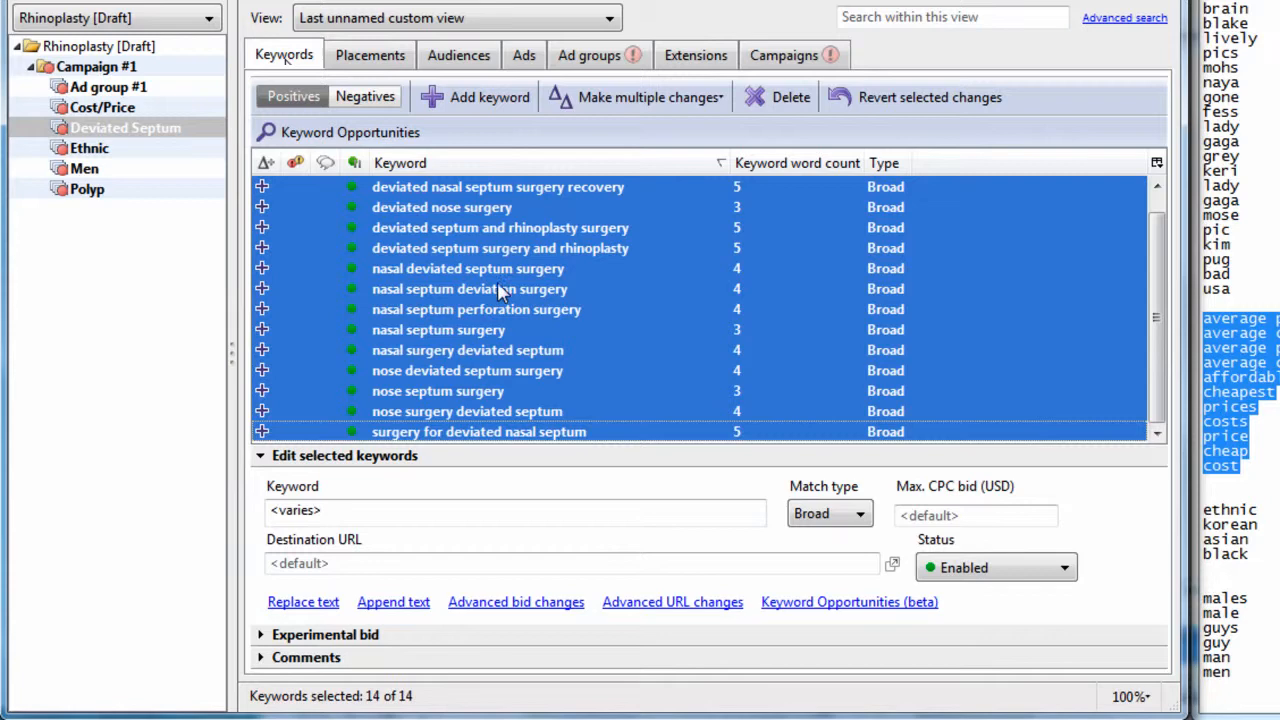
- Review the Deviated Septum keywords and the 349 remaining in Ad group #1
left_click(468, 288)
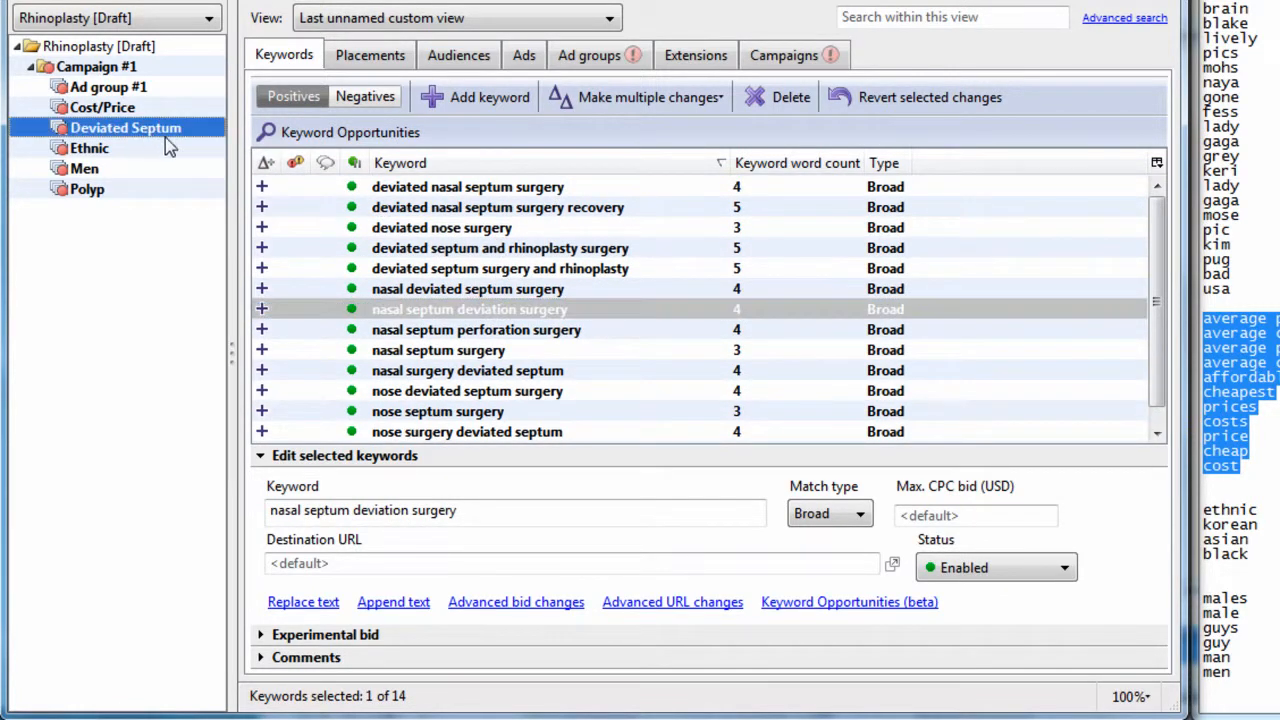
left_click(500, 248)
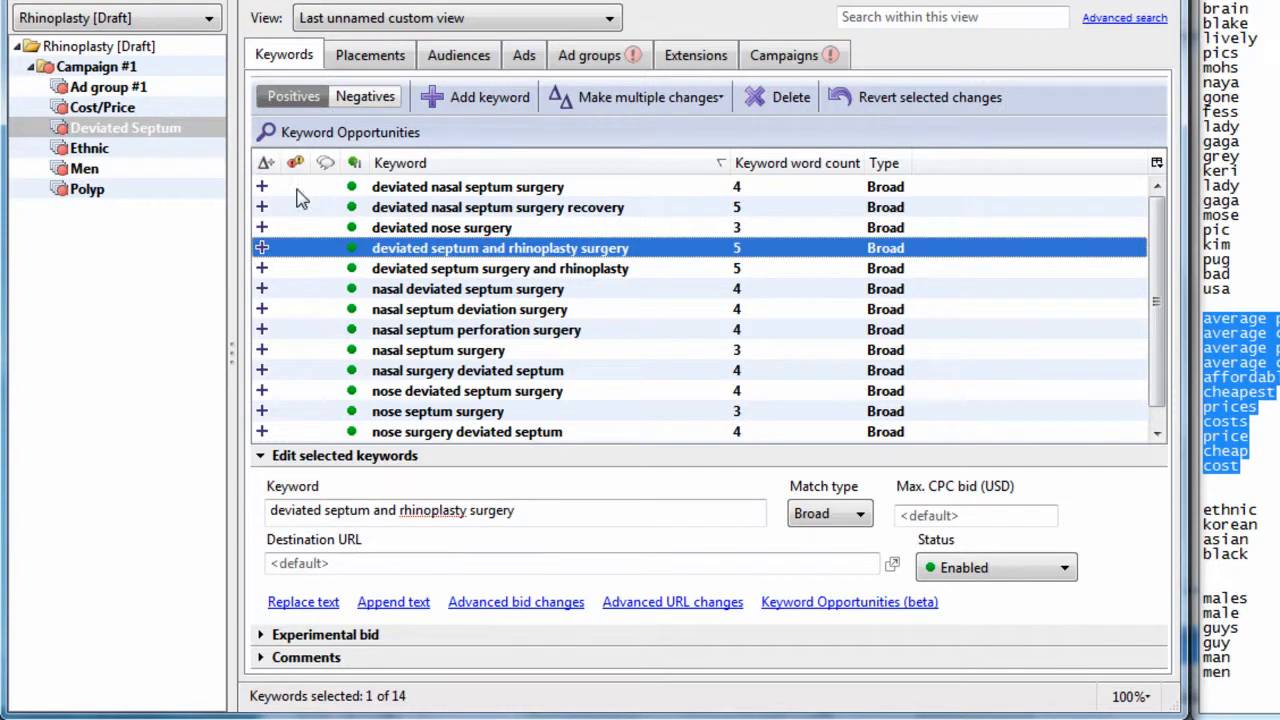
left_click(468, 390)
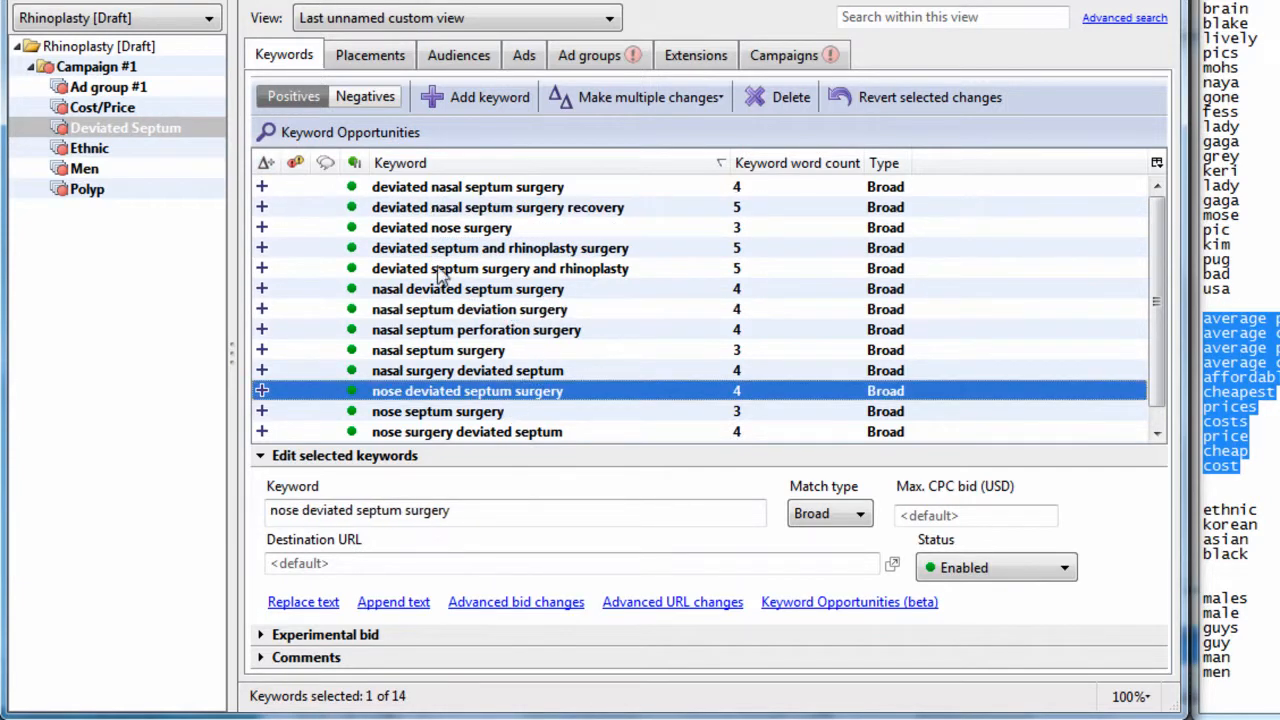
left_click(108, 86)
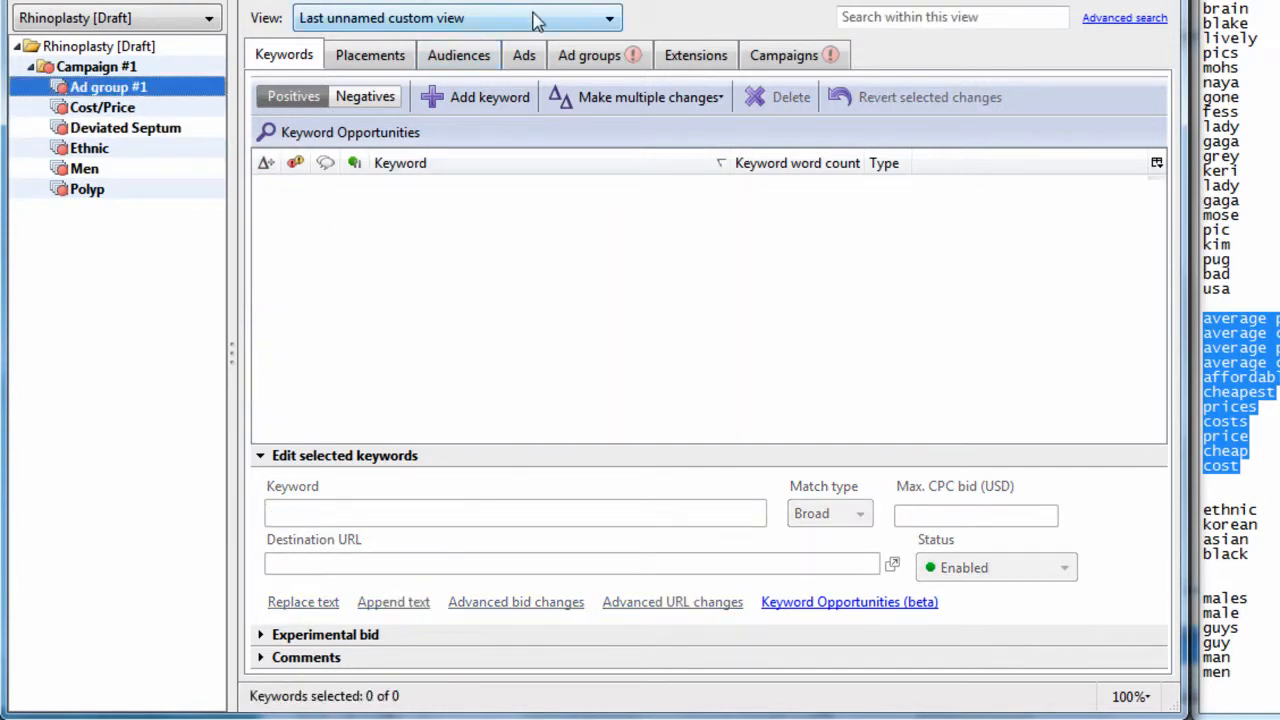
left_click(456, 16)
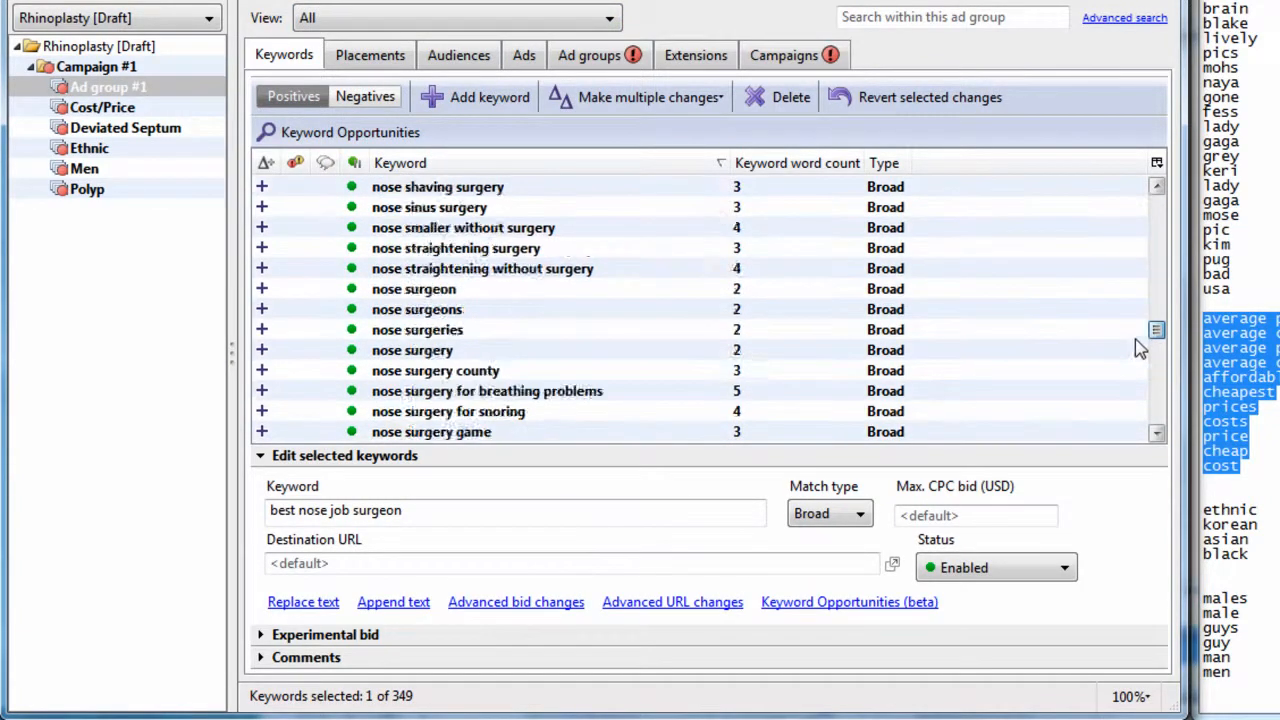
scroll("down", 3)
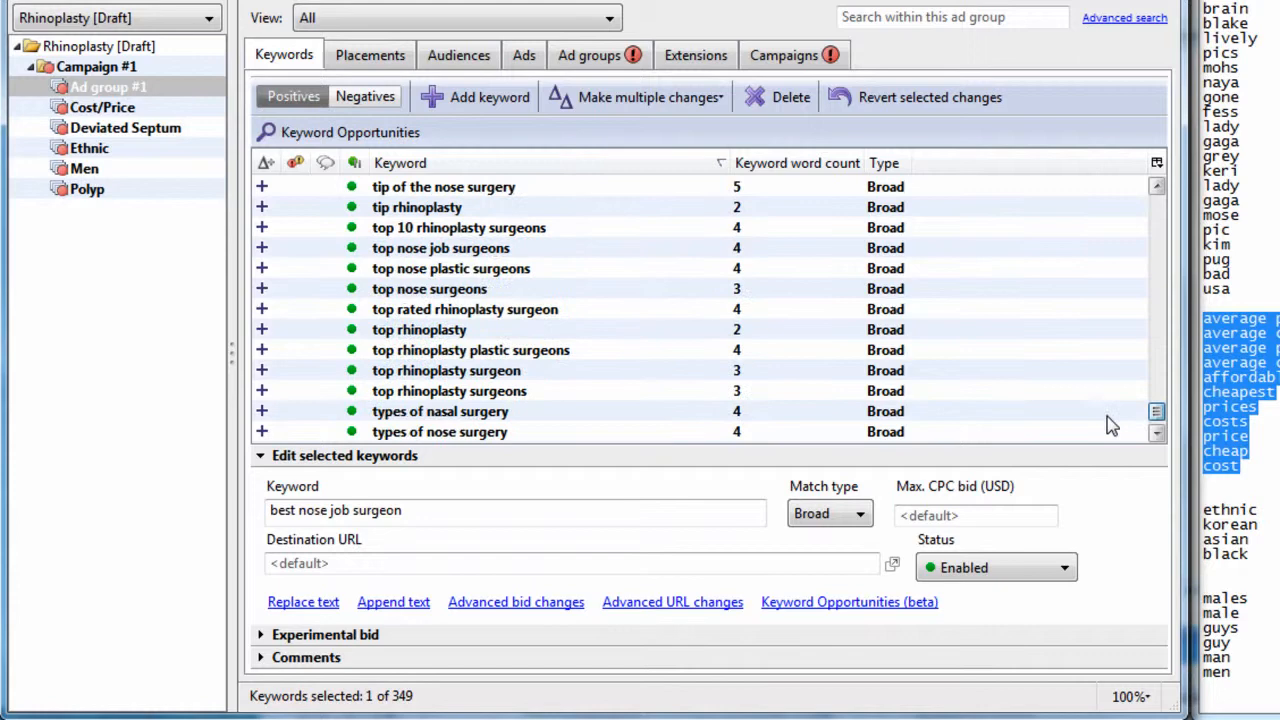
scroll("down", 3)
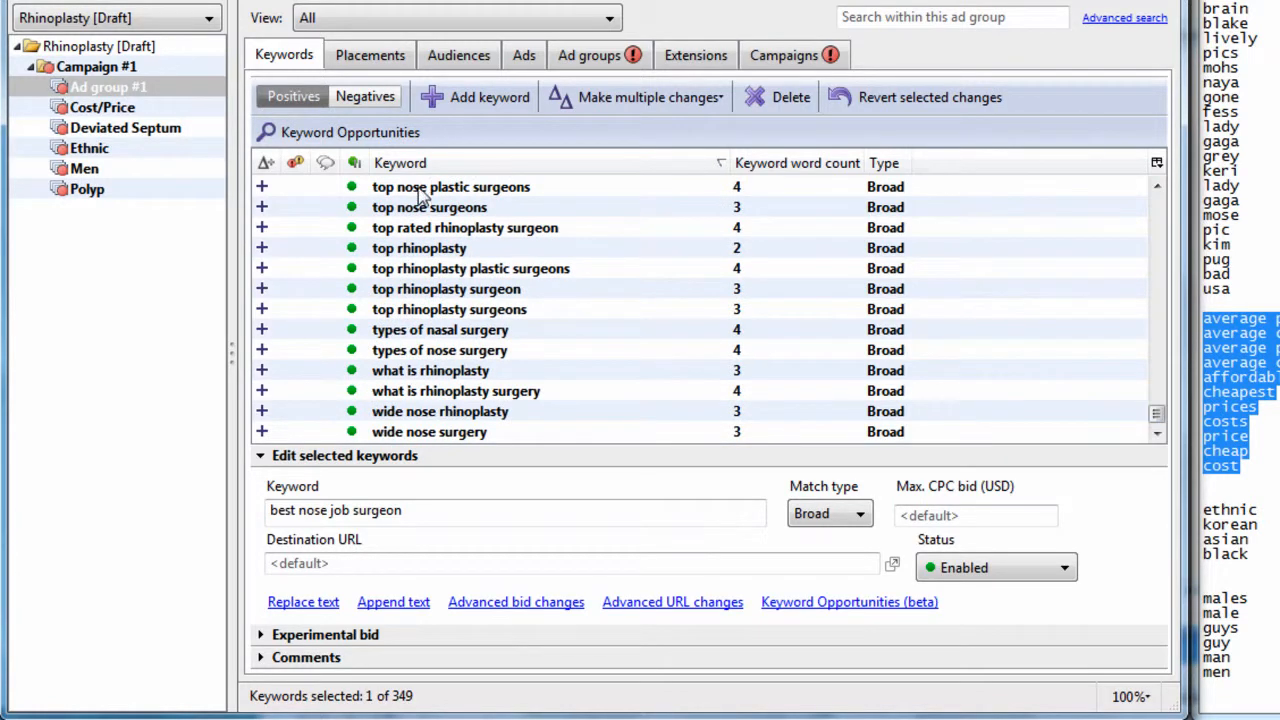
left_click(124, 128)
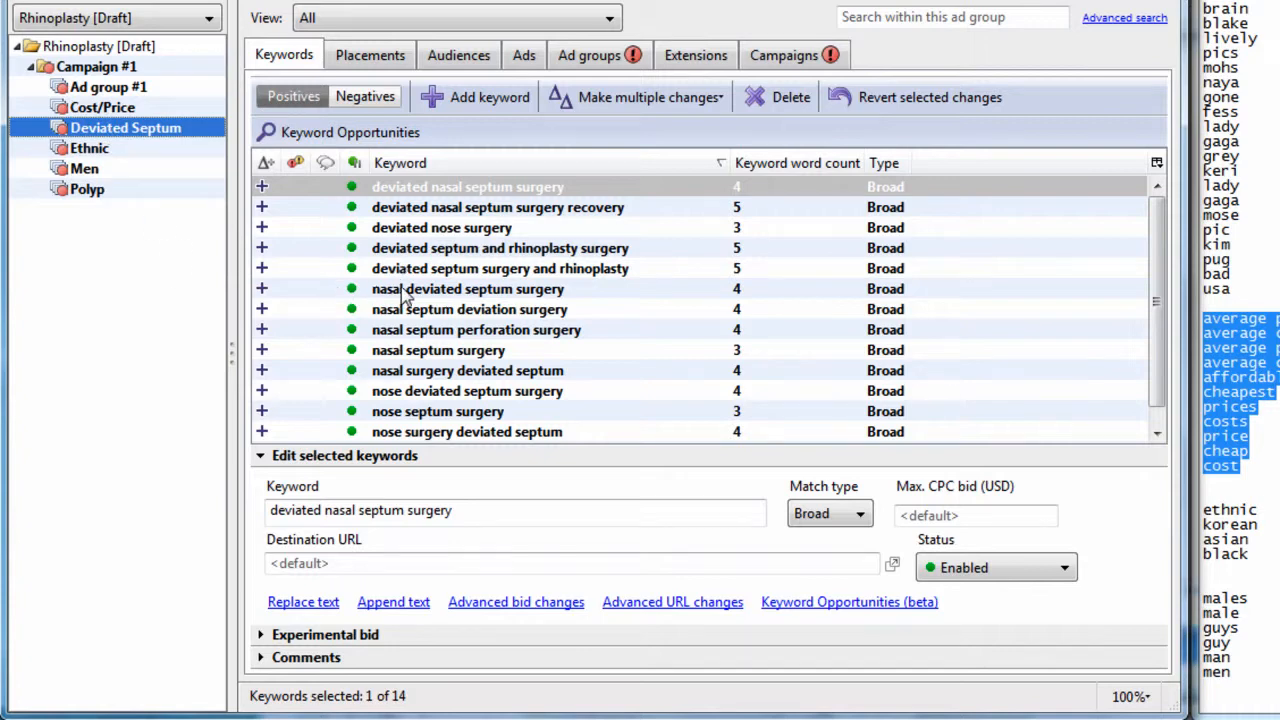
left_click(108, 88)
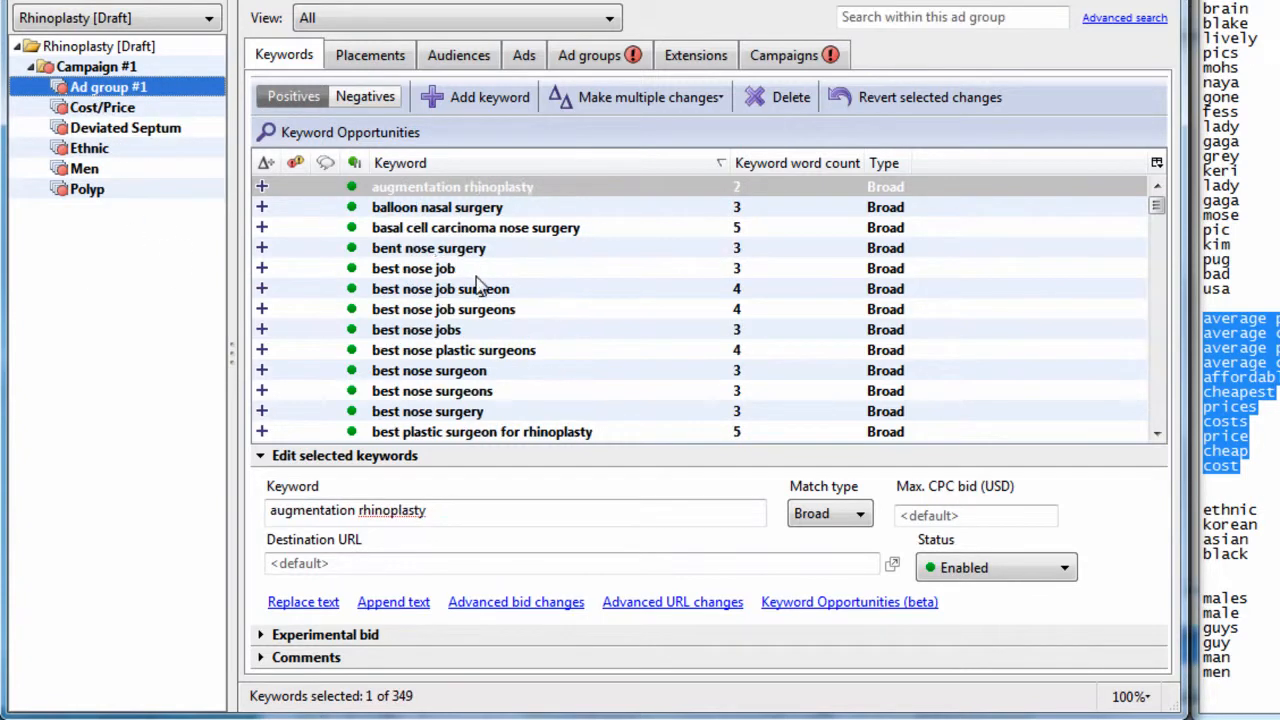
left_click(98, 66)
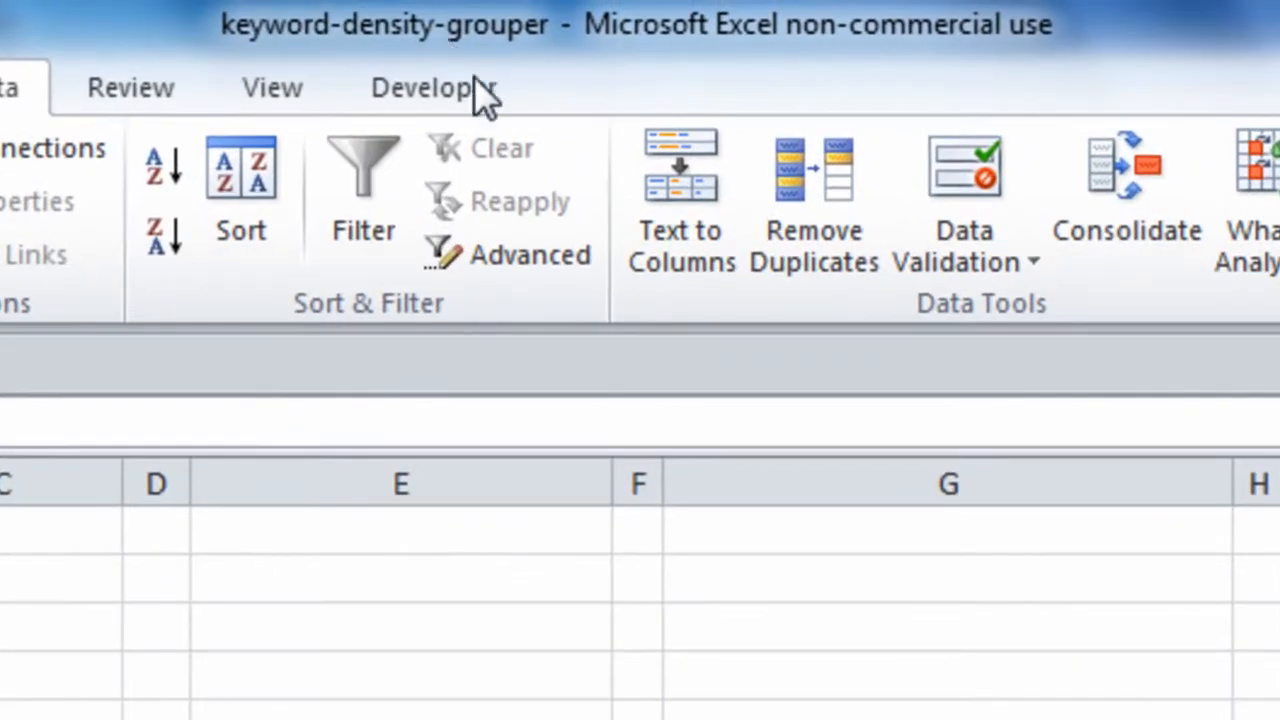
- Run the keyword density calculation on the rhinoplasty keyword list
scroll("right", 3)
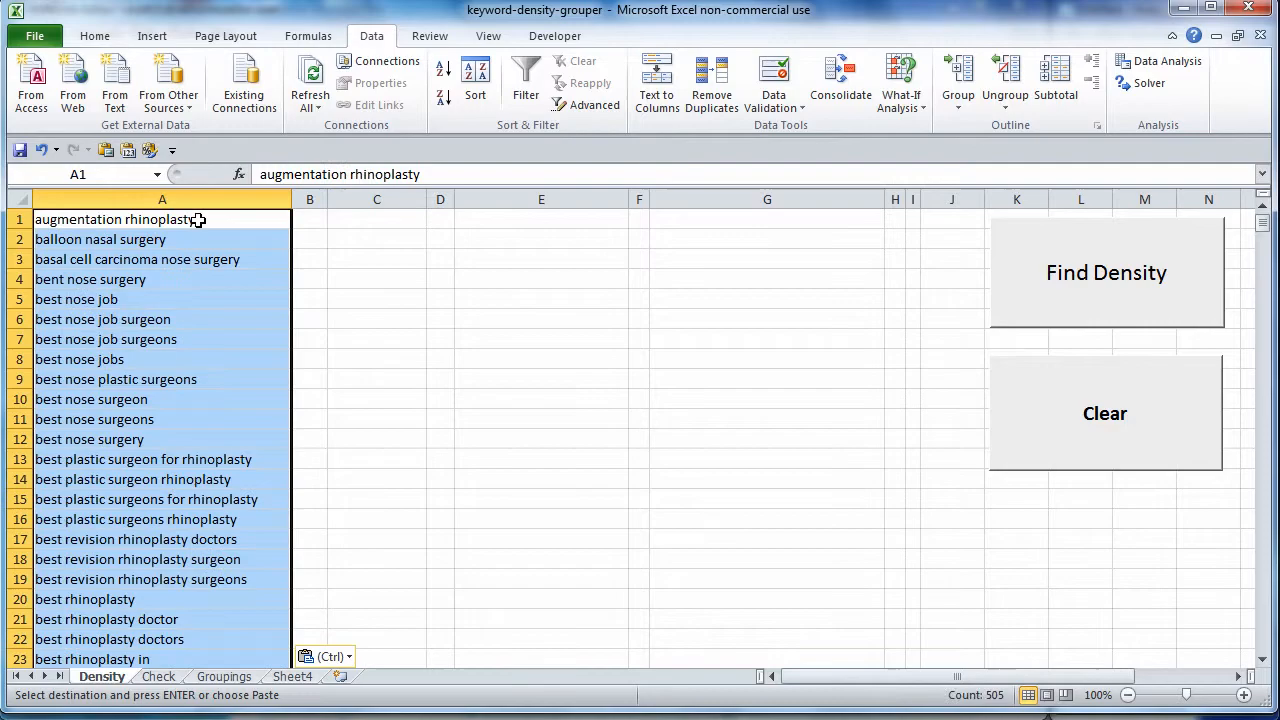
left_click(1106, 272)
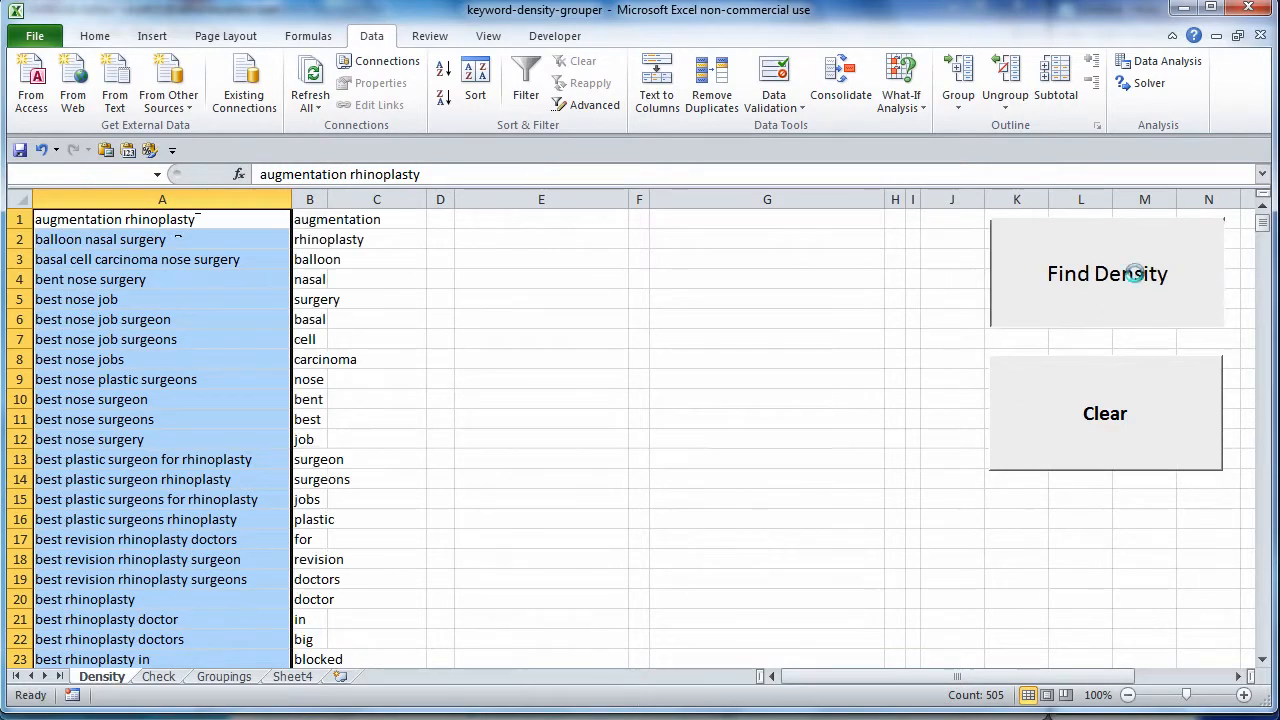
left_click(1108, 272)
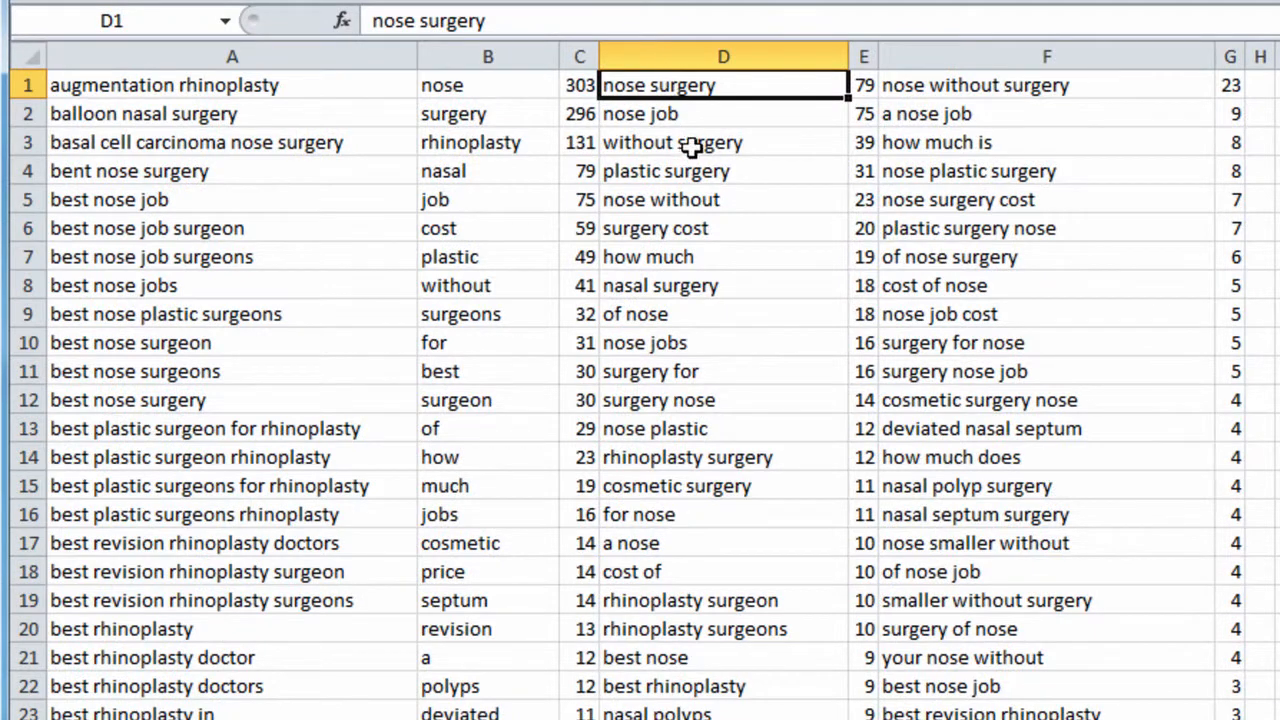
- Inspect phrase counts such as nose surgery, without surgery, nose surgery cost and how much
left_click(724, 142)
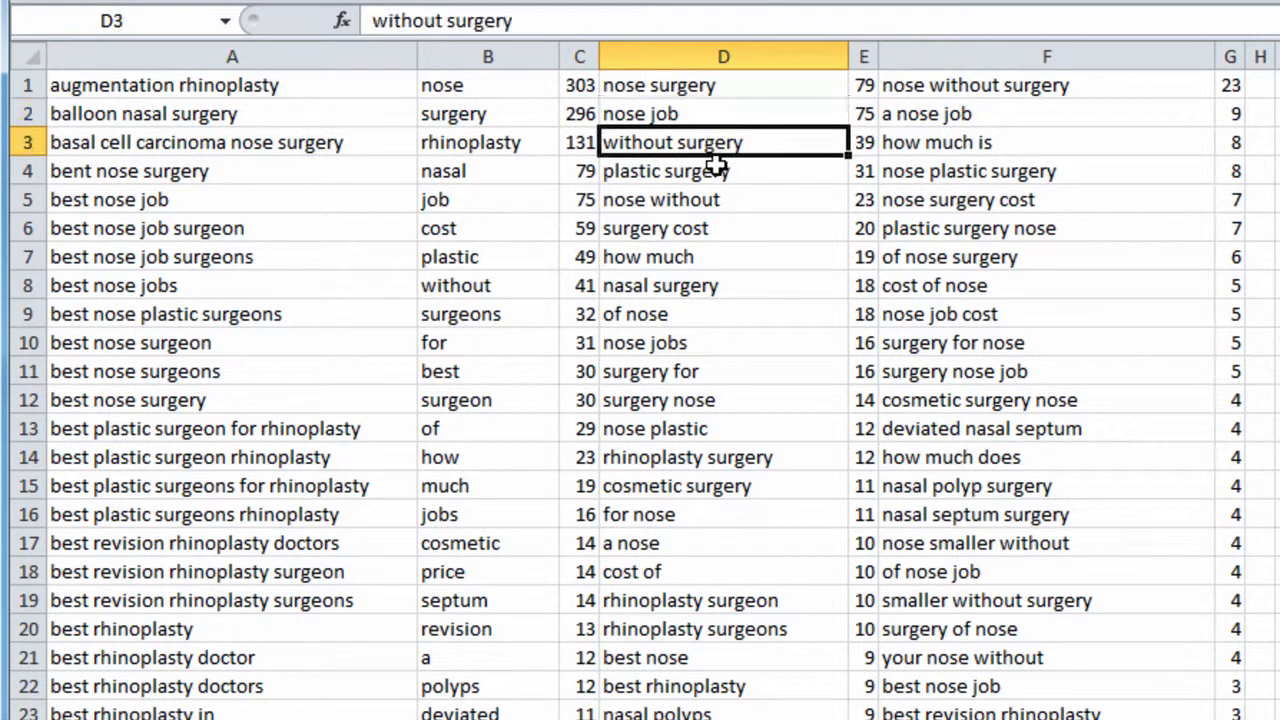
left_click(724, 256)
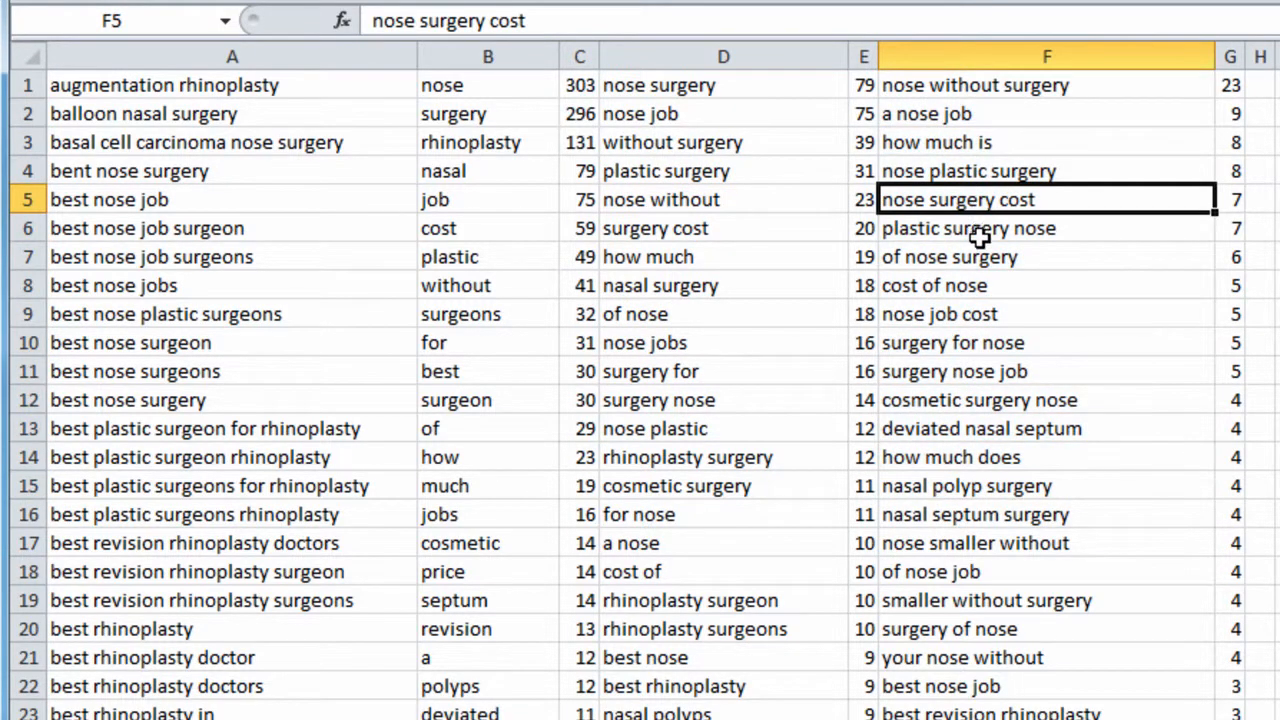
left_click(724, 140)
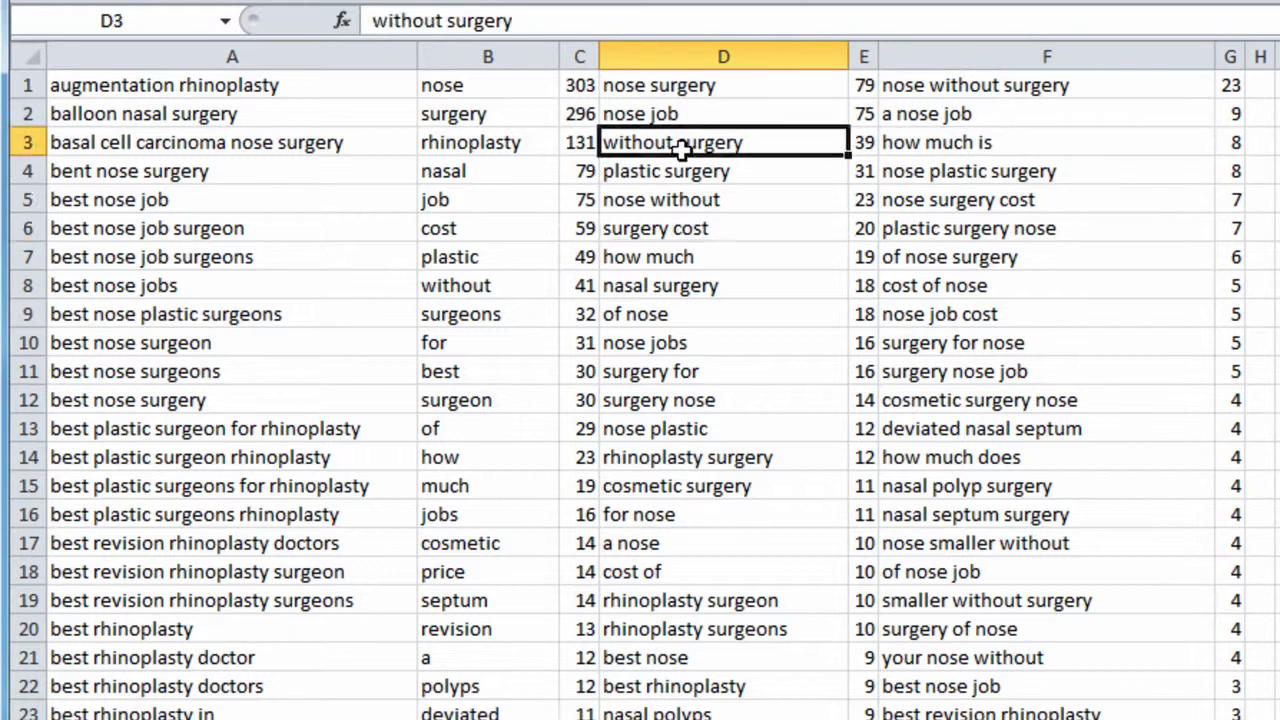
left_click(724, 84)
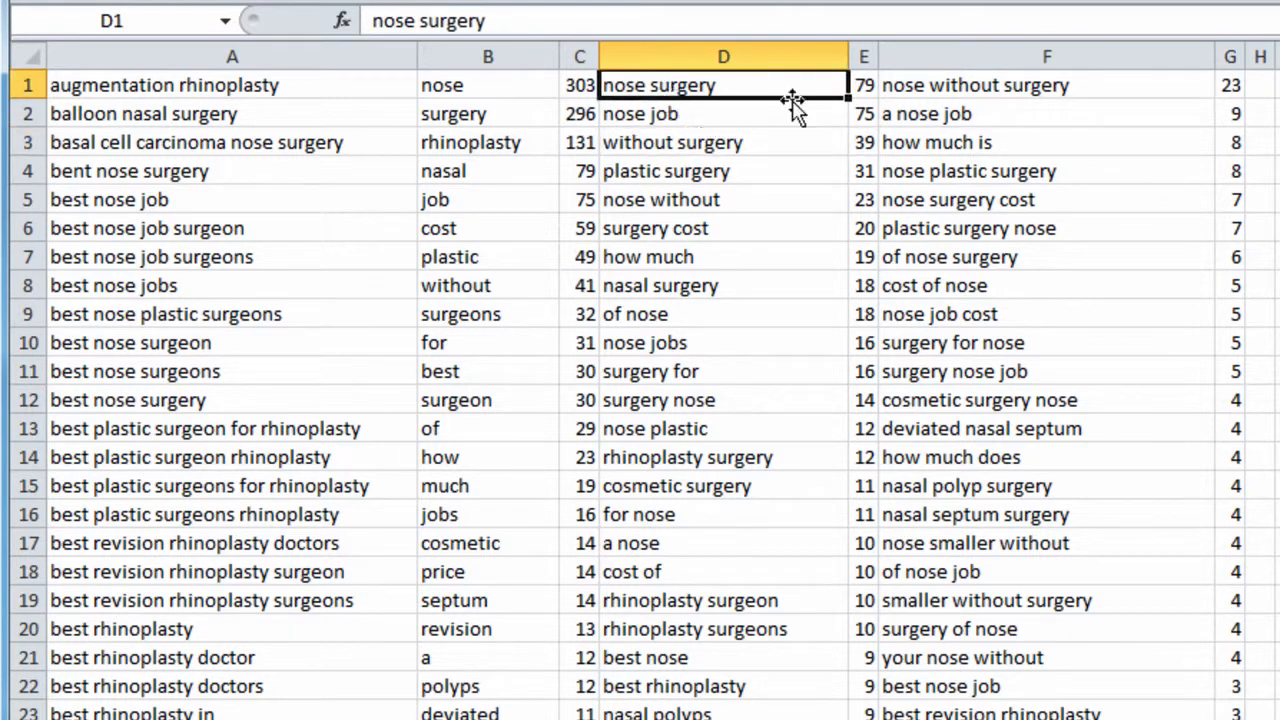
left_click(864, 84)
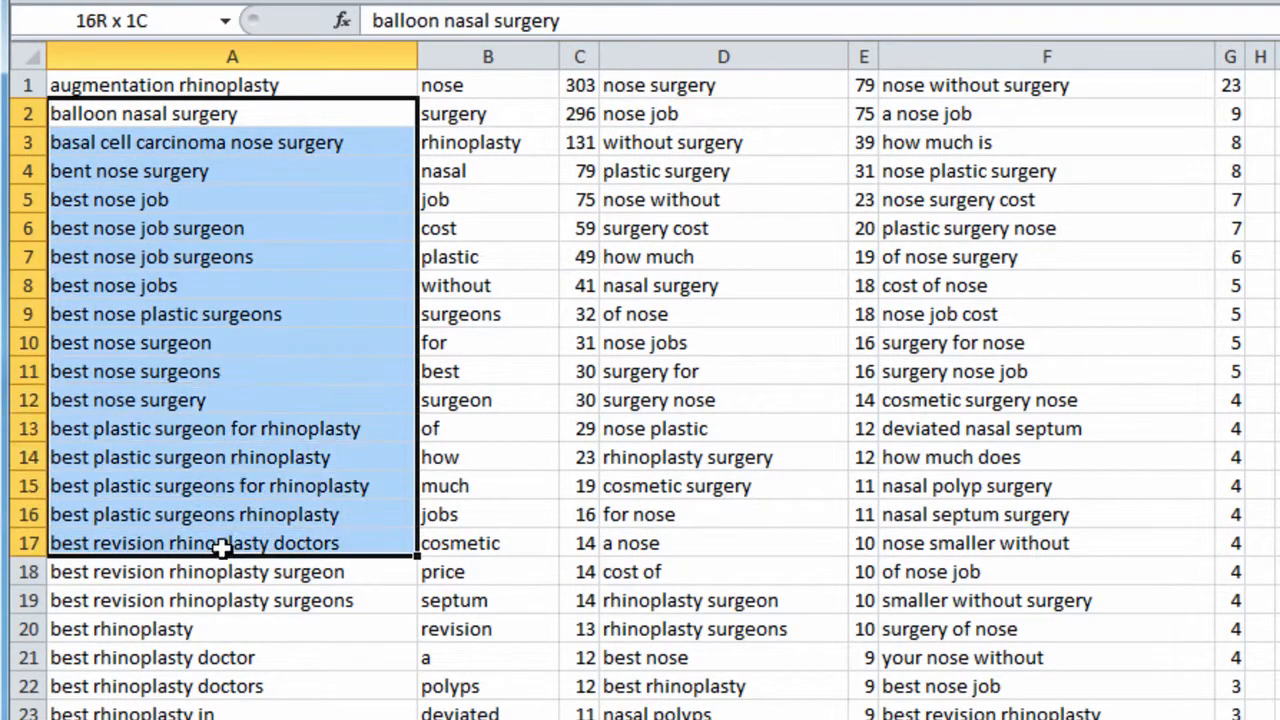
left_click(724, 256)
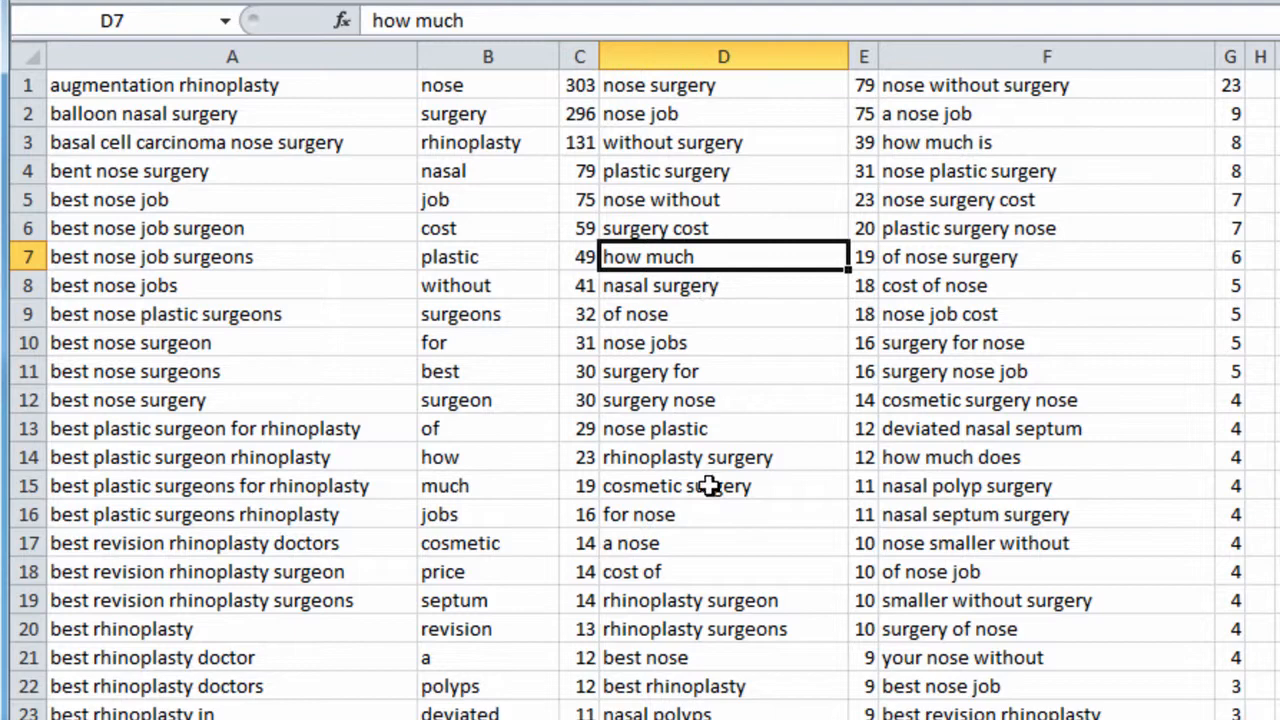
mouse_move(708, 486)
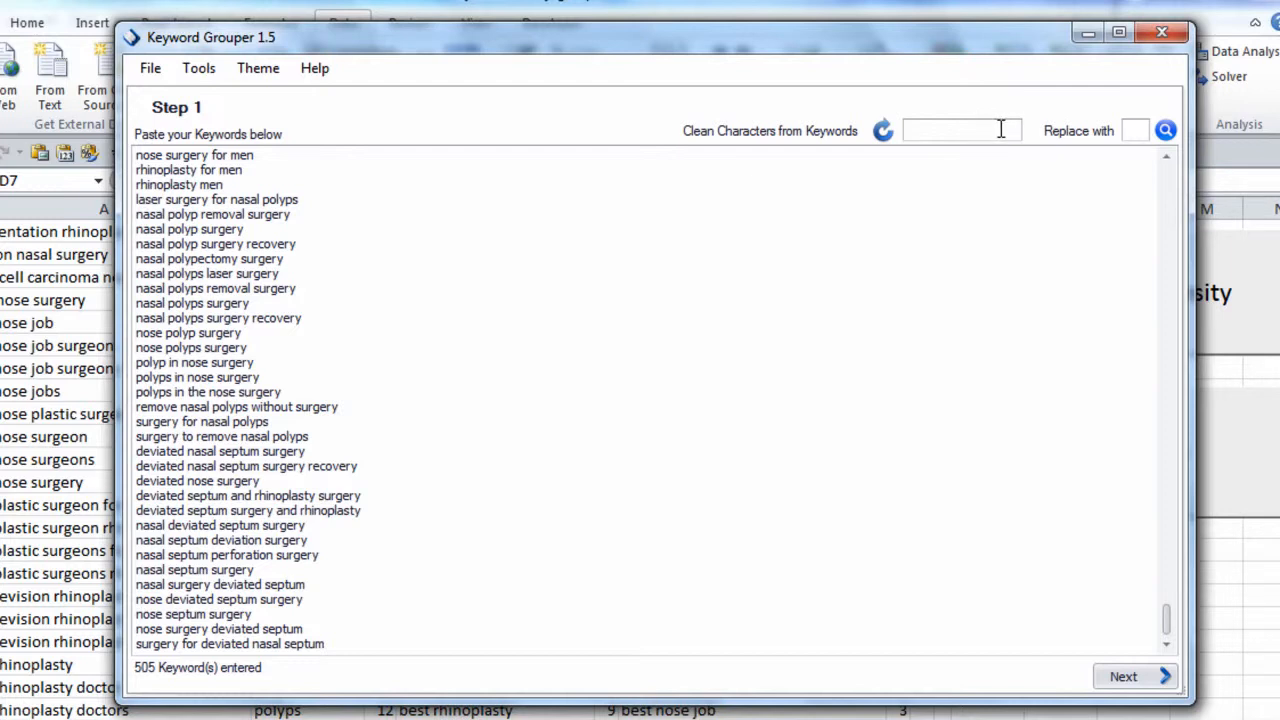
- Generate common themes from the 505 keywords and proceed through the groups preview to results
left_click(1124, 676)
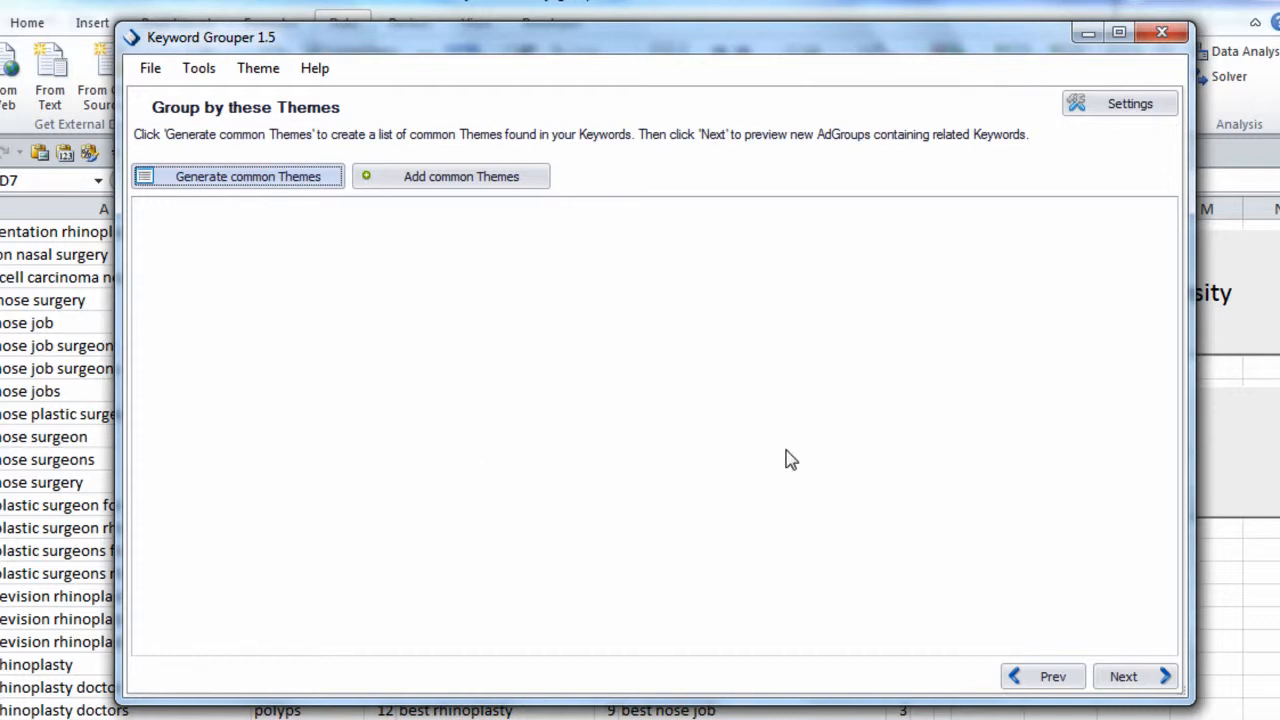
left_click(238, 176)
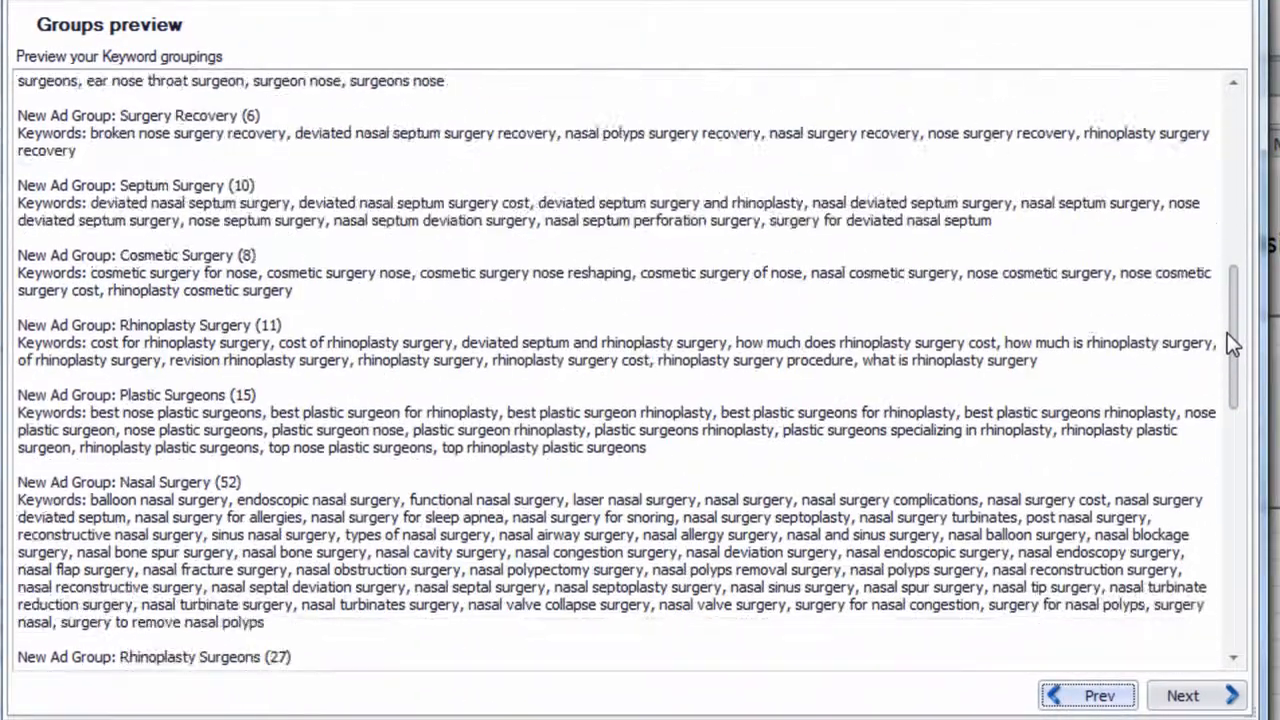
left_click(1184, 696)
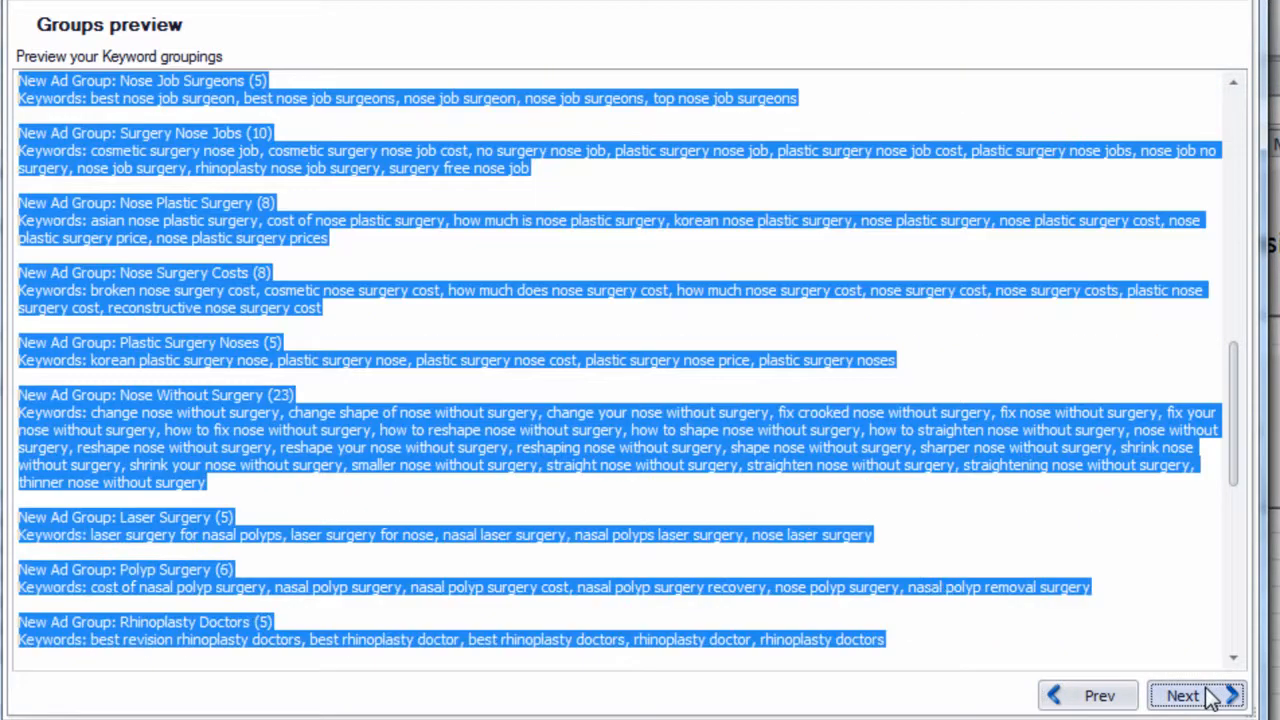
left_click(1182, 696)
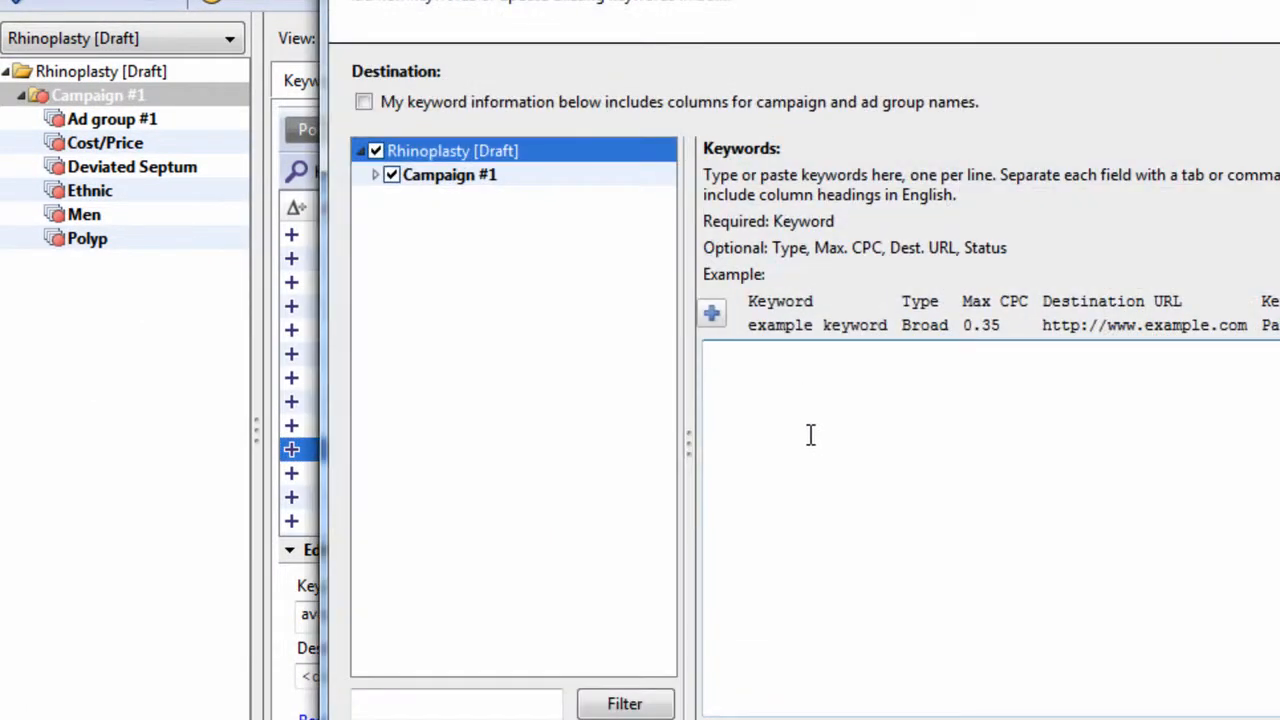
- Browse the Rhinoplasty Example campaign's groups such as Cosmetic Surgery, Nose Job Surgeons and Nose Surgeons
left_click(364, 100)
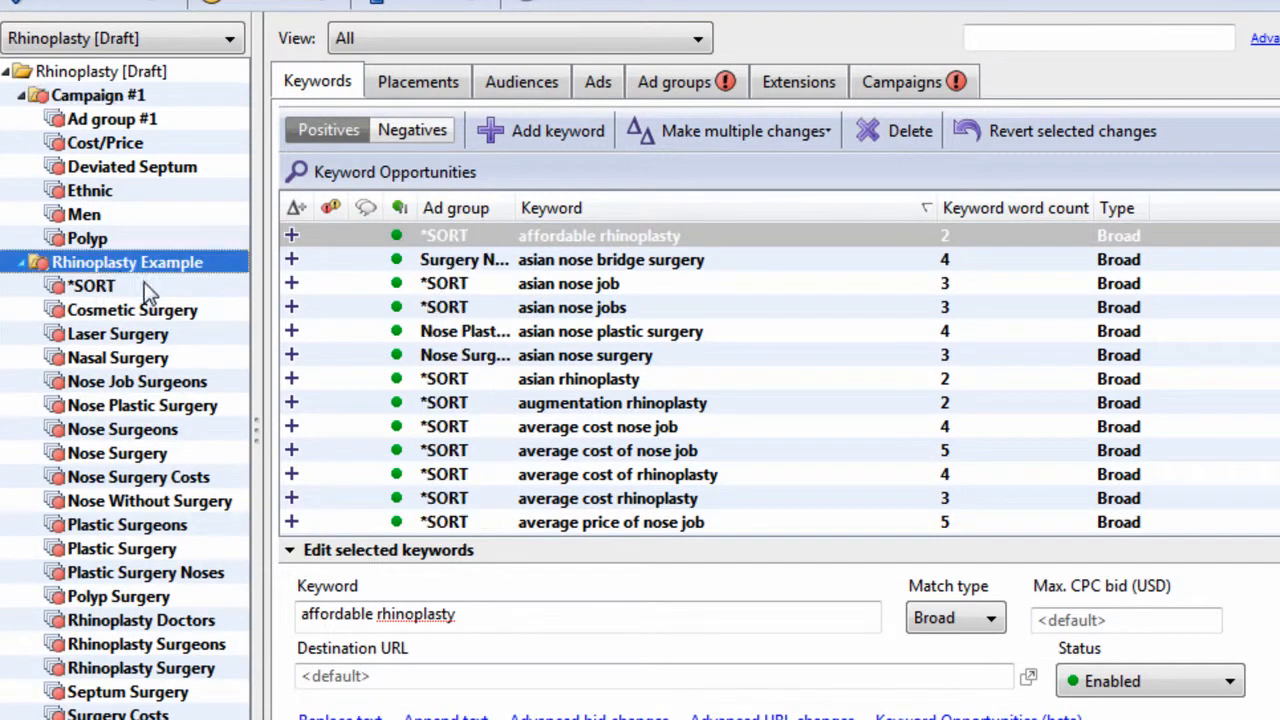
left_click(136, 380)
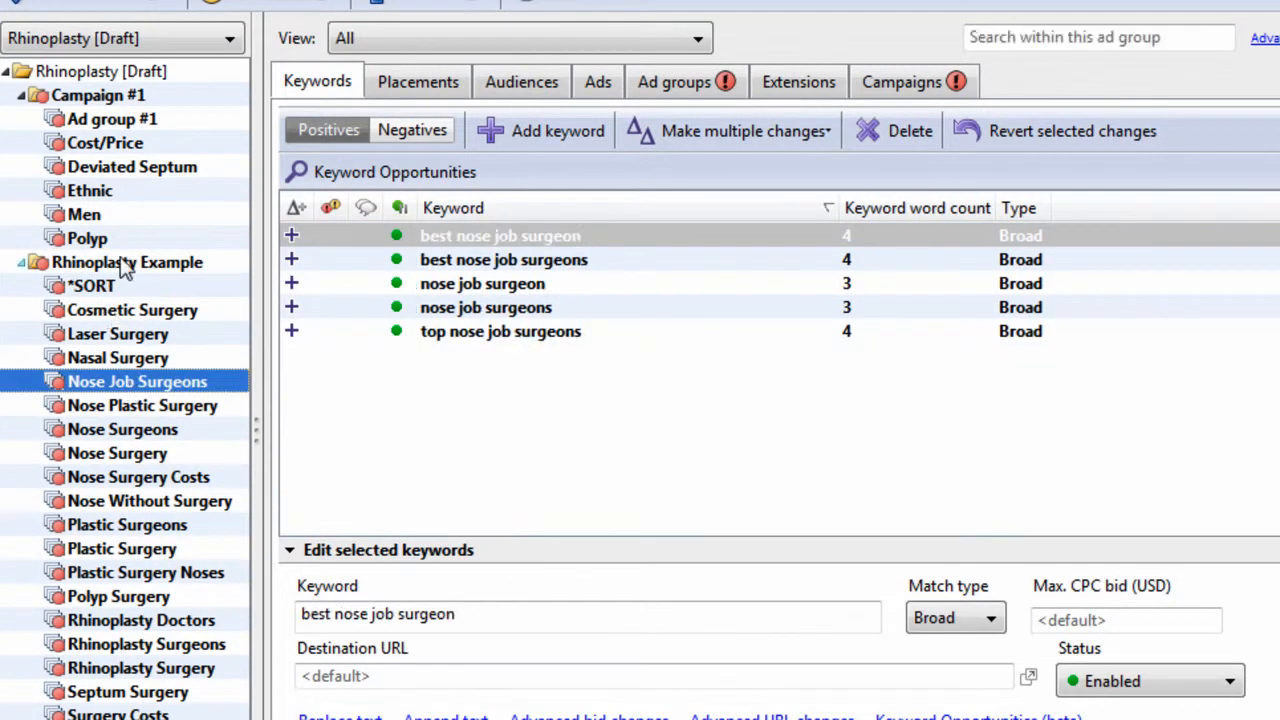
left_click(128, 260)
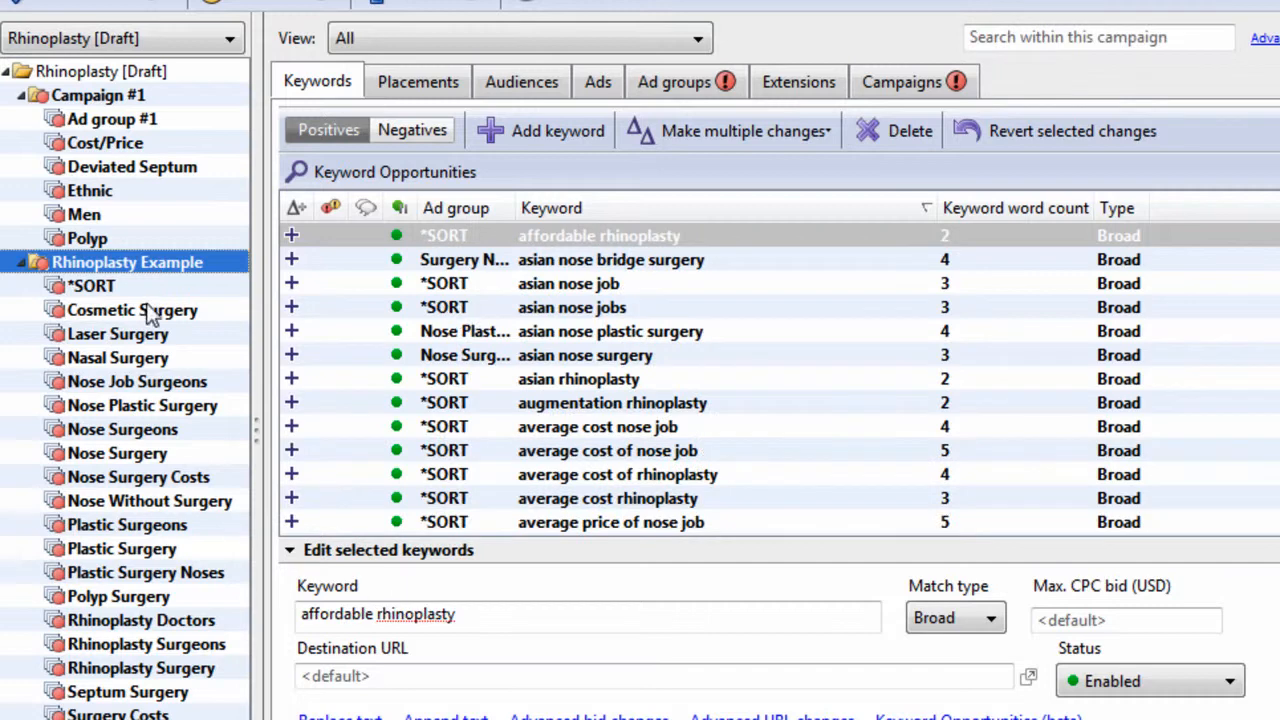
left_click(132, 308)
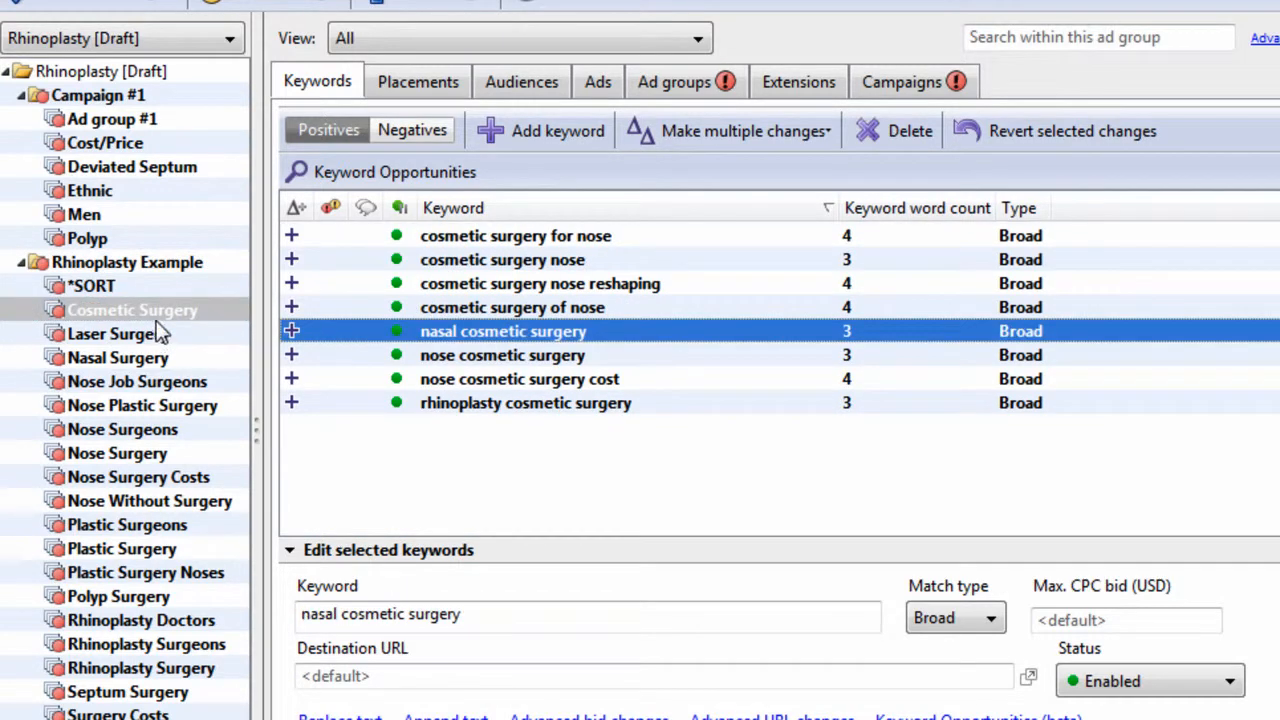
left_click(118, 356)
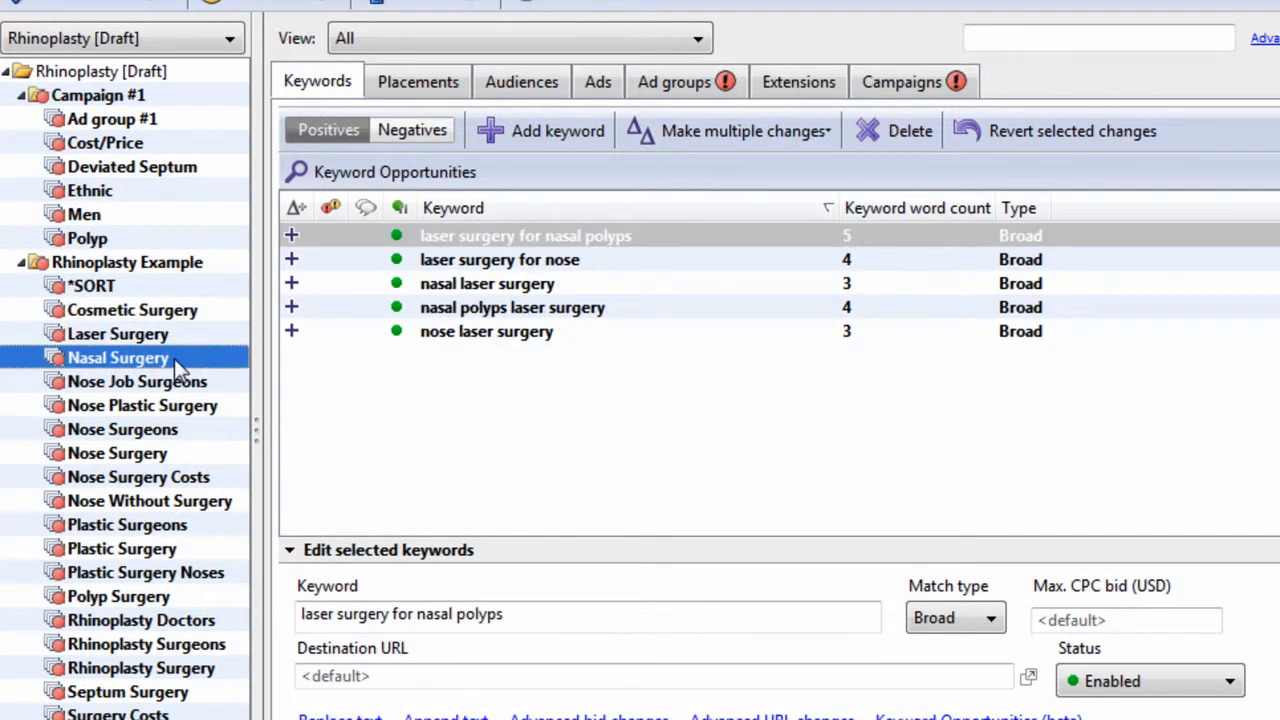
left_click(136, 380)
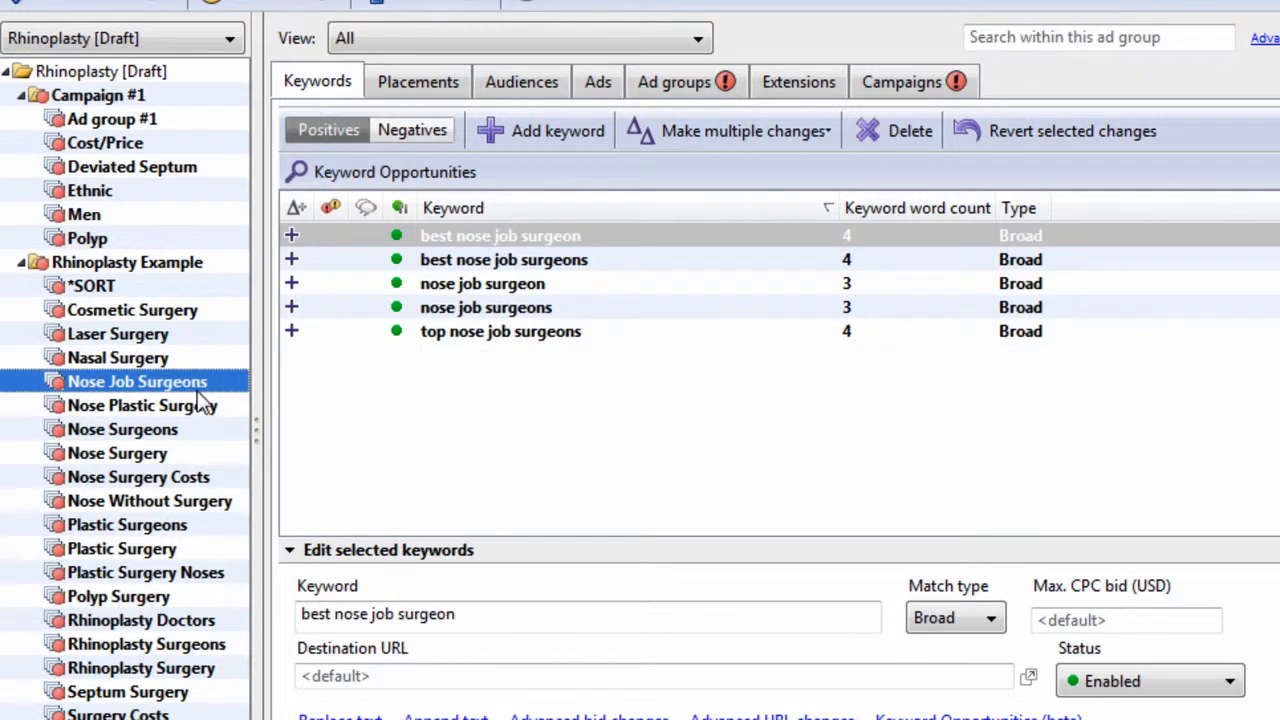
left_click(122, 428)
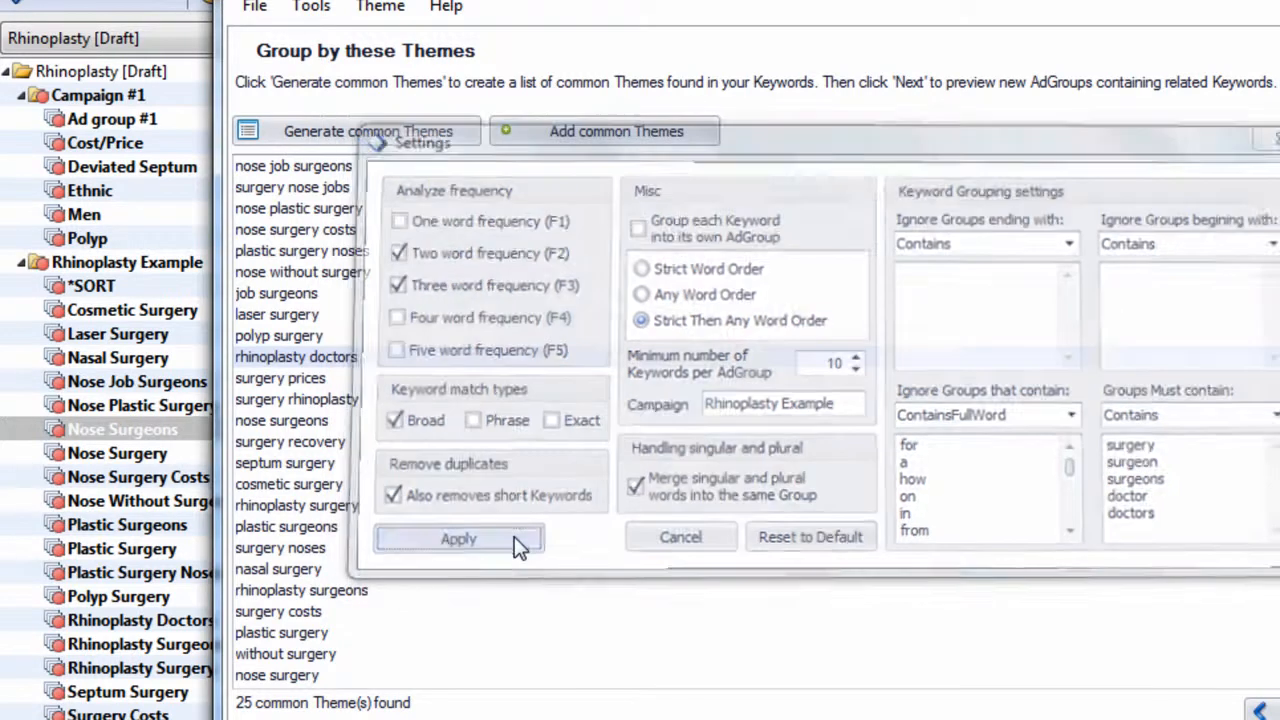
- Apply a minimum of 10 keywords per ad group and view the regrouped results
left_click(458, 538)
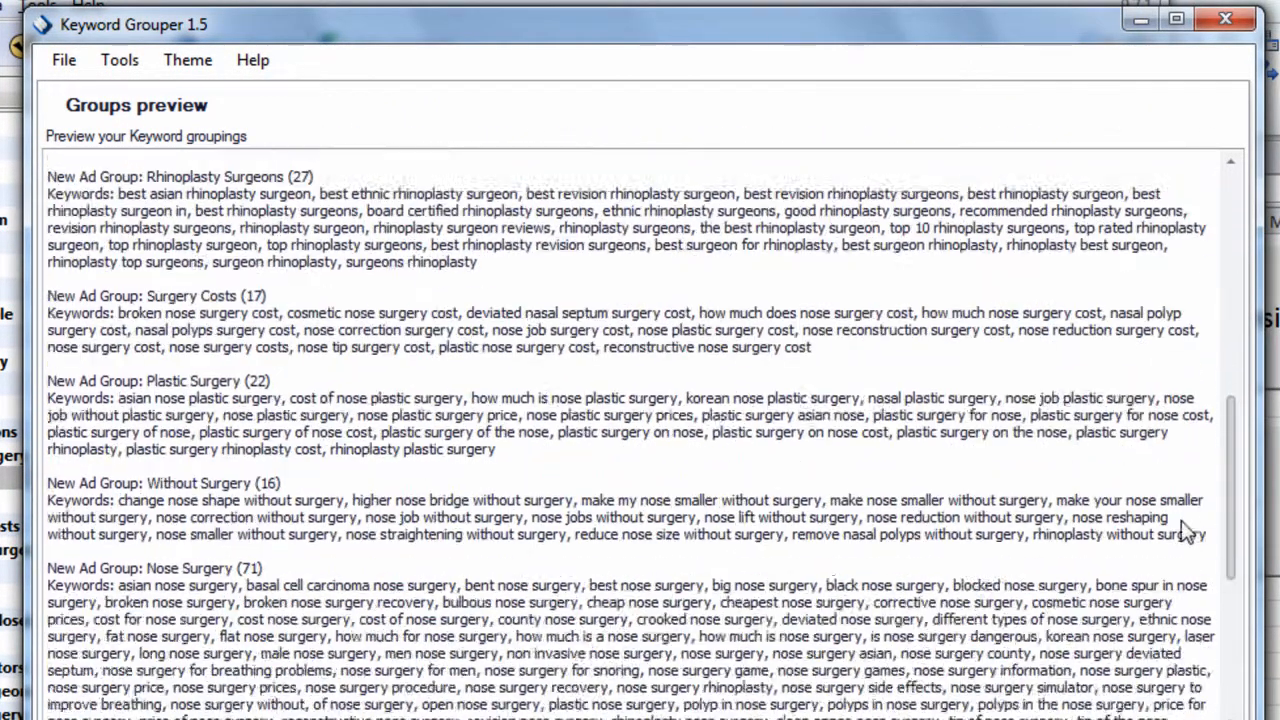
scroll("down", 3)
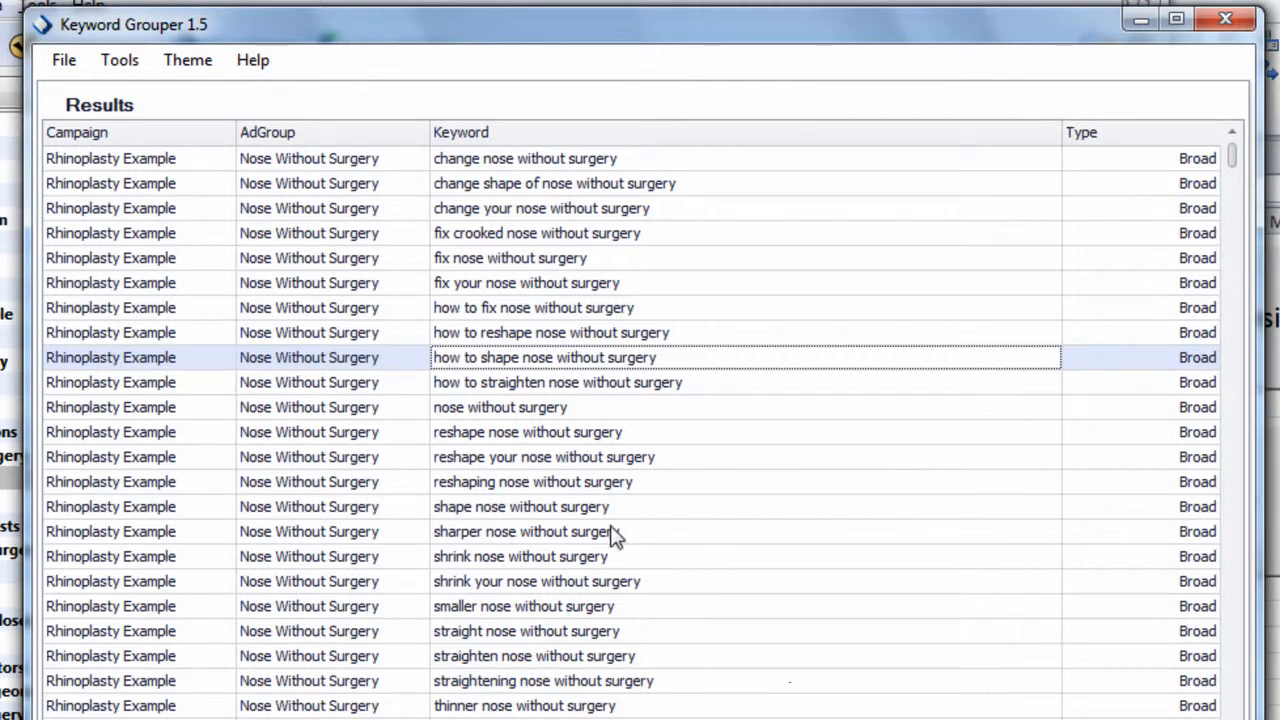
mouse_move(800, 704)
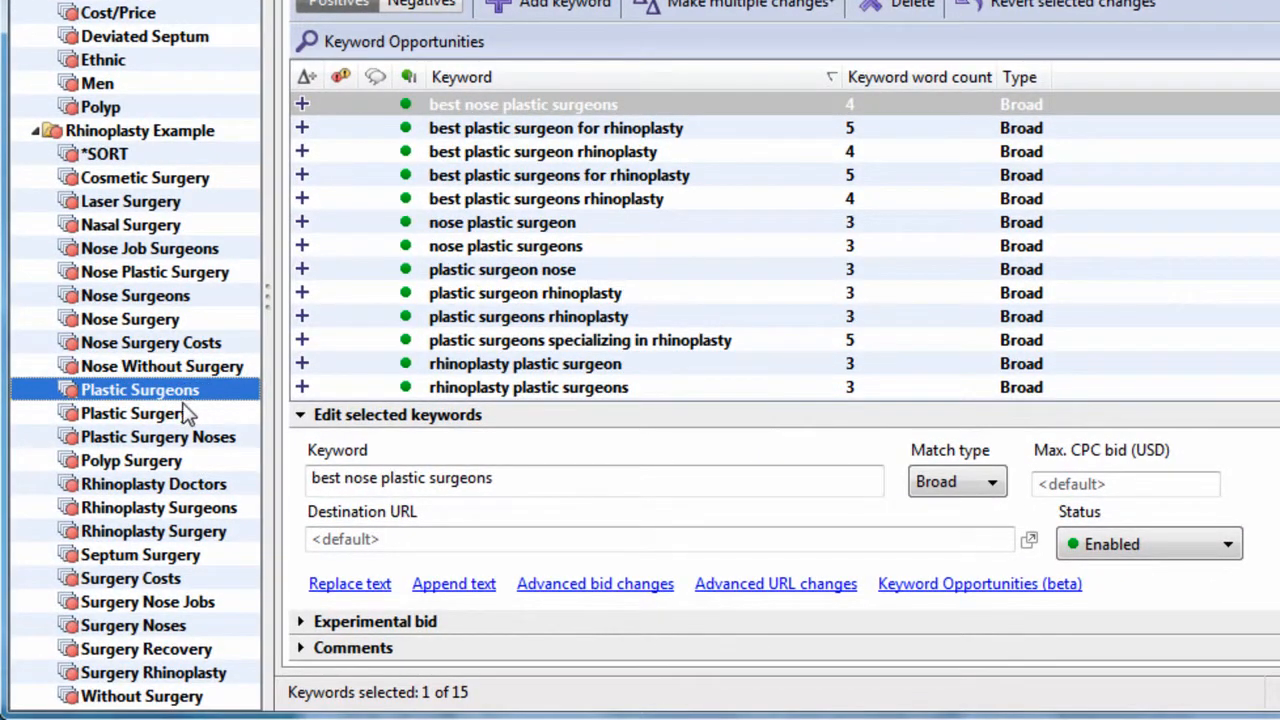
- Show the 349 ungrouped *SORT keywords in Rhinoplasty Example and pick best nose jobs
left_click(504, 244)
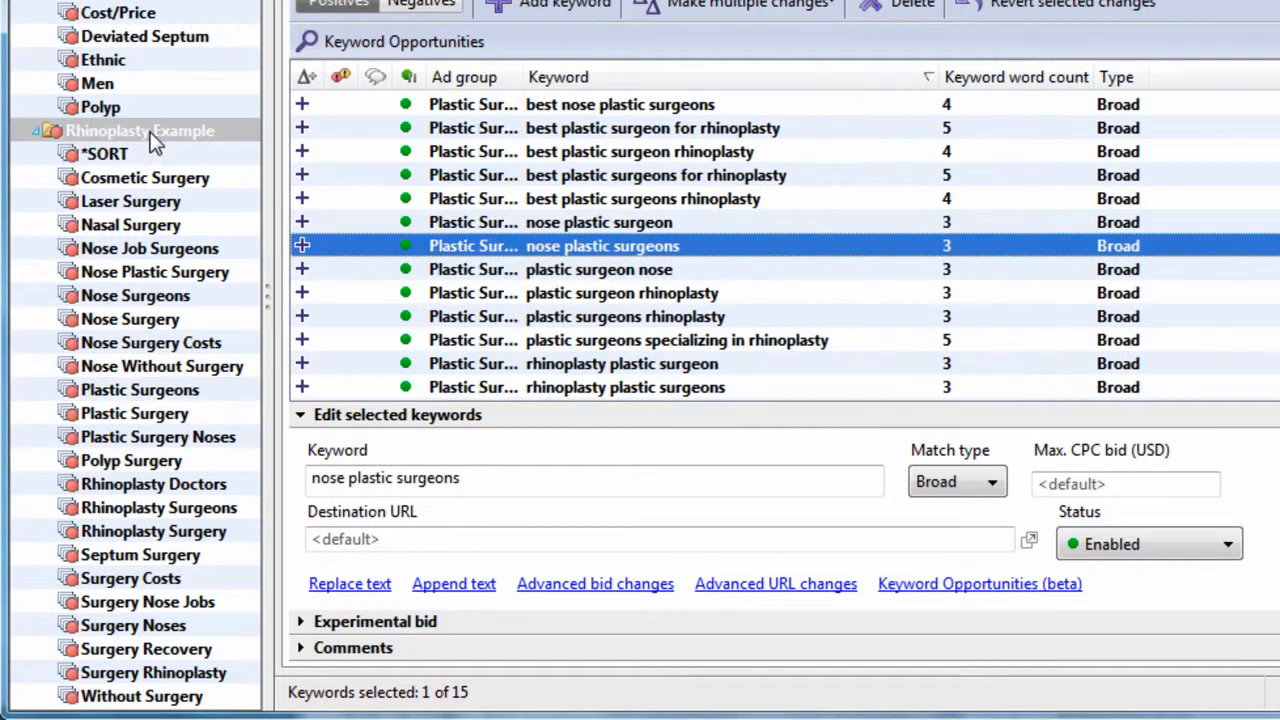
left_click(140, 130)
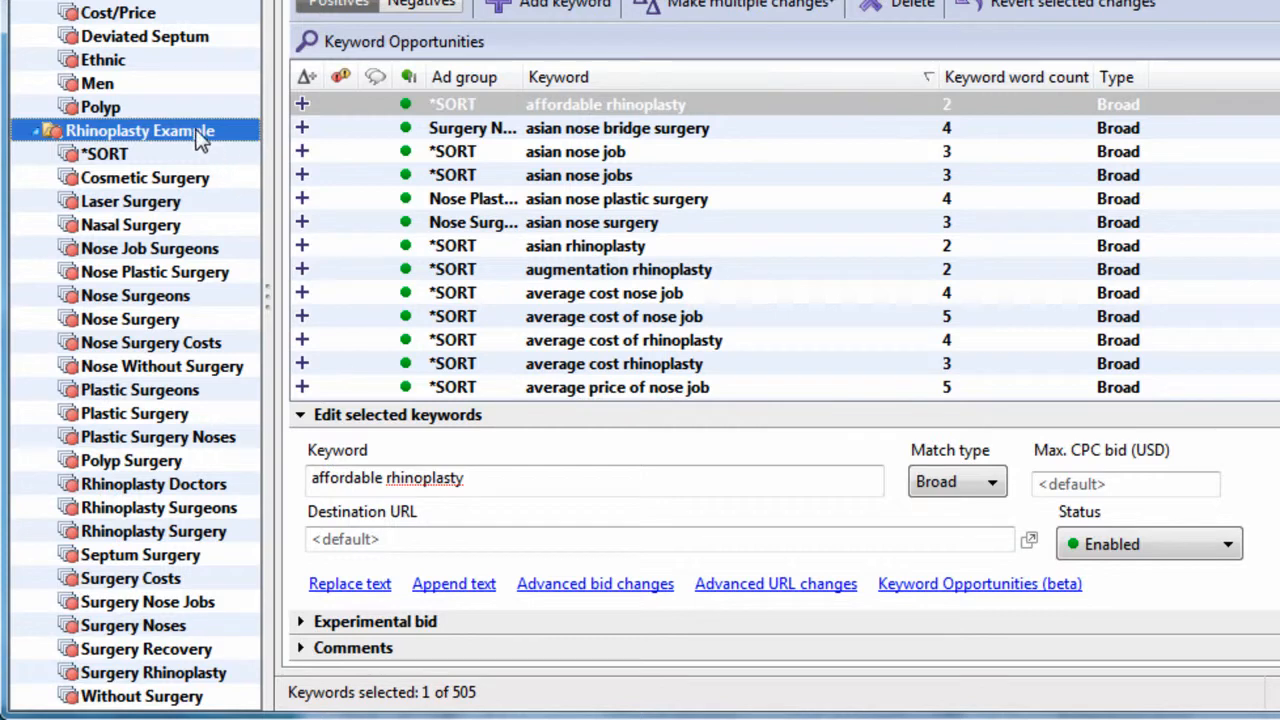
left_click(144, 176)
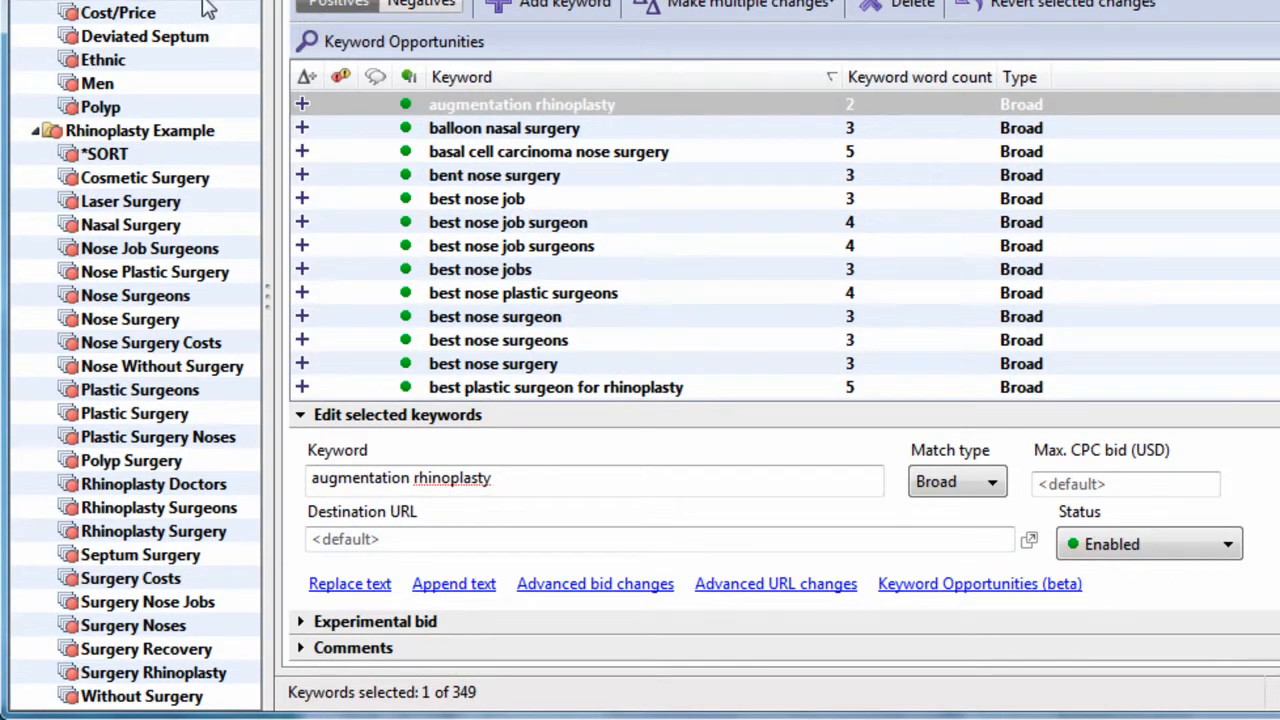
mouse_move(520, 222)
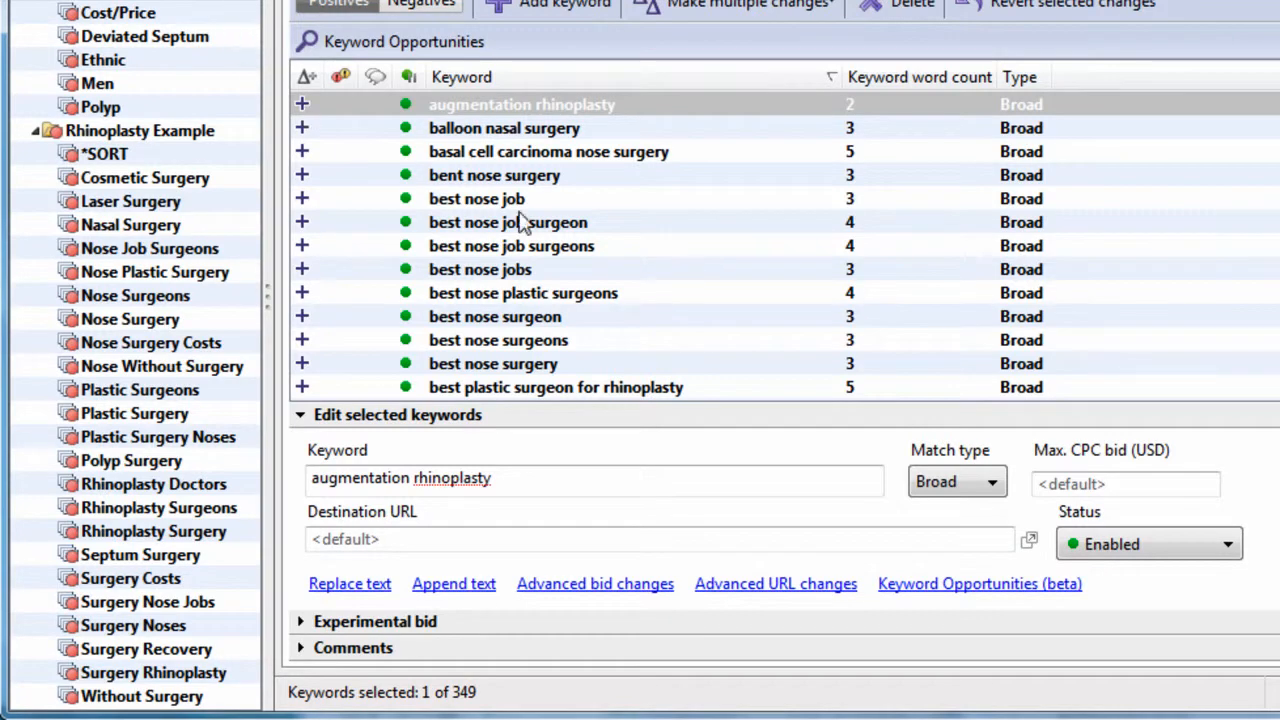
mouse_move(720, 252)
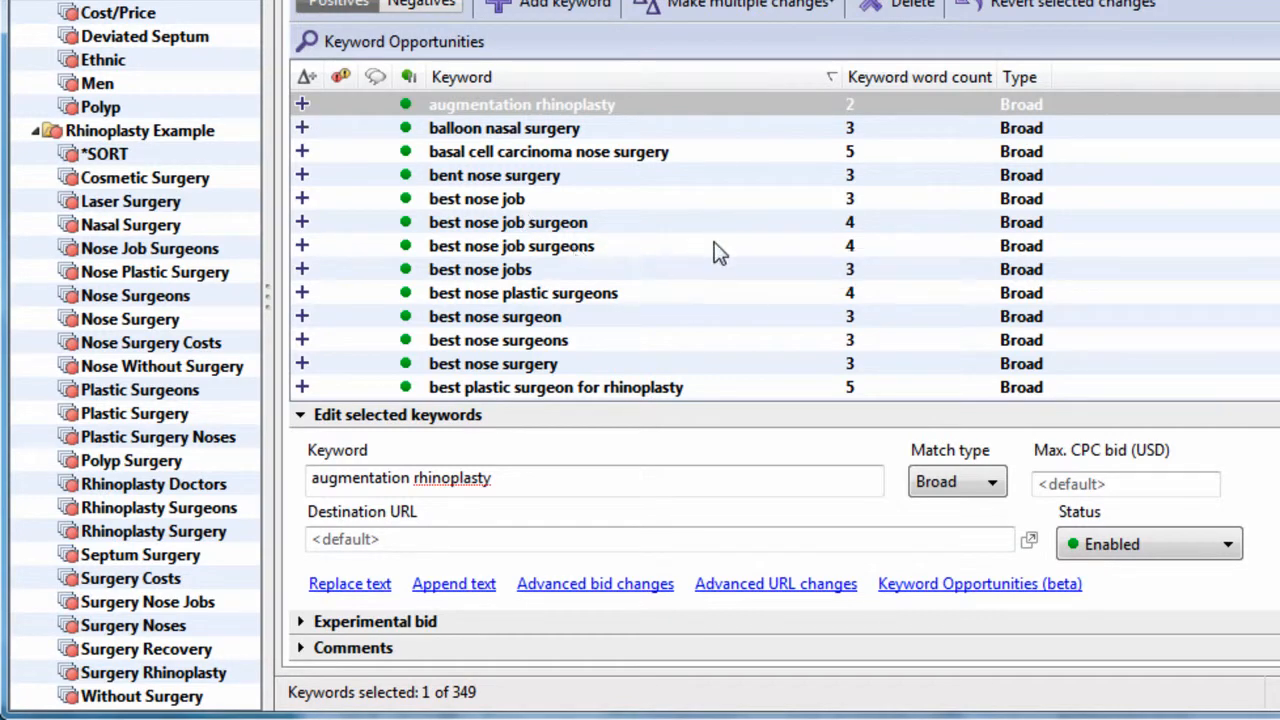
left_click(480, 268)
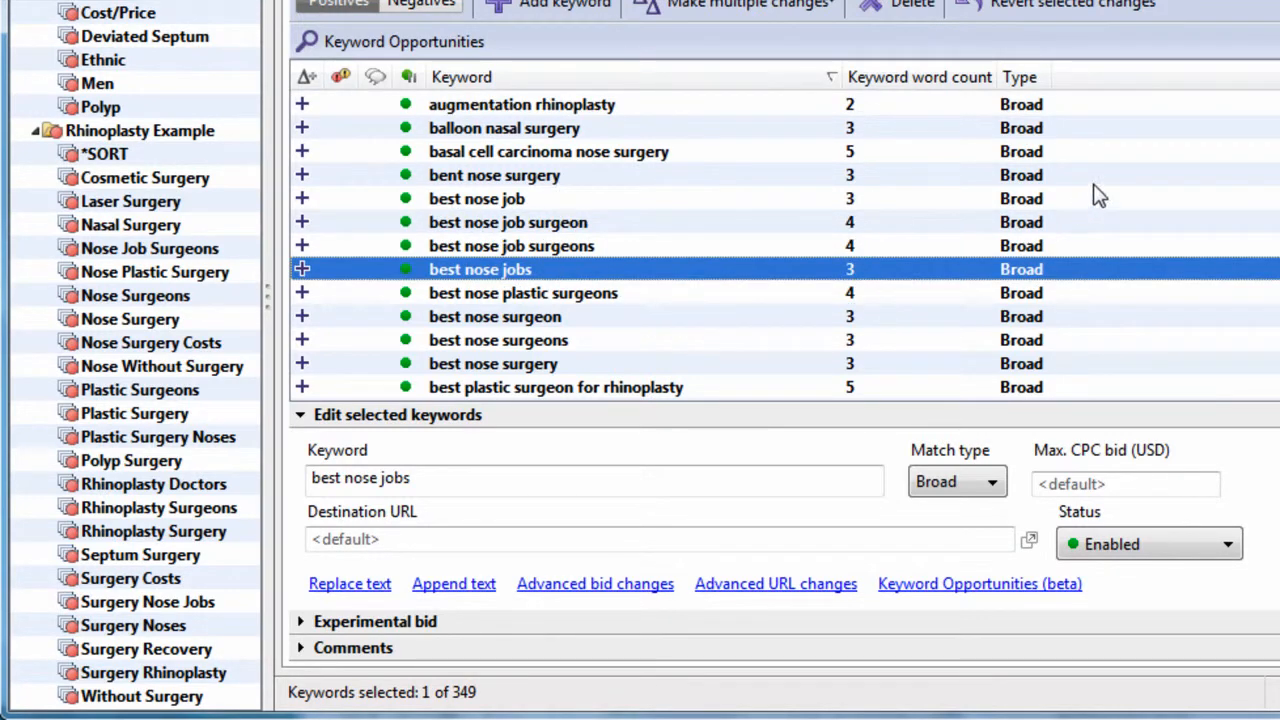
mouse_move(624, 176)
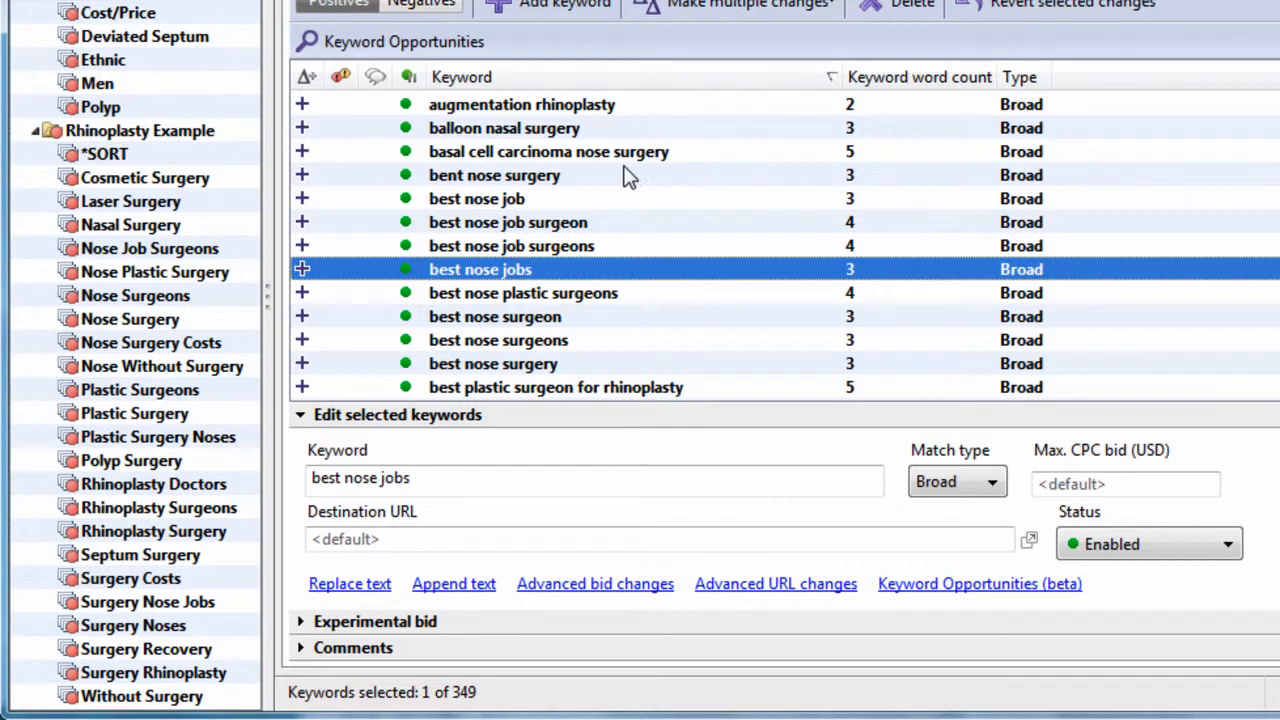
mouse_move(576, 188)
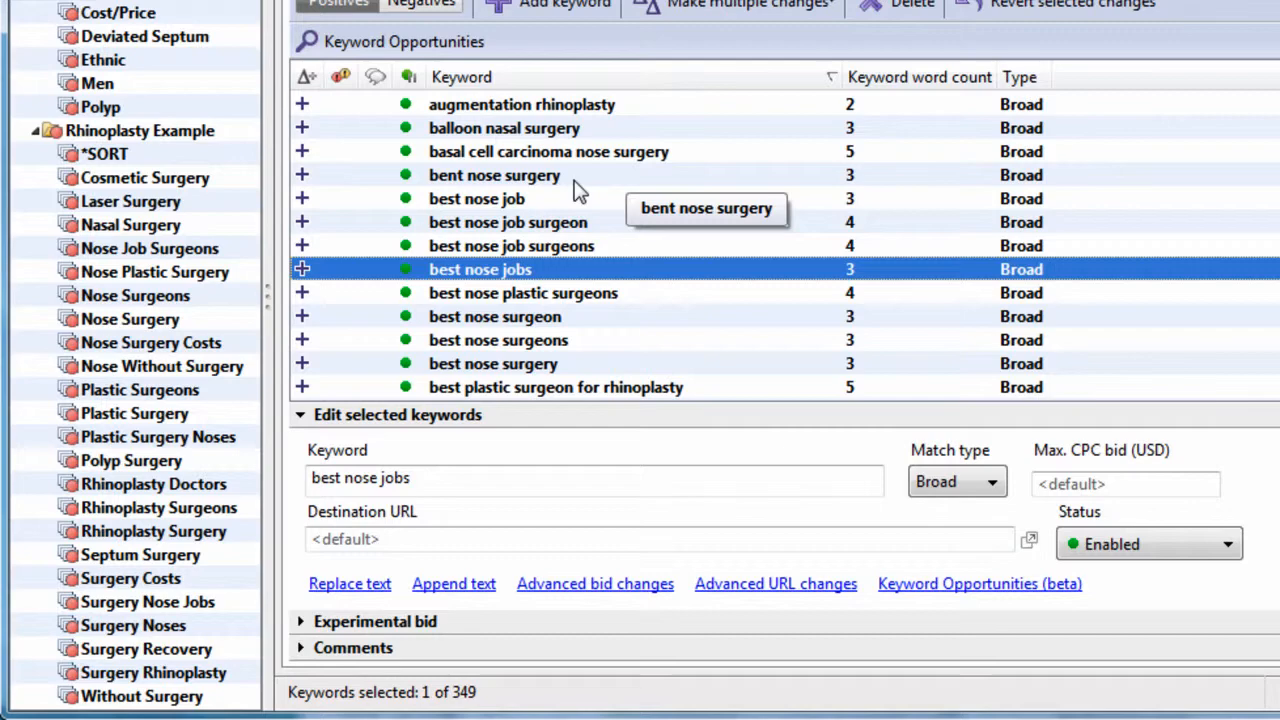
mouse_move(668, 164)
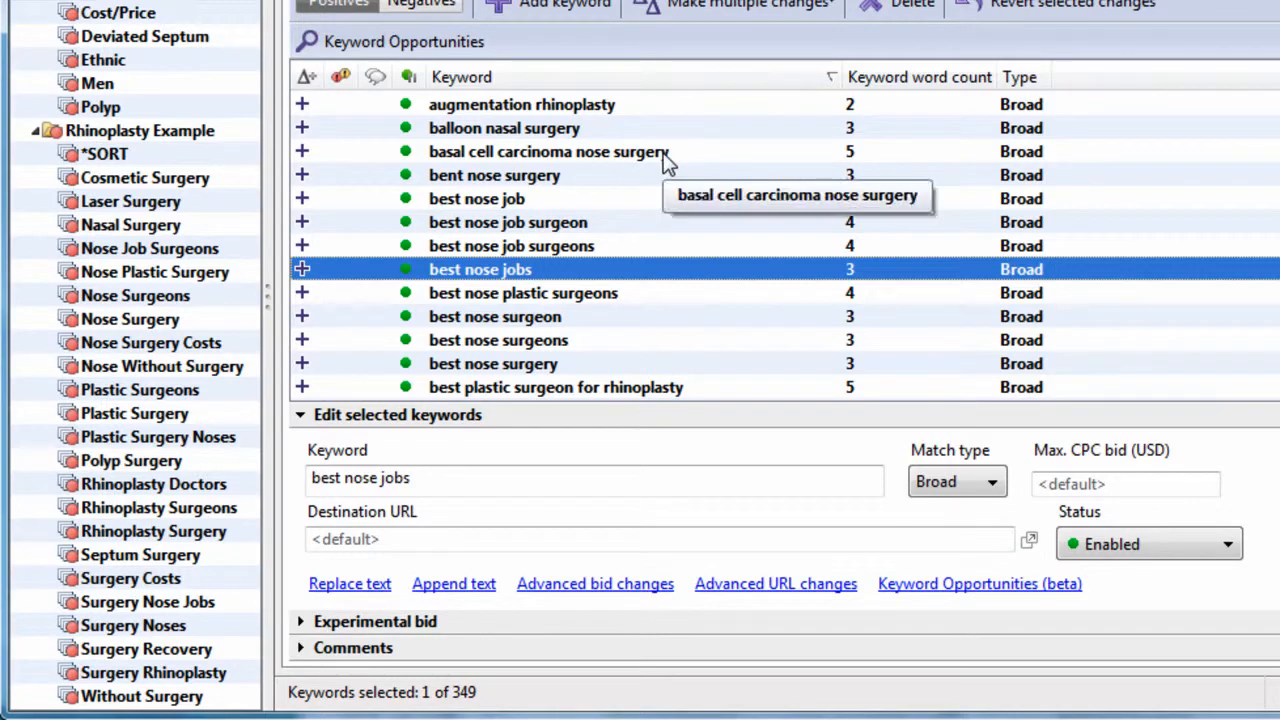